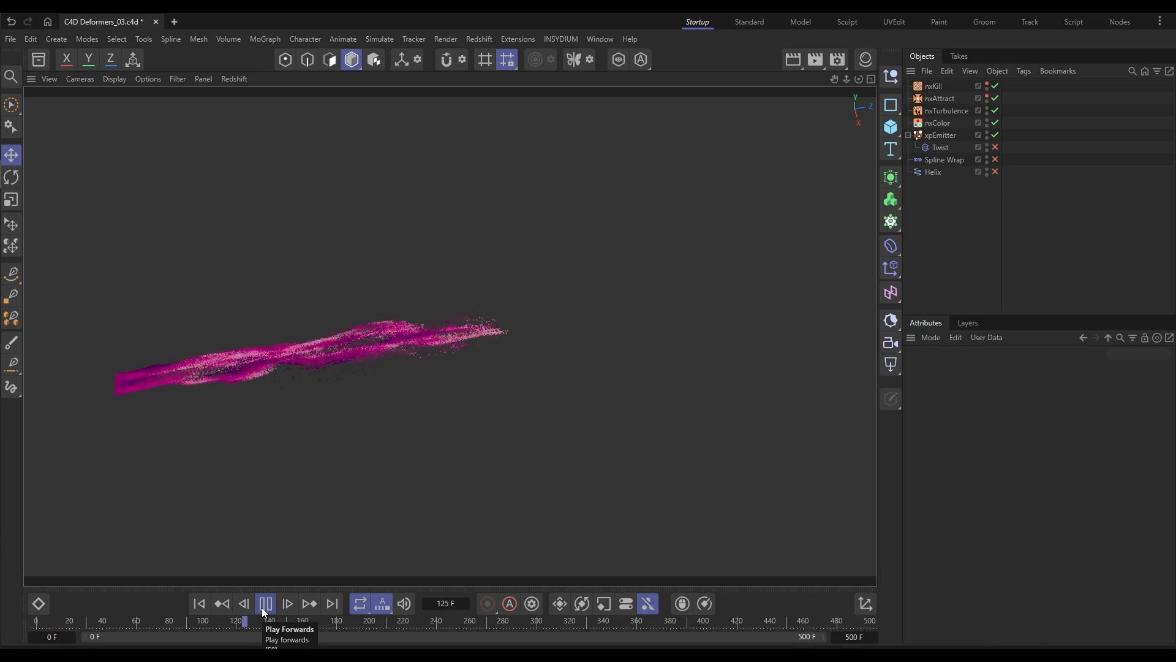
Play the finished particle animation and select the Twist deformer to view its Angle
left_click(938, 147)
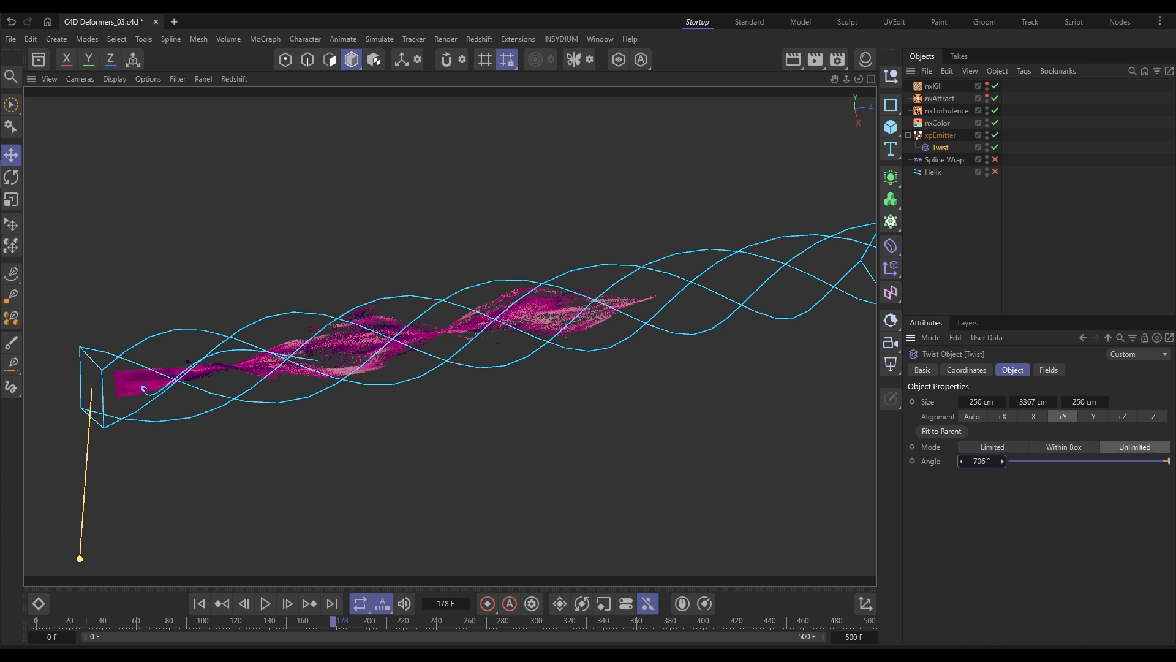
left_click(265, 603)
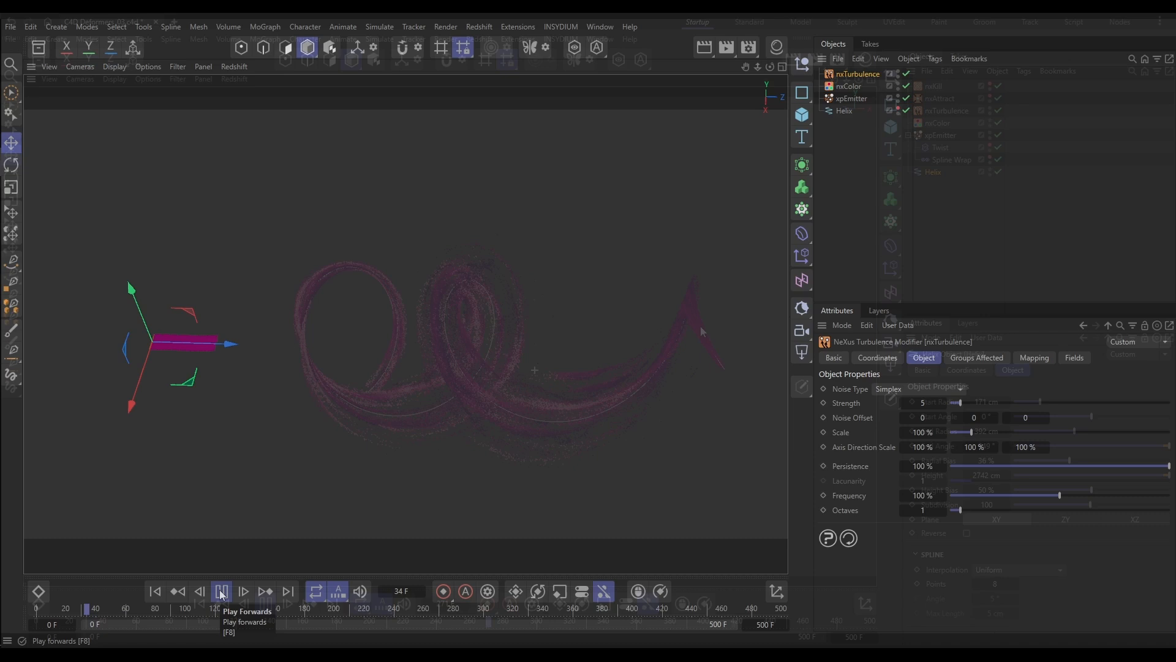
left_click(221, 591)
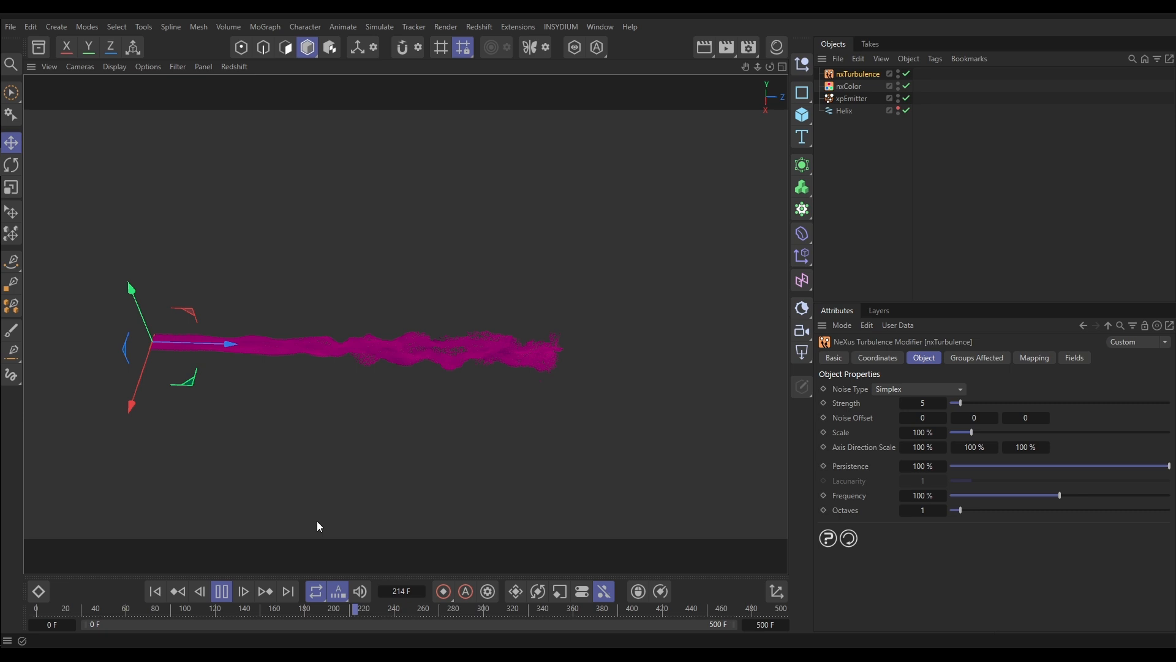
left_click(221, 592)
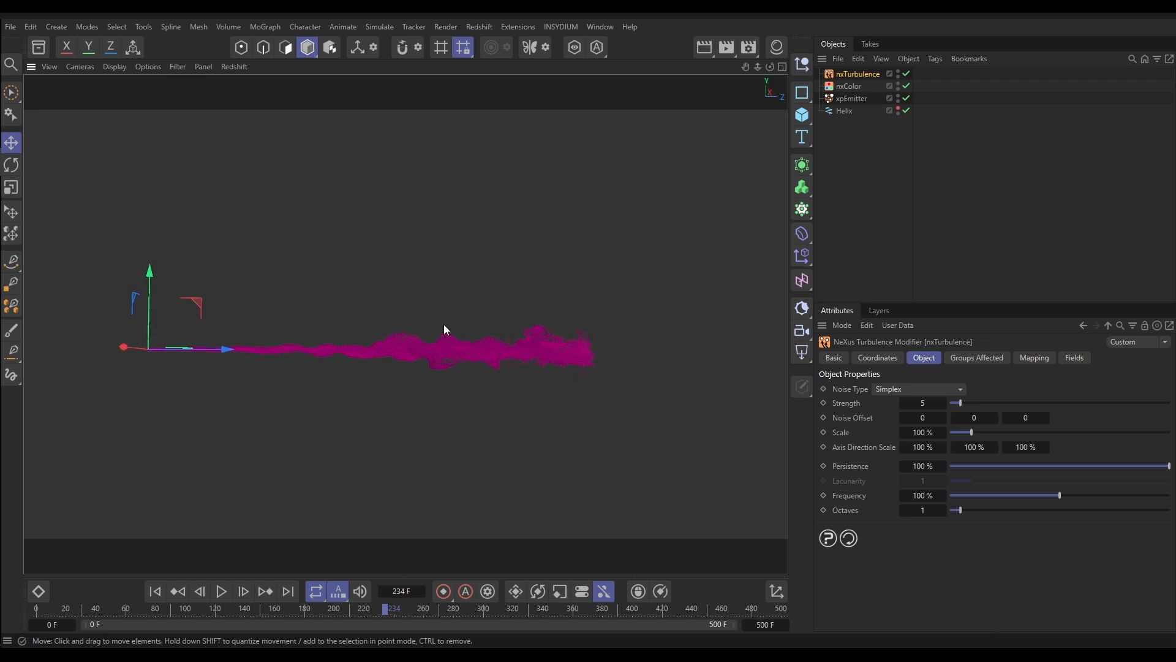
mouse_move(434, 352)
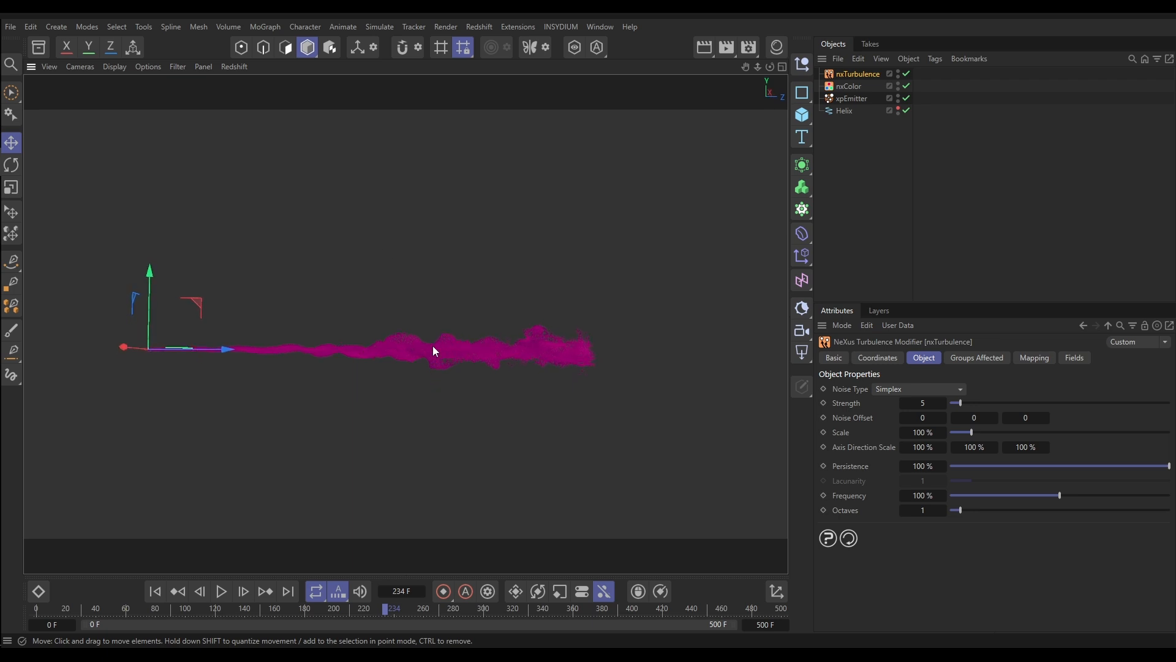
mouse_move(424, 360)
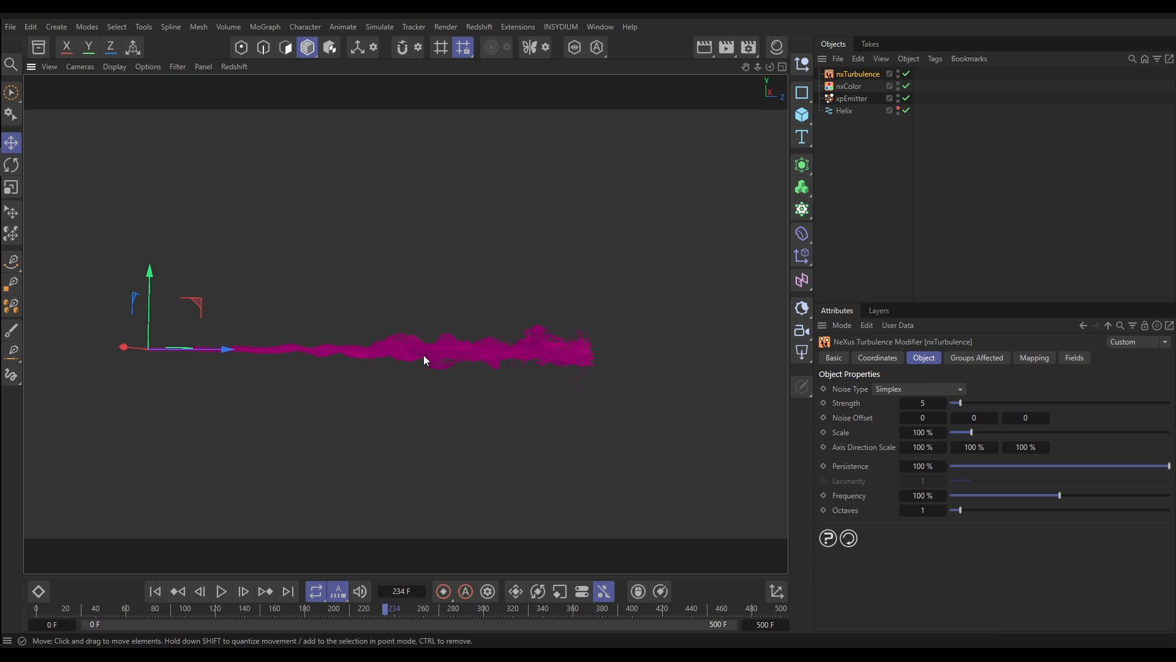
mouse_move(842, 395)
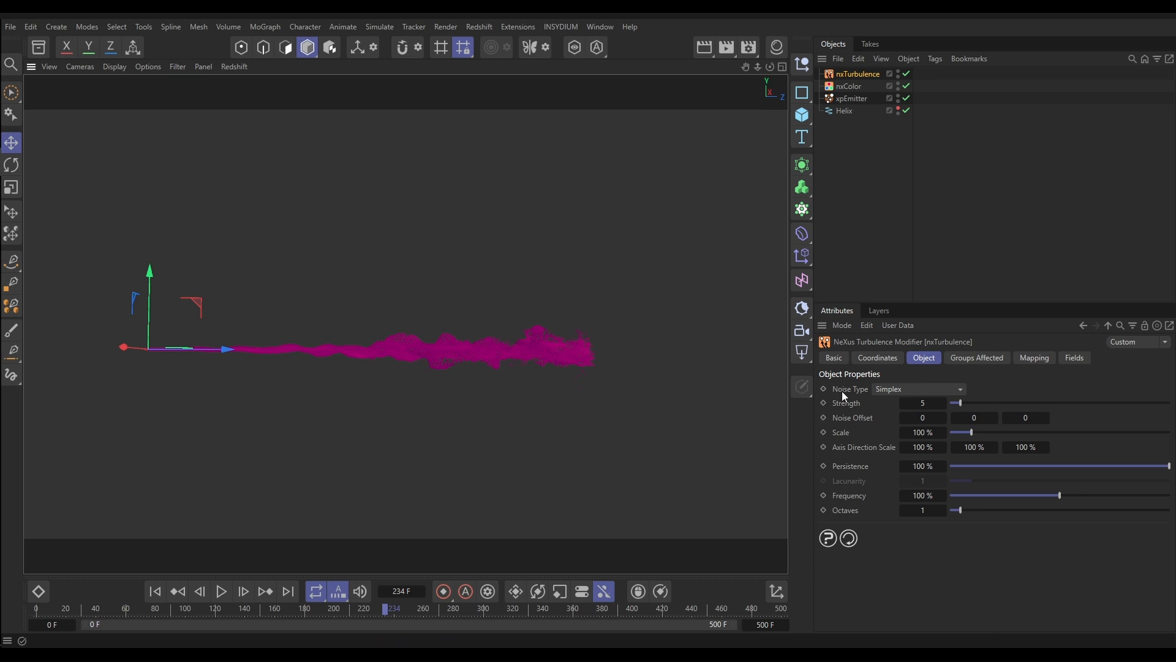
Switch nxTurbulence noise type to VoroNoise and play to see the particles scatter into a spray
left_click(917, 389)
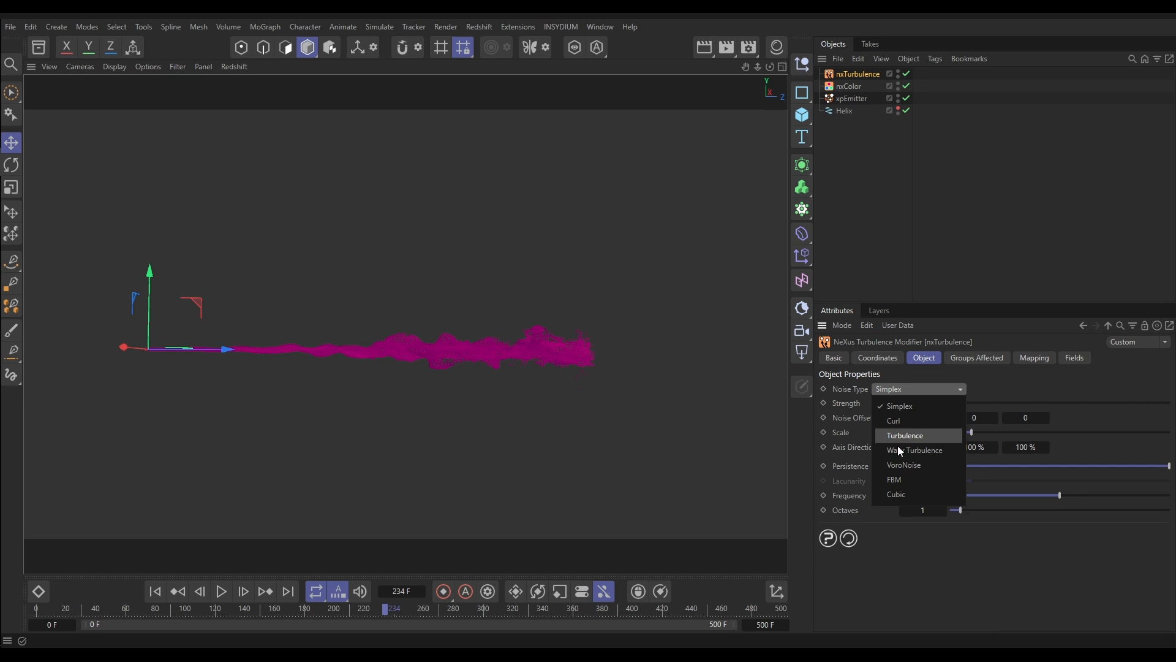
left_click(904, 465)
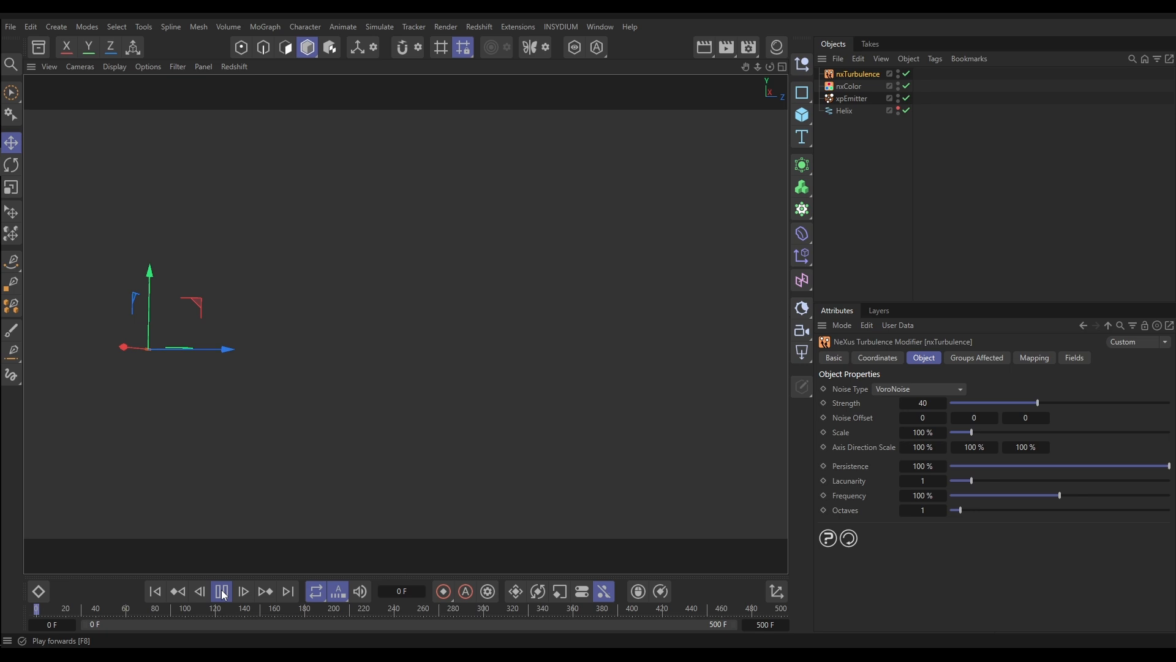
left_click(220, 591)
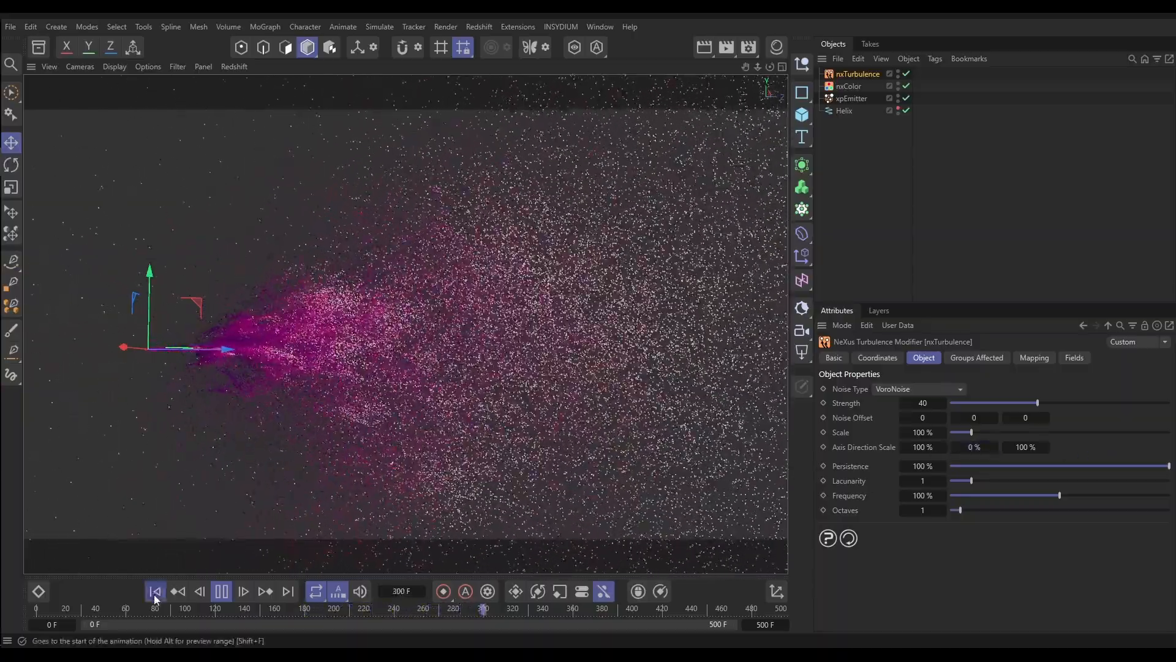
left_click(155, 590)
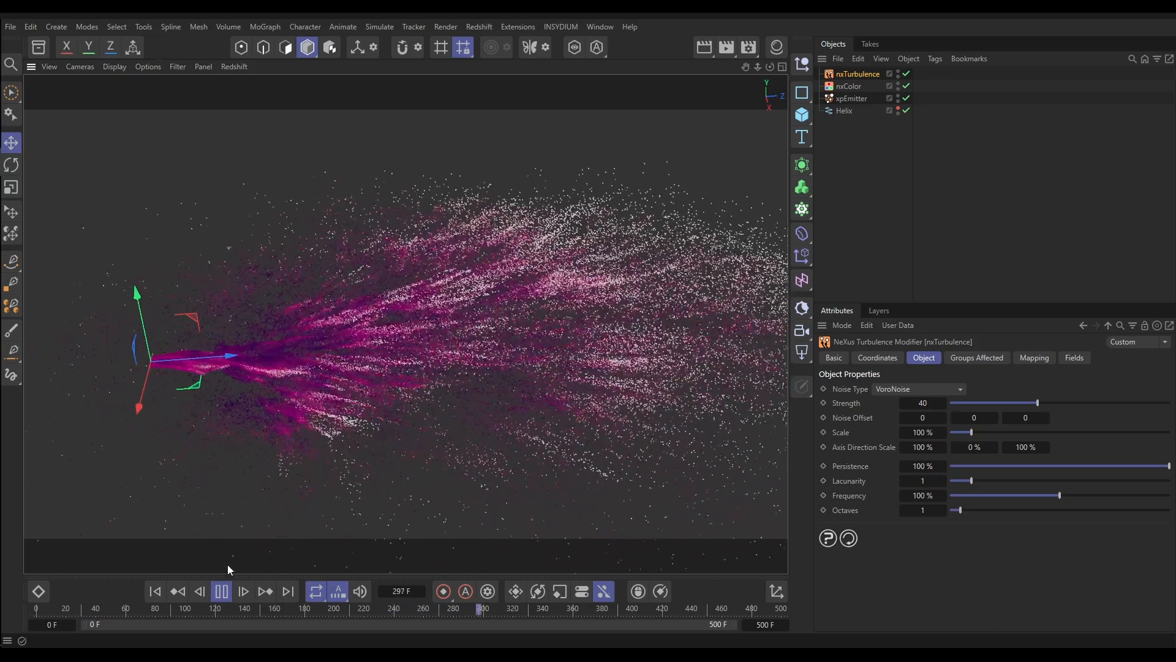
left_click(221, 592)
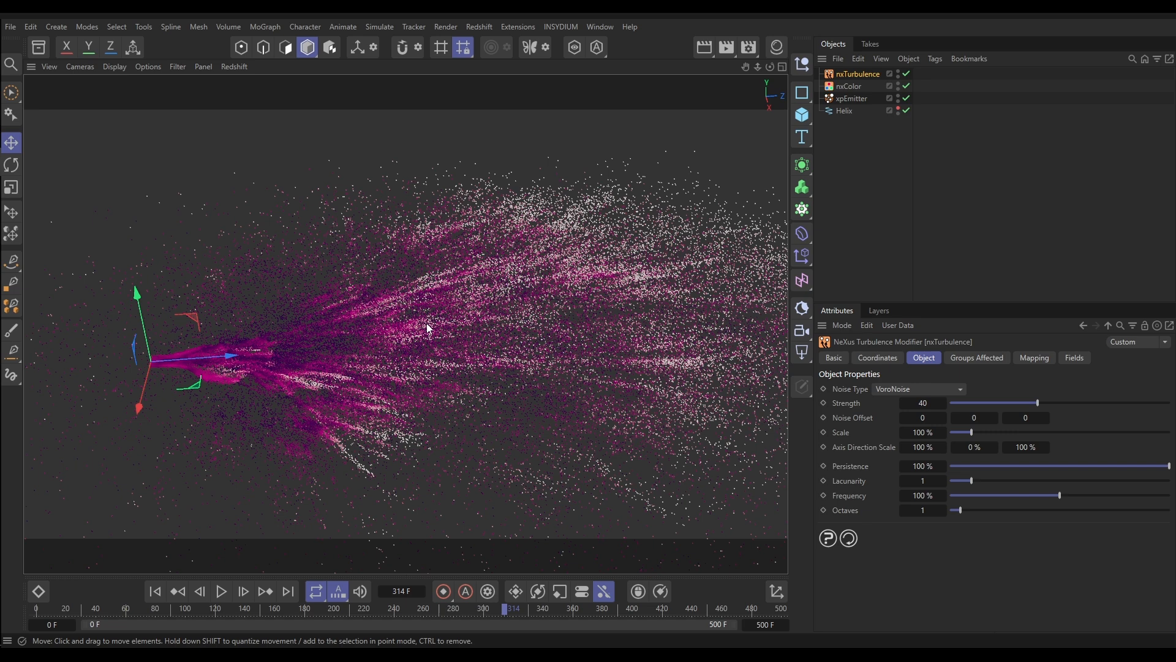
mouse_move(479, 350)
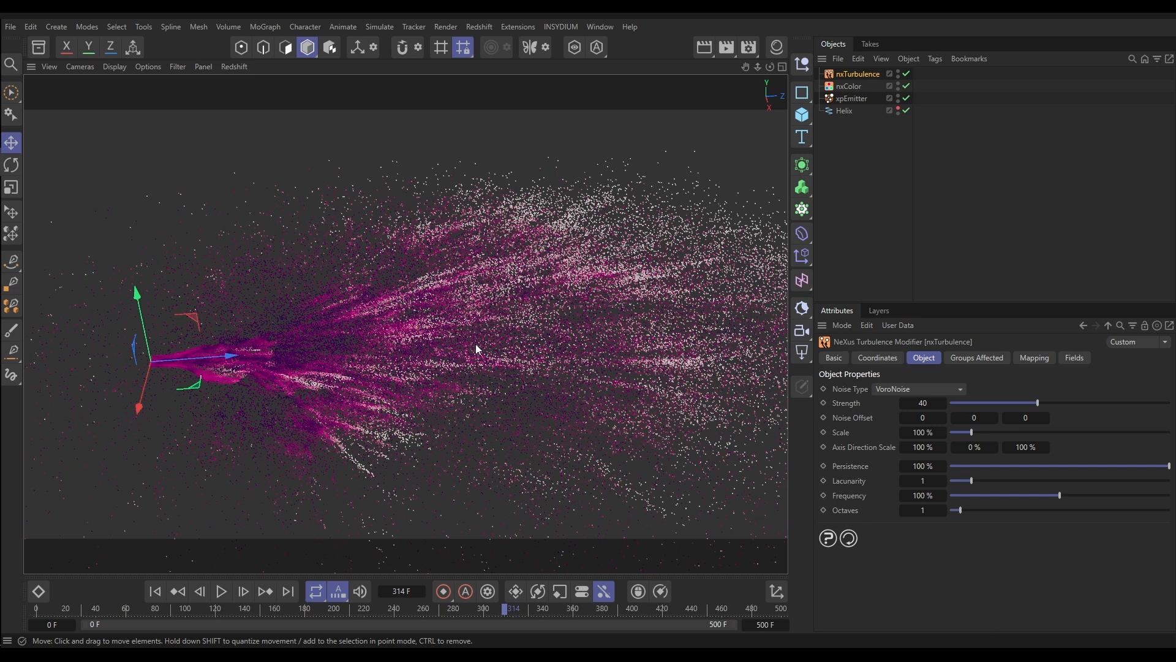
mouse_move(494, 141)
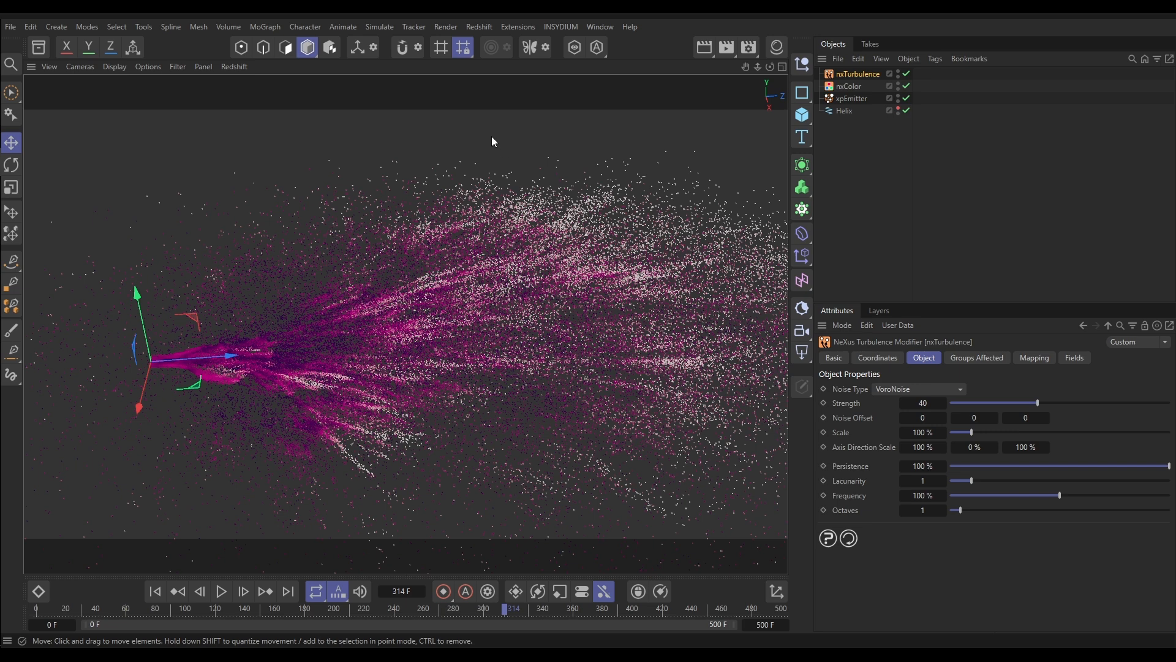
Add an nxAttract modifier with force 50 and play to pull the particles into a tight stream
left_click(561, 27)
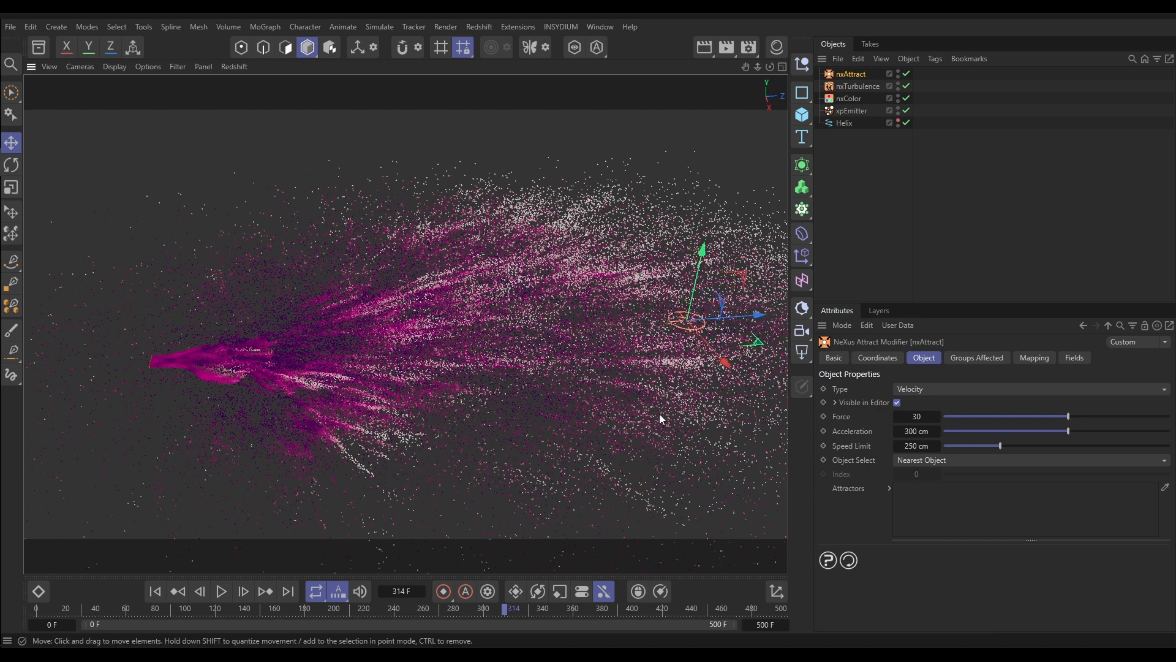
mouse_move(875, 412)
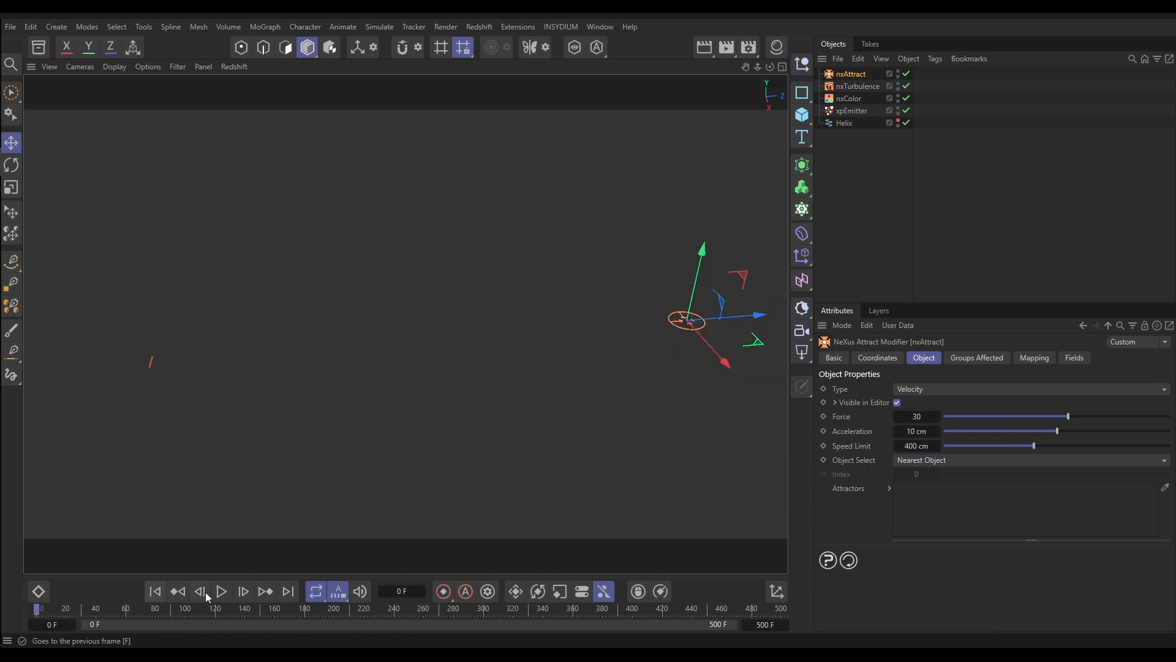
left_click(223, 592)
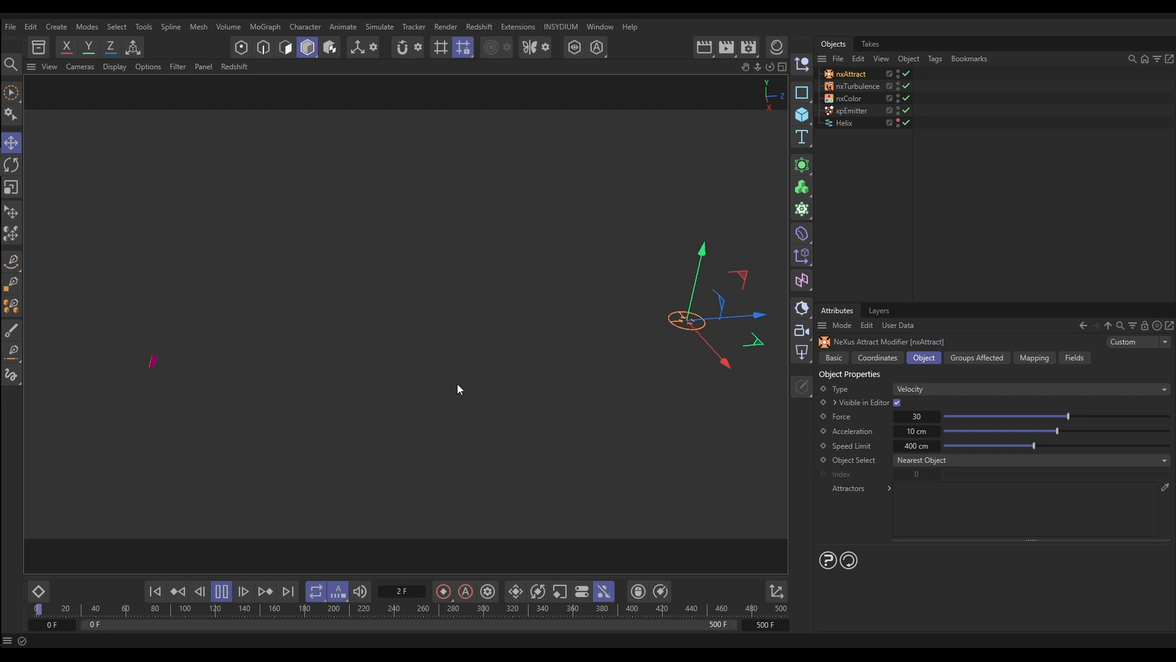
left_click(220, 591)
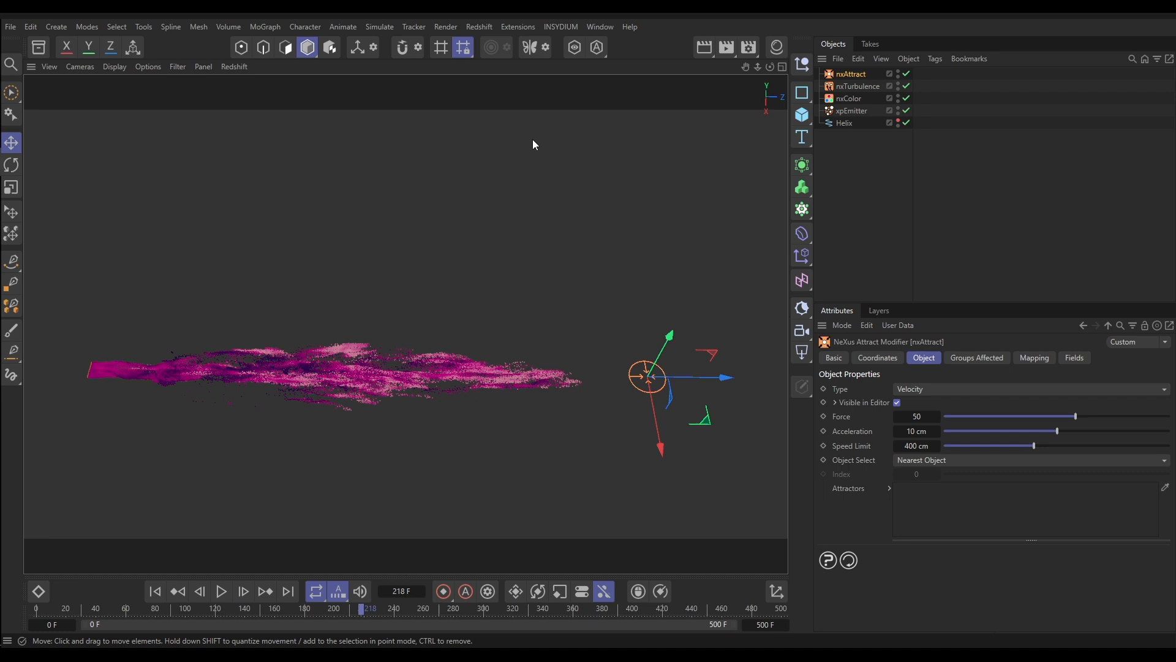
Add an nxKill modifier with volume set to Inside Bounds and play to end the stream cleanly
left_click(560, 27)
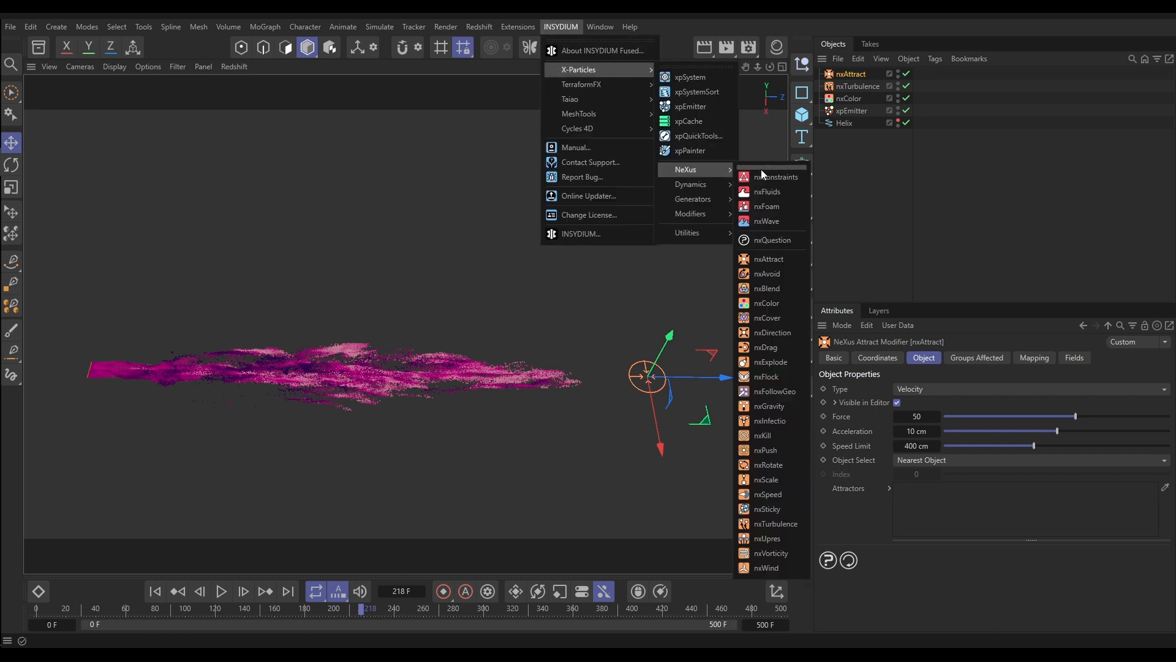
left_click(762, 435)
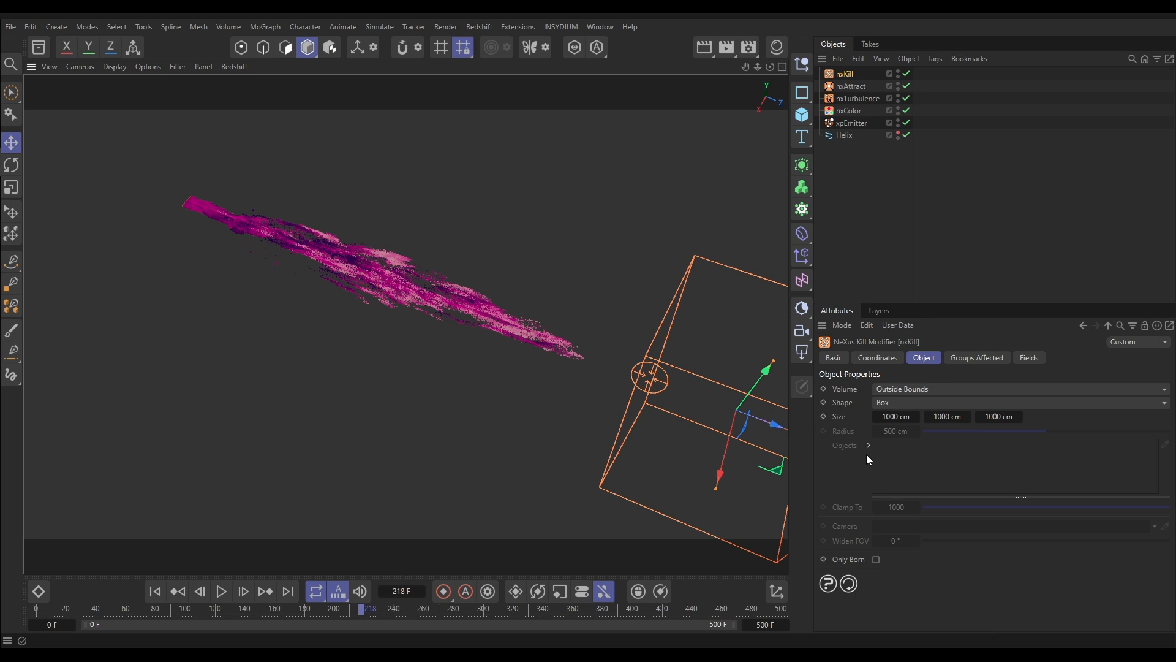
left_click(1019, 388)
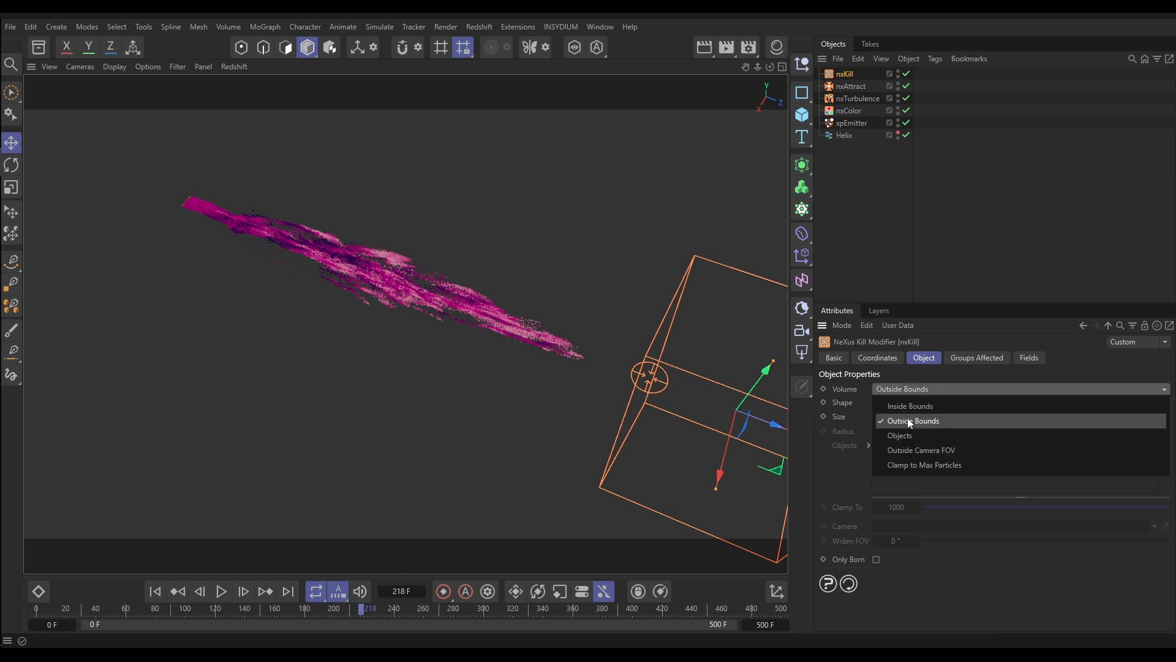
left_click(909, 406)
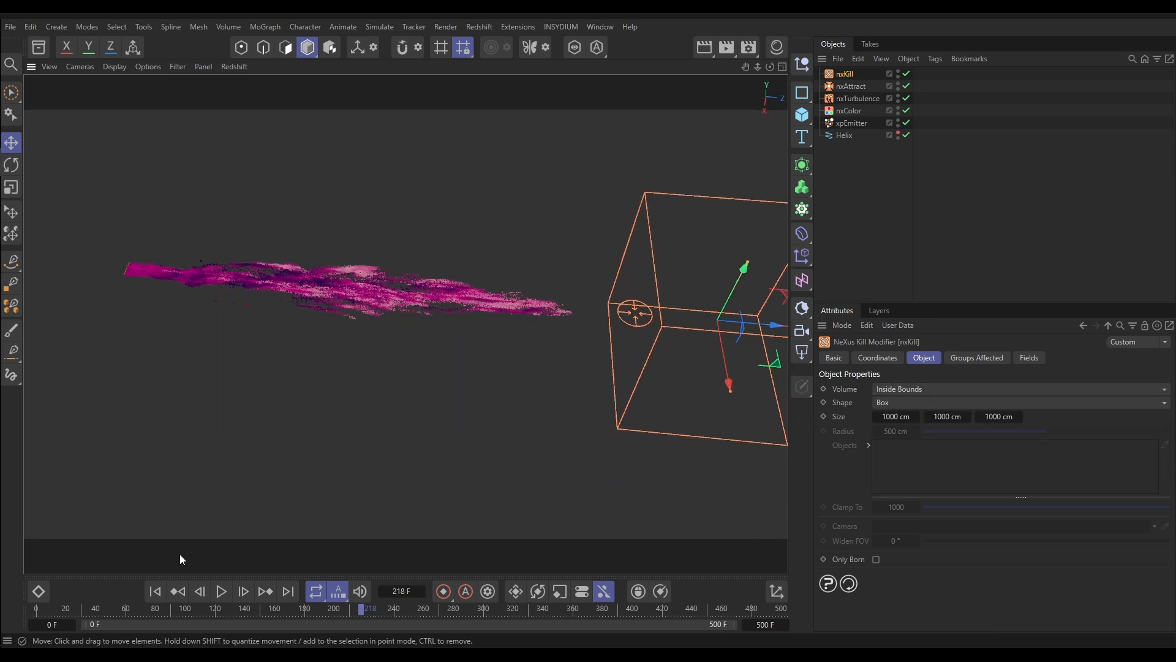
left_click(222, 592)
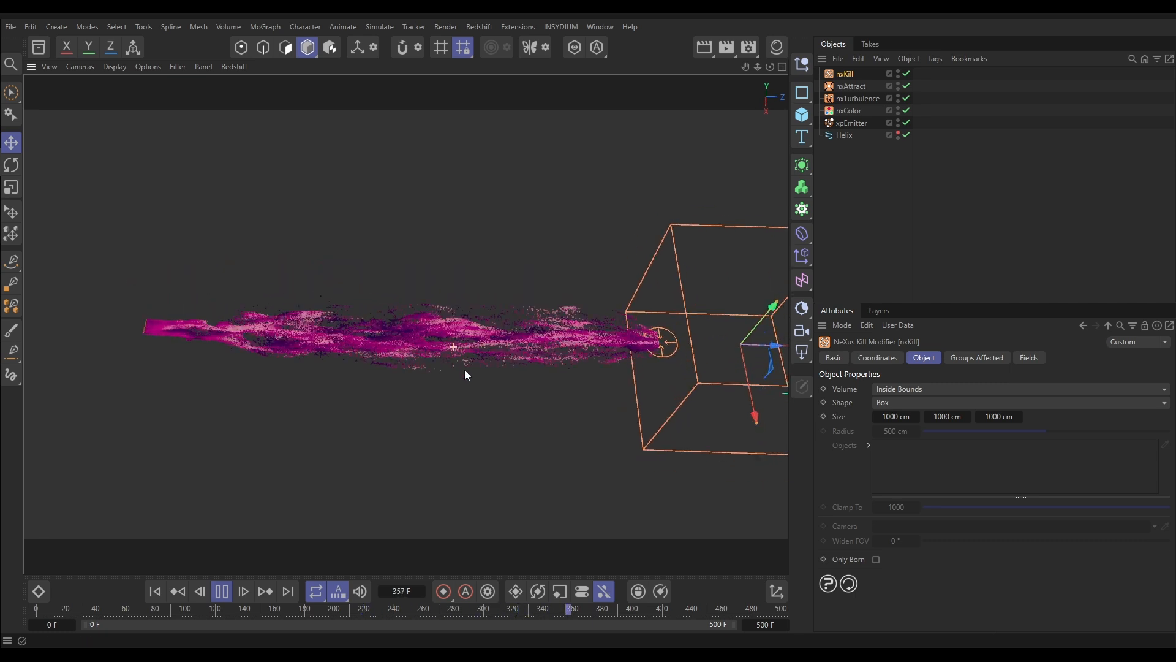
left_click(220, 591)
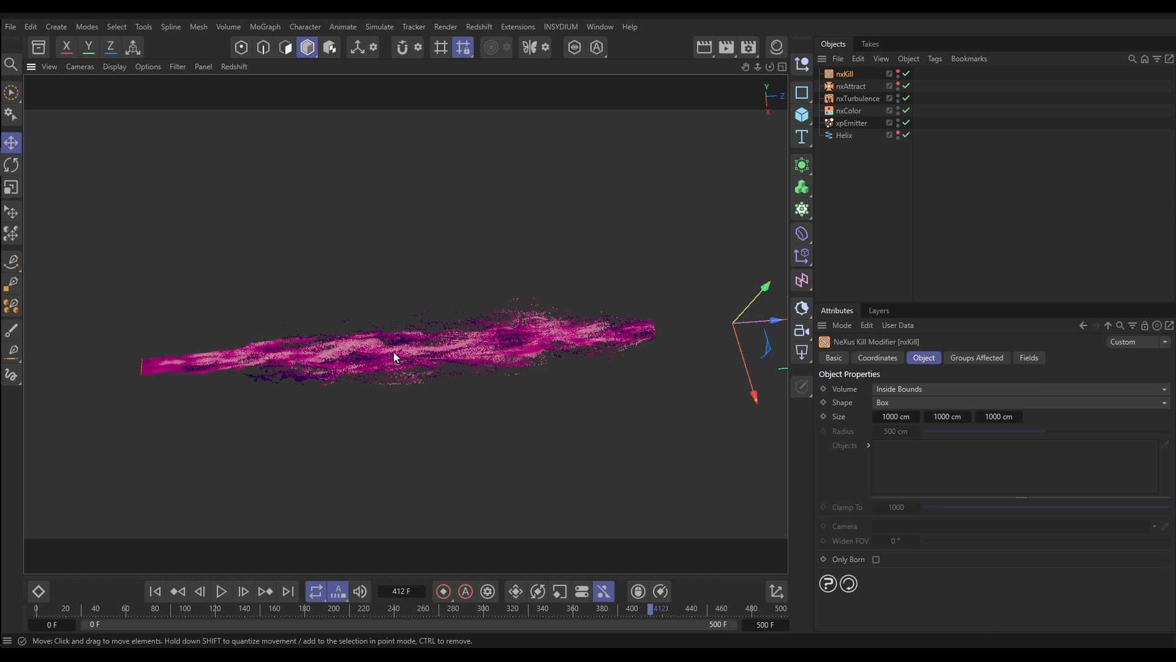
mouse_move(387, 363)
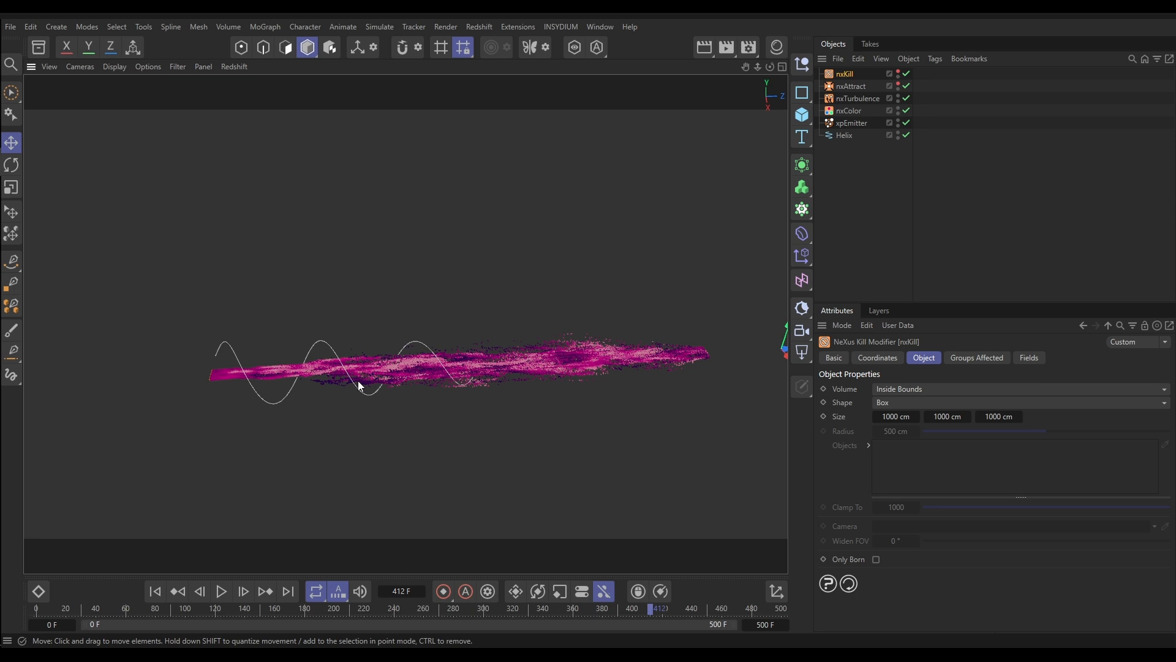
mouse_move(218, 365)
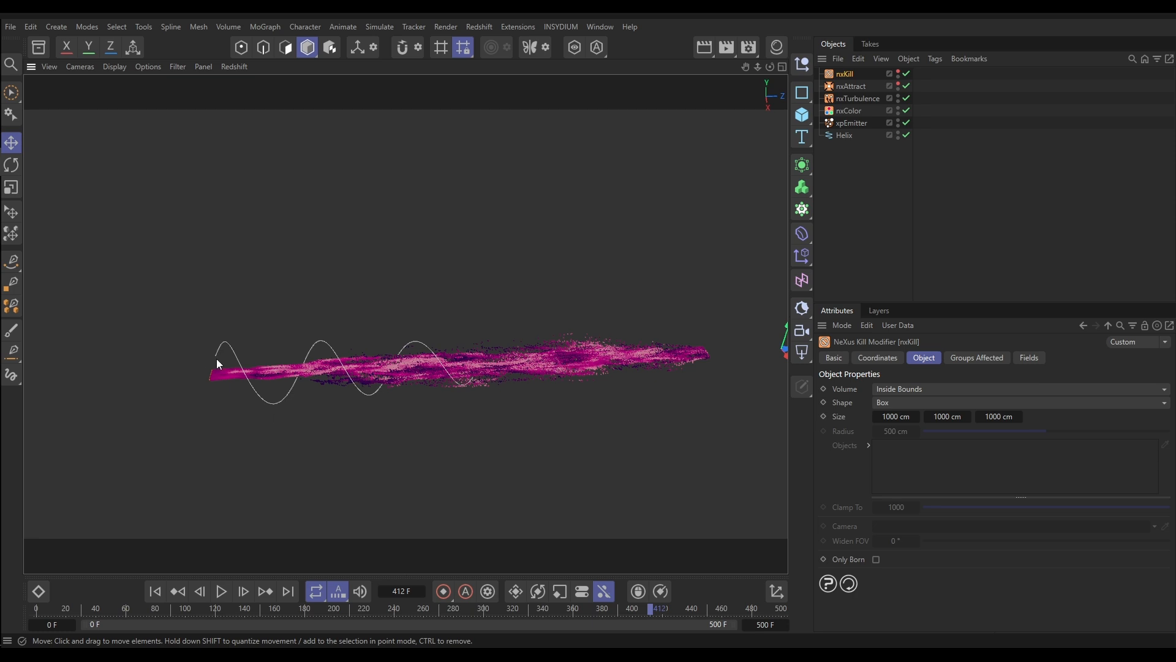
mouse_move(244, 400)
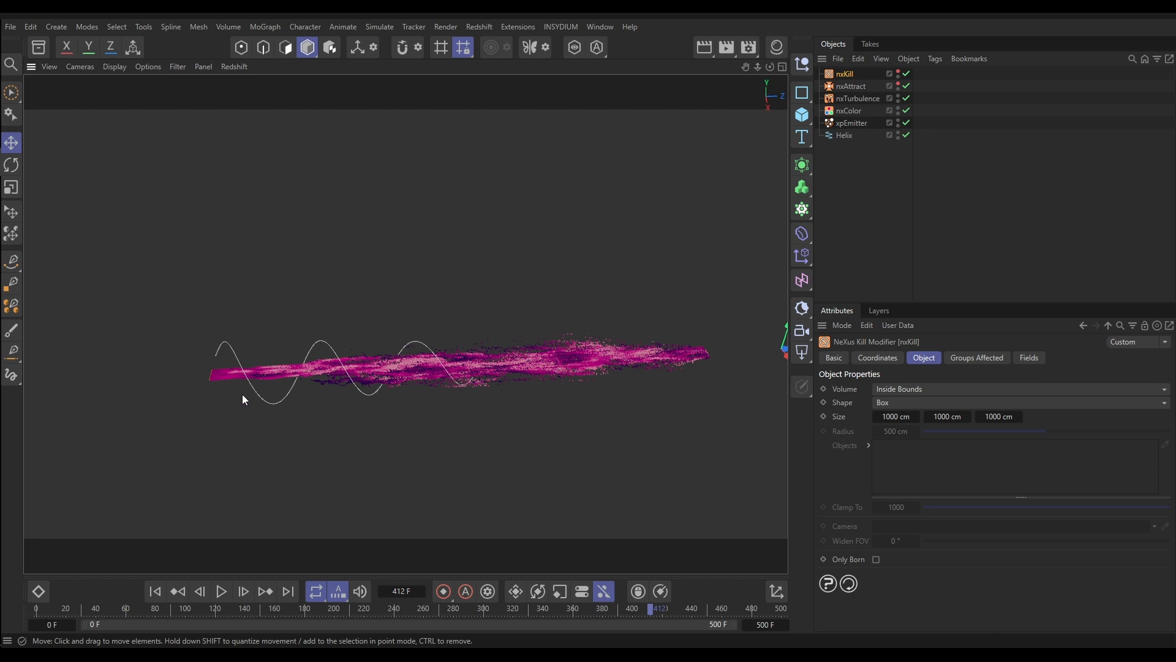
mouse_move(429, 438)
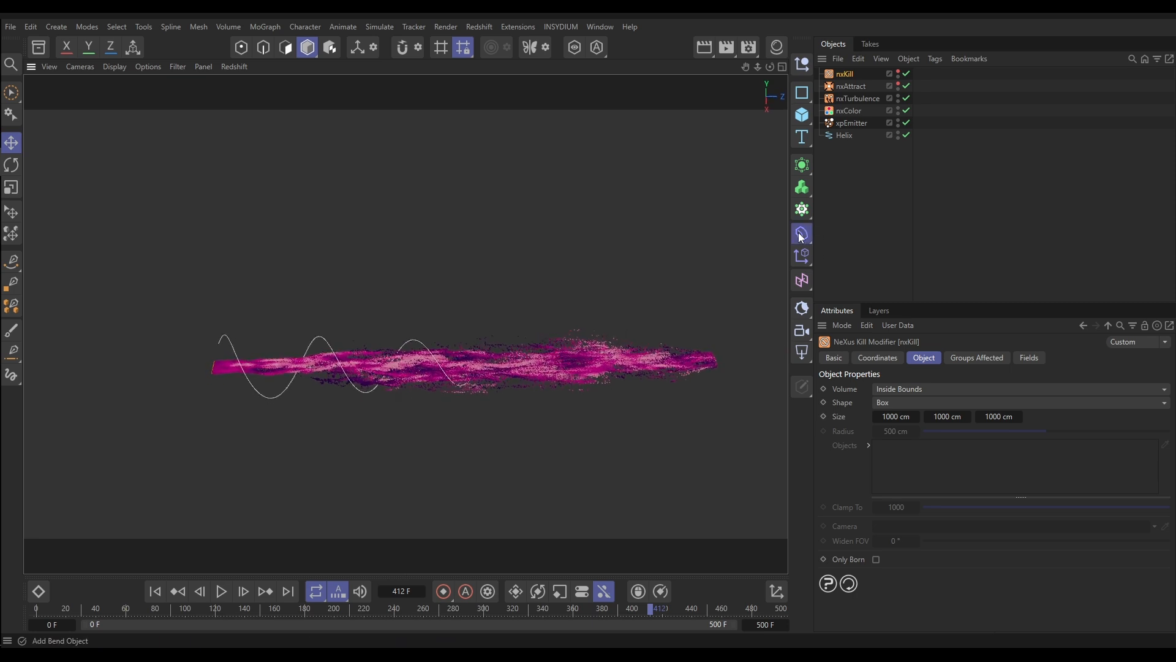
Add a Spline Wrap deformer from the Deformer palette
left_click(801, 233)
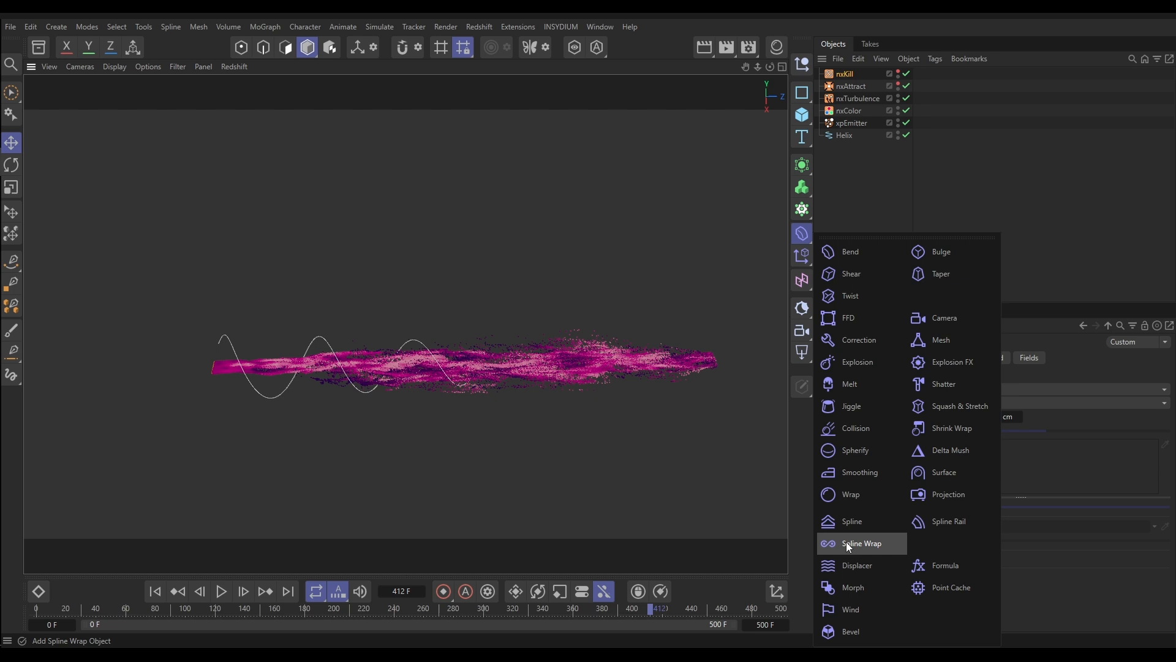
left_click(861, 543)
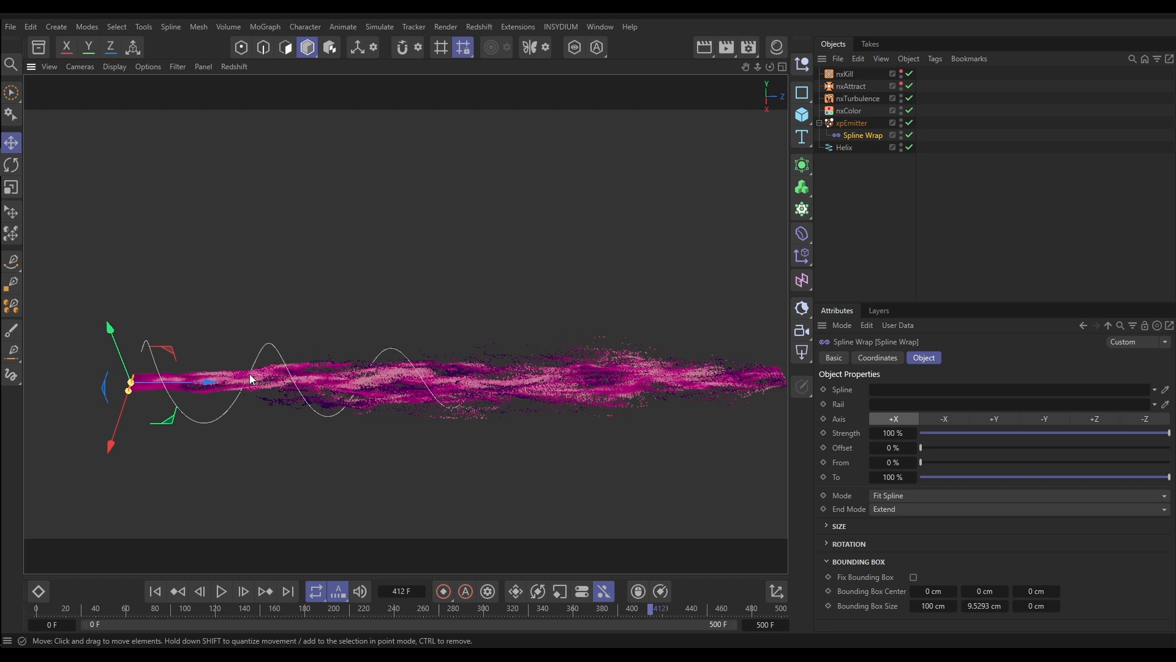
mouse_move(943, 421)
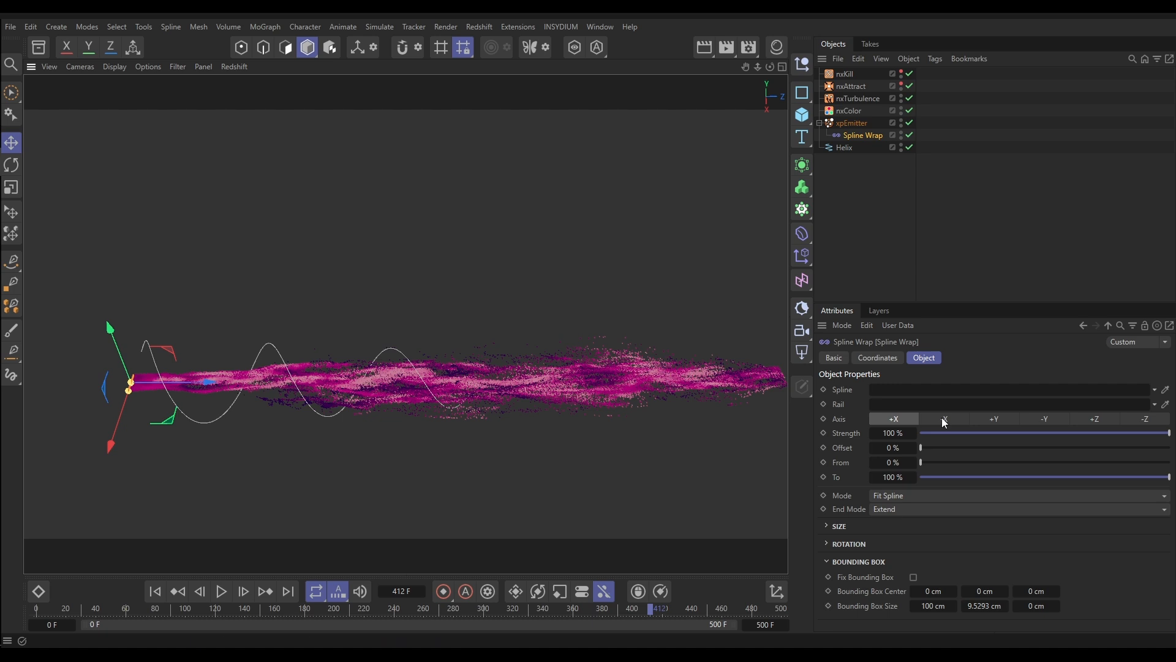
Enable Fix Bounding Box on the Spline Wrap and stretch the box to enclose the particle stream
left_click(1095, 419)
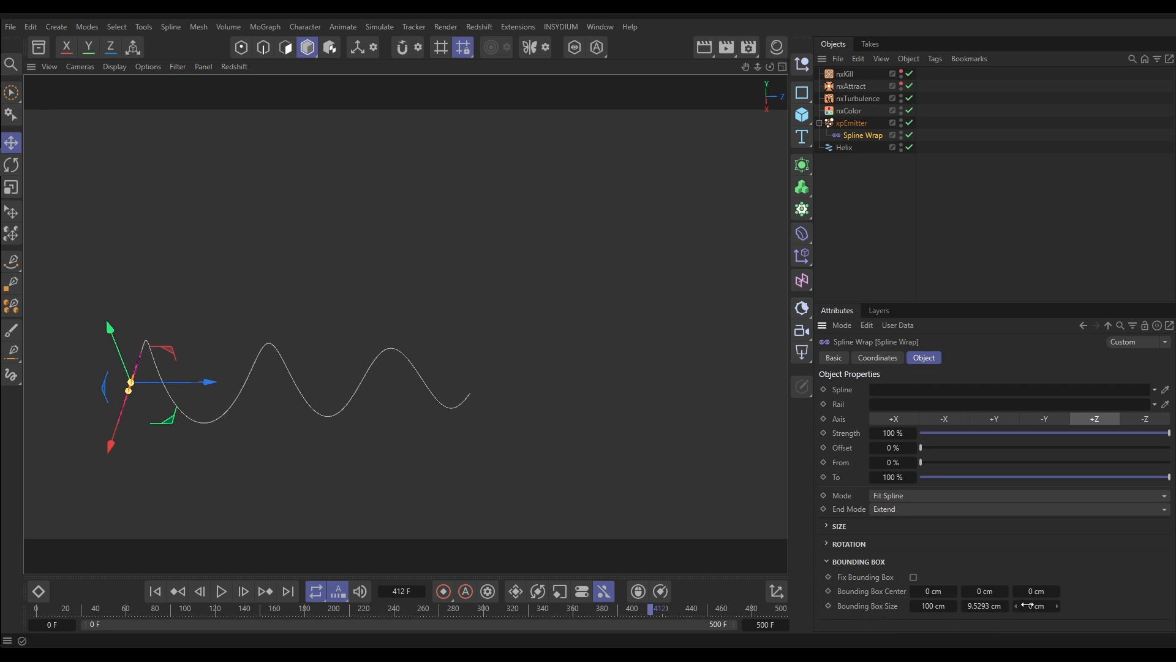
left_click(913, 576)
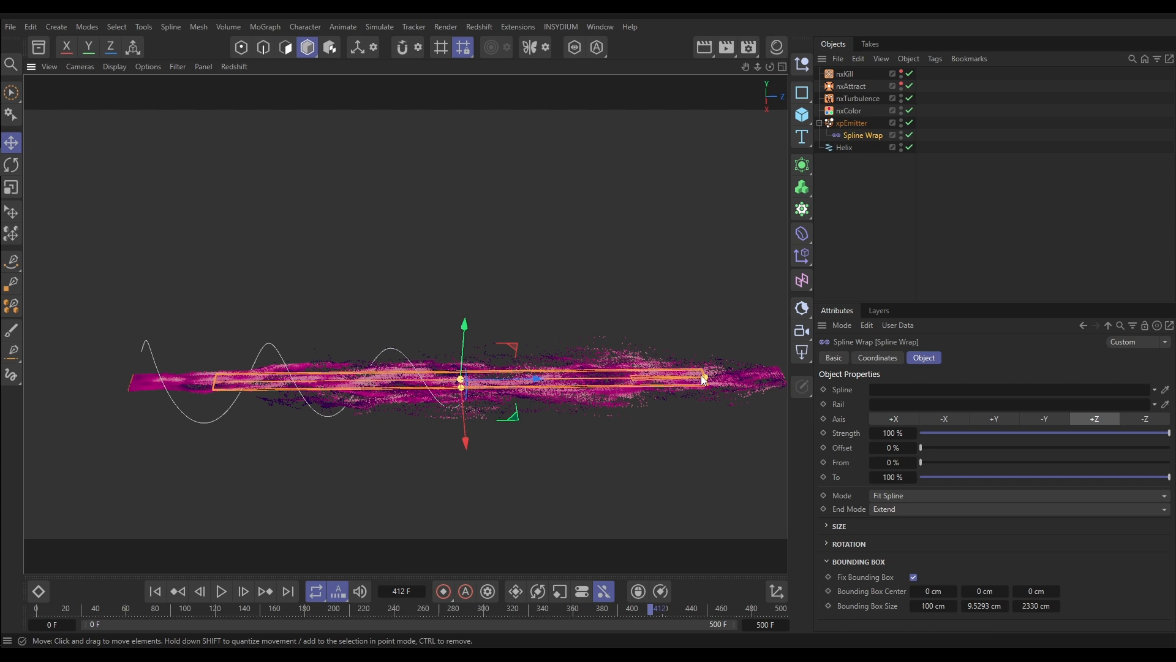
left_click_drag(703, 376, 771, 385)
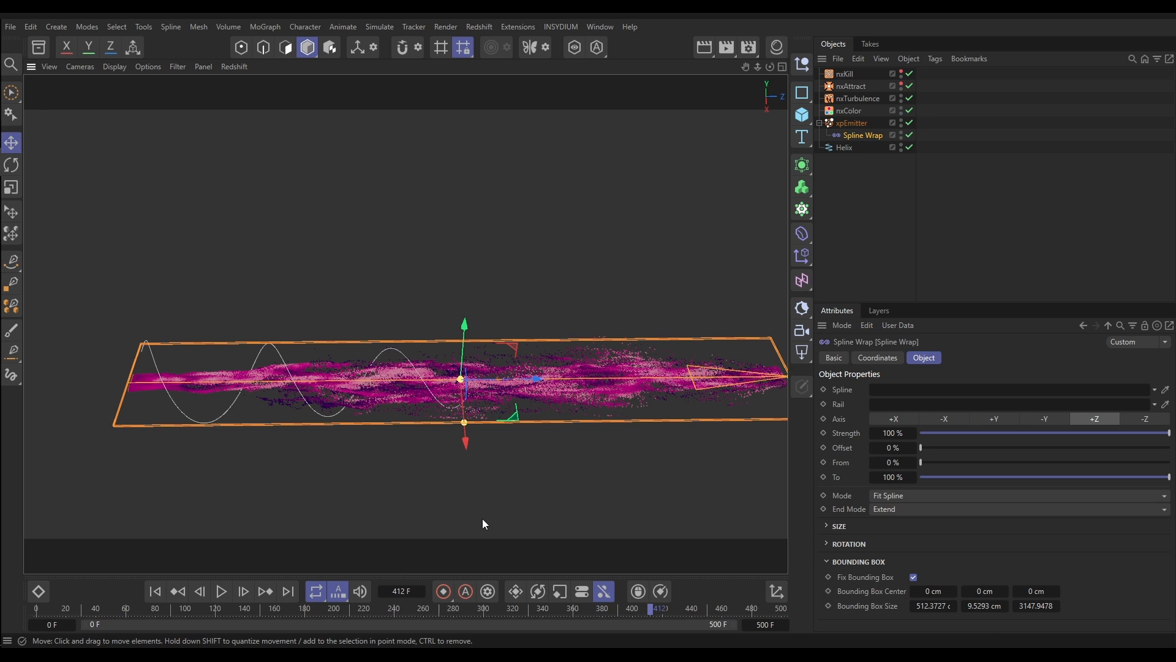
mouse_move(146, 436)
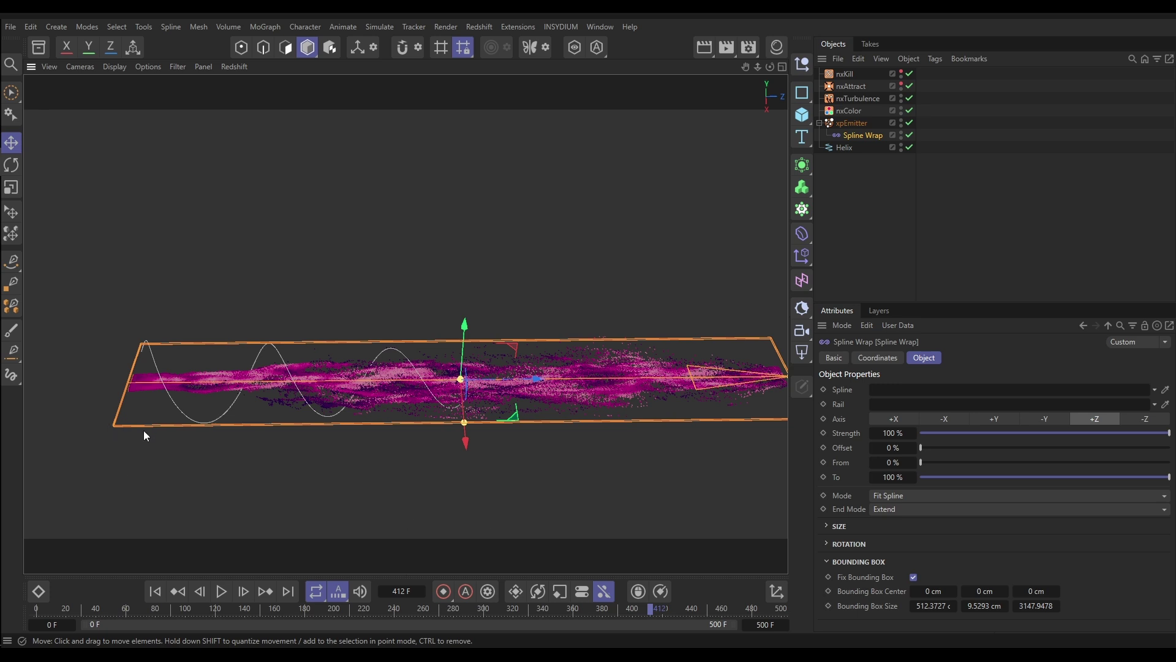
mouse_move(357, 384)
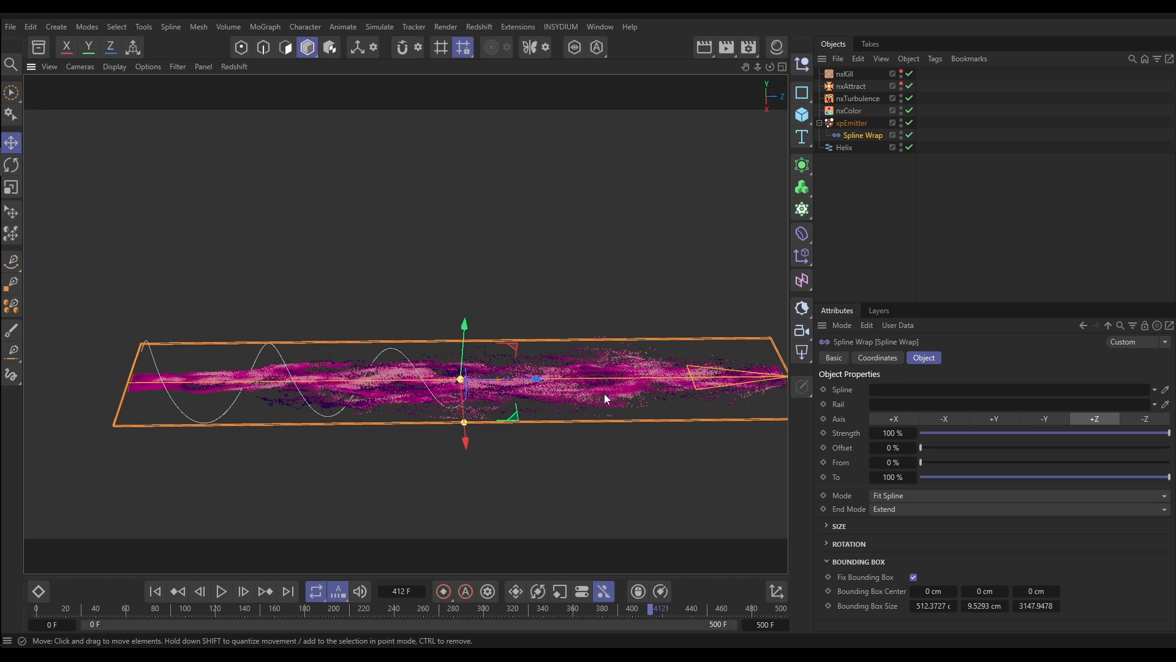
mouse_move(669, 425)
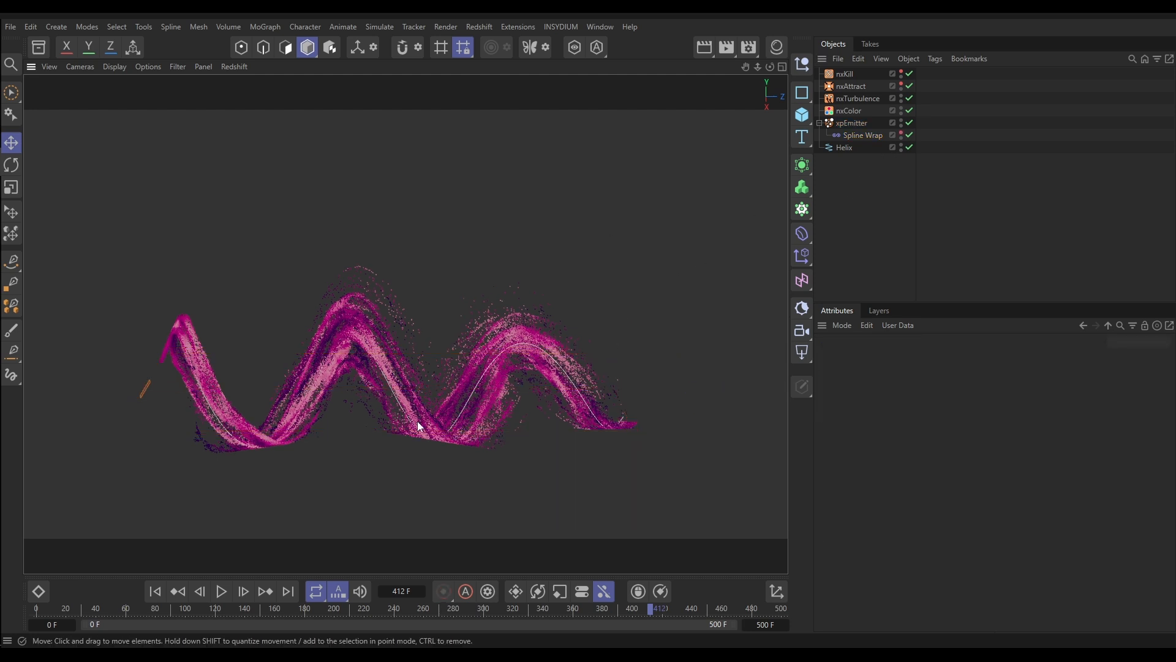
Play the animation to preview the stream wrapped along the Helix
left_click(220, 591)
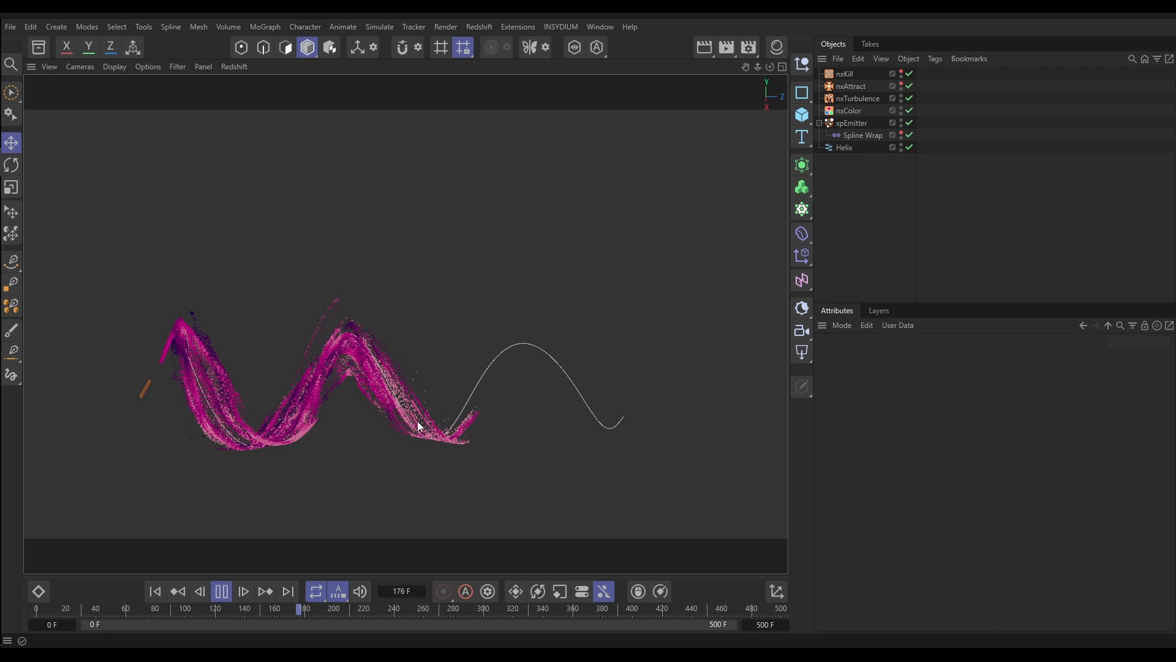
left_click(242, 592)
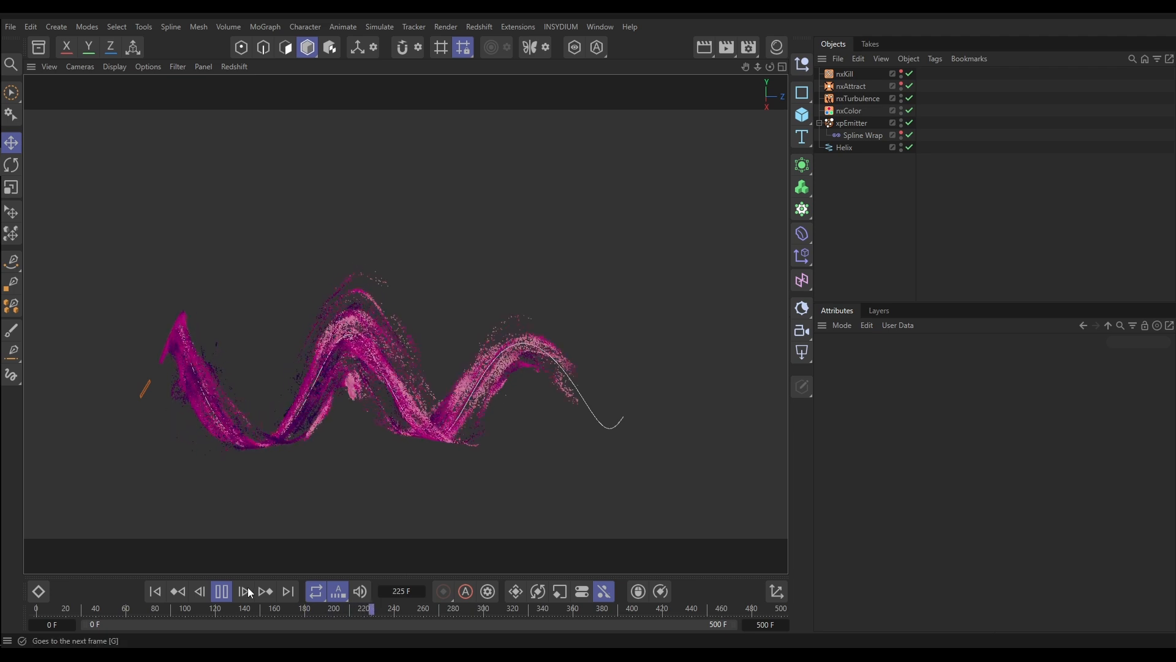
left_click(221, 591)
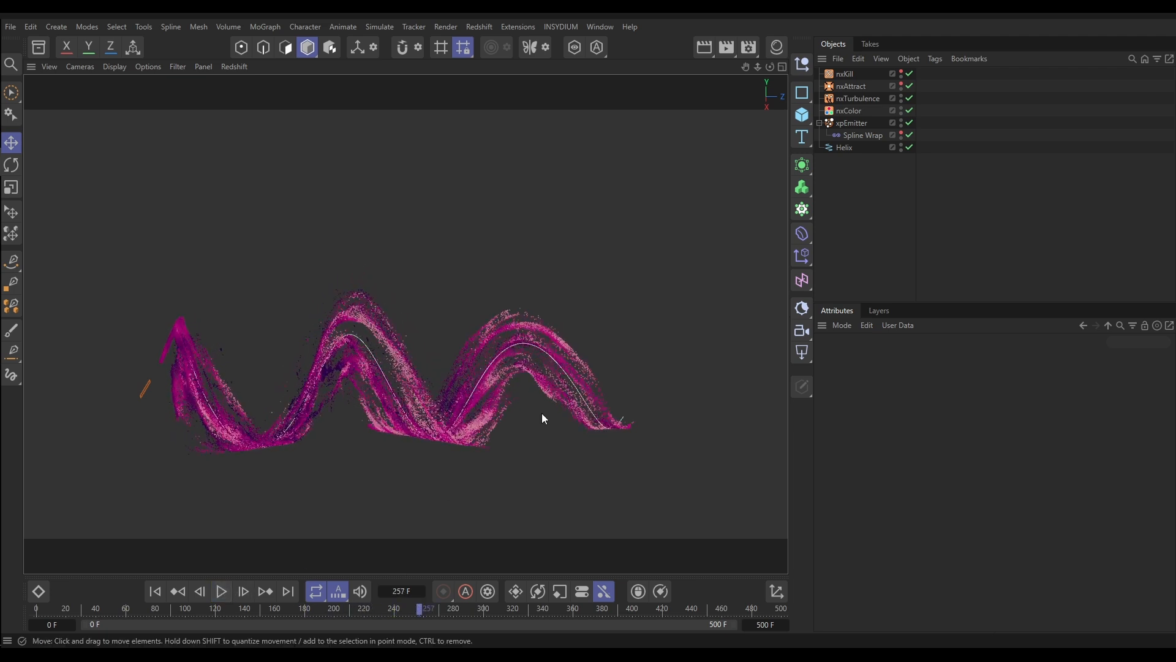
mouse_move(519, 437)
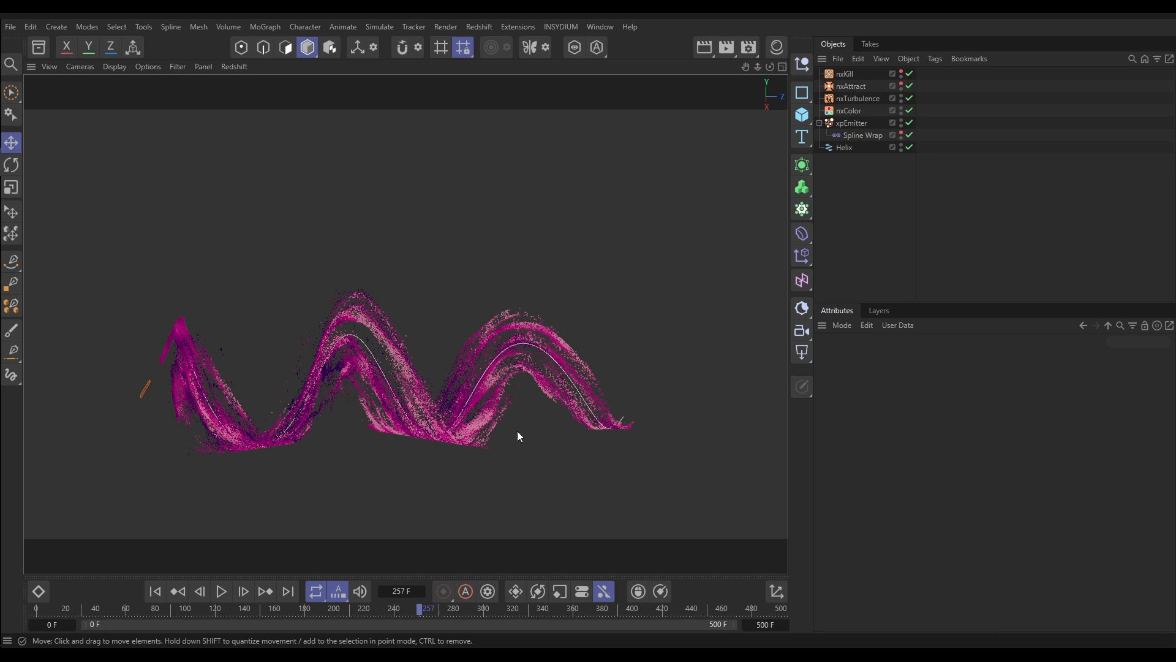
mouse_move(515, 448)
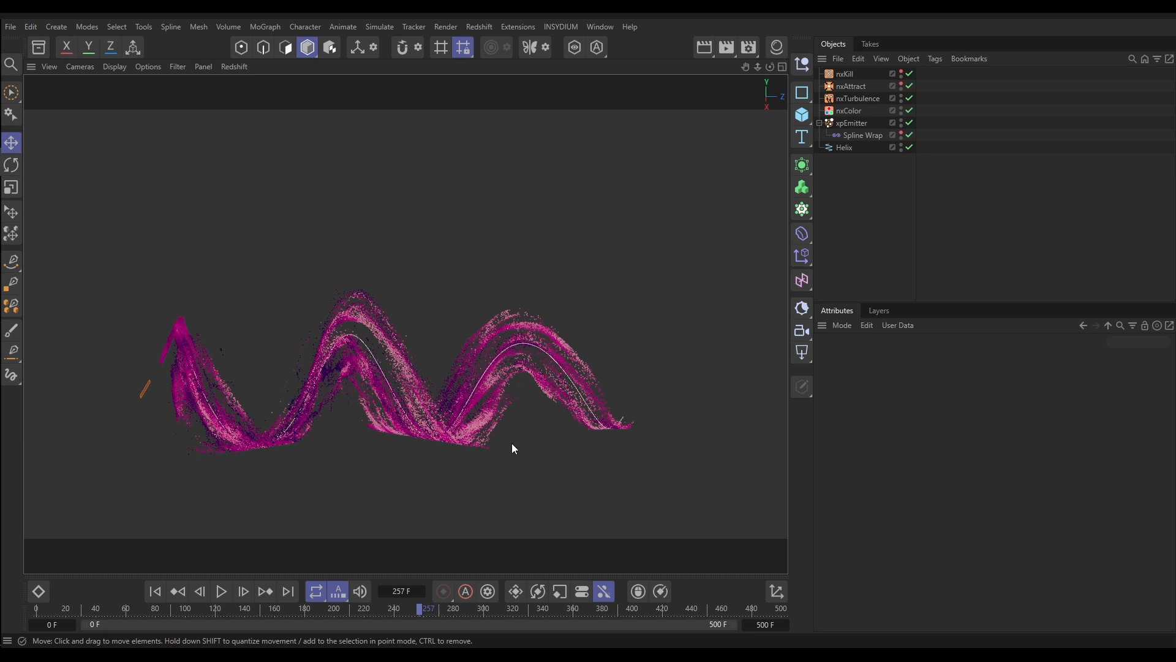
mouse_move(201, 595)
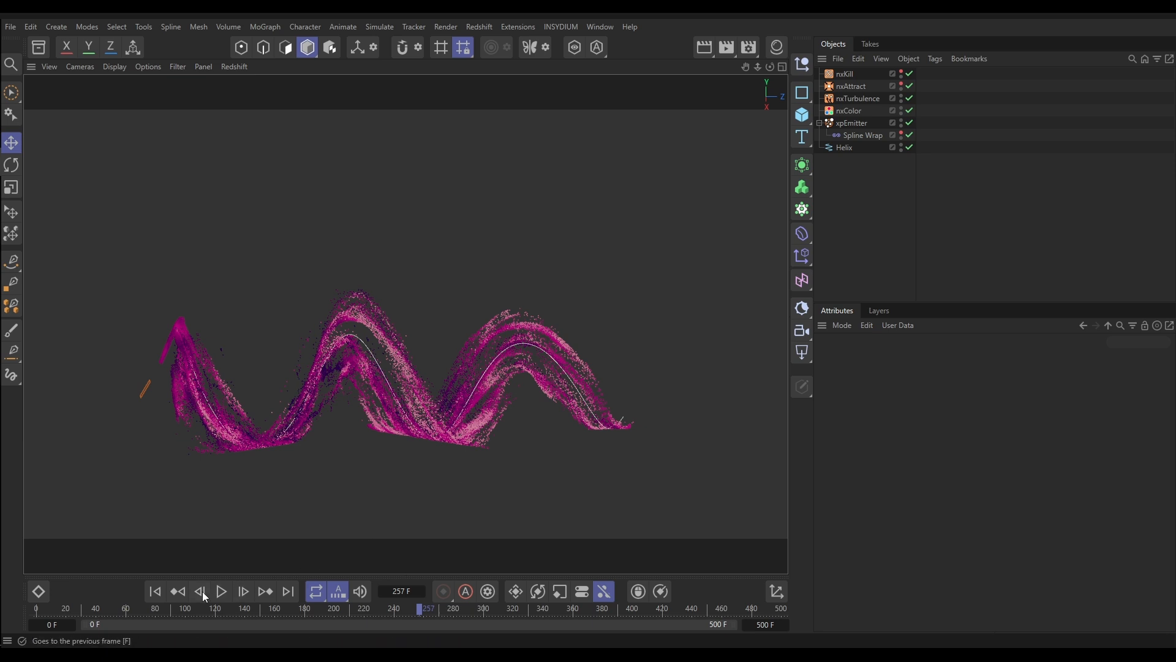
left_click(220, 592)
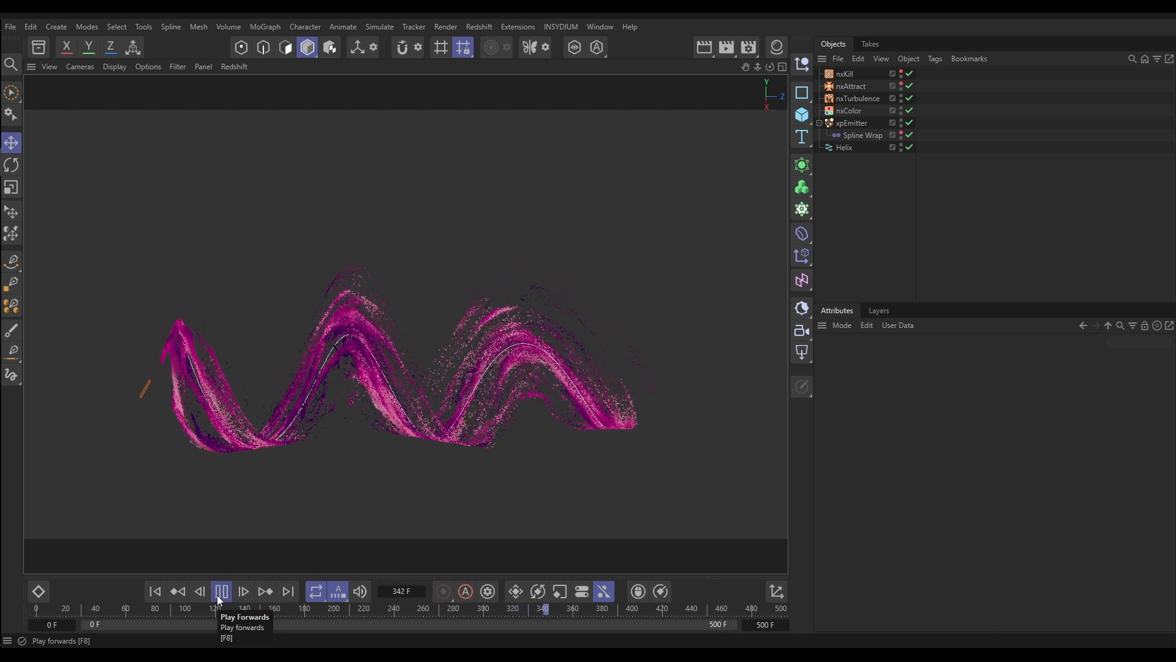
Lower the Helix start radius to 183 cm and end angle to 949° while previewing the wrap
left_click(844, 147)
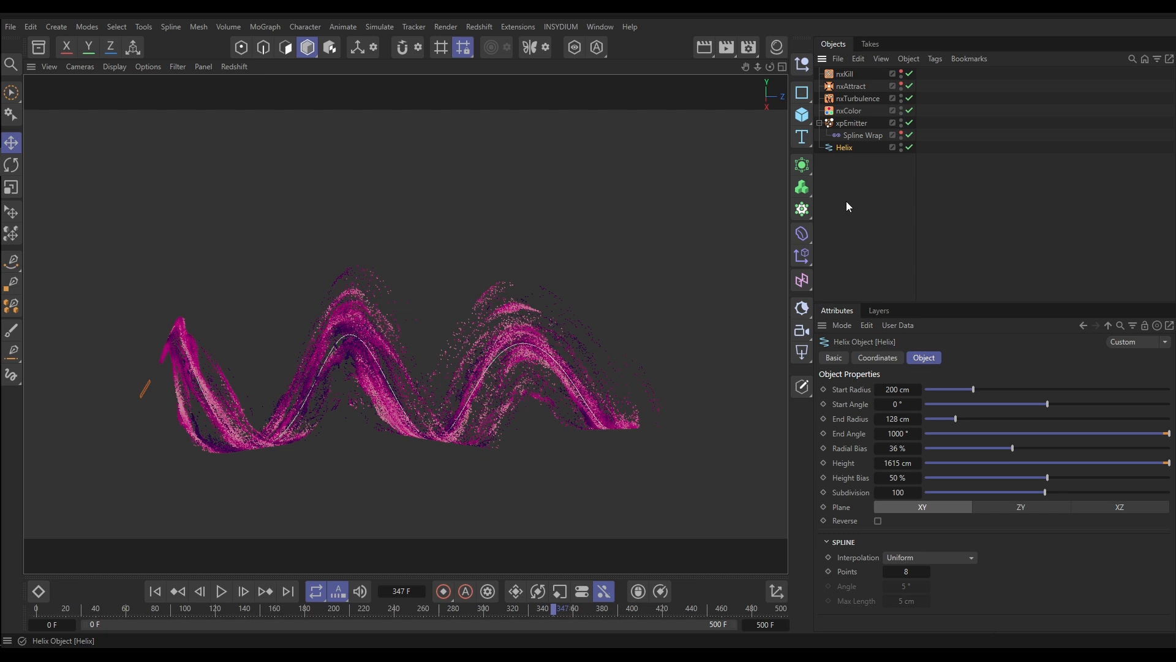
left_click(156, 592)
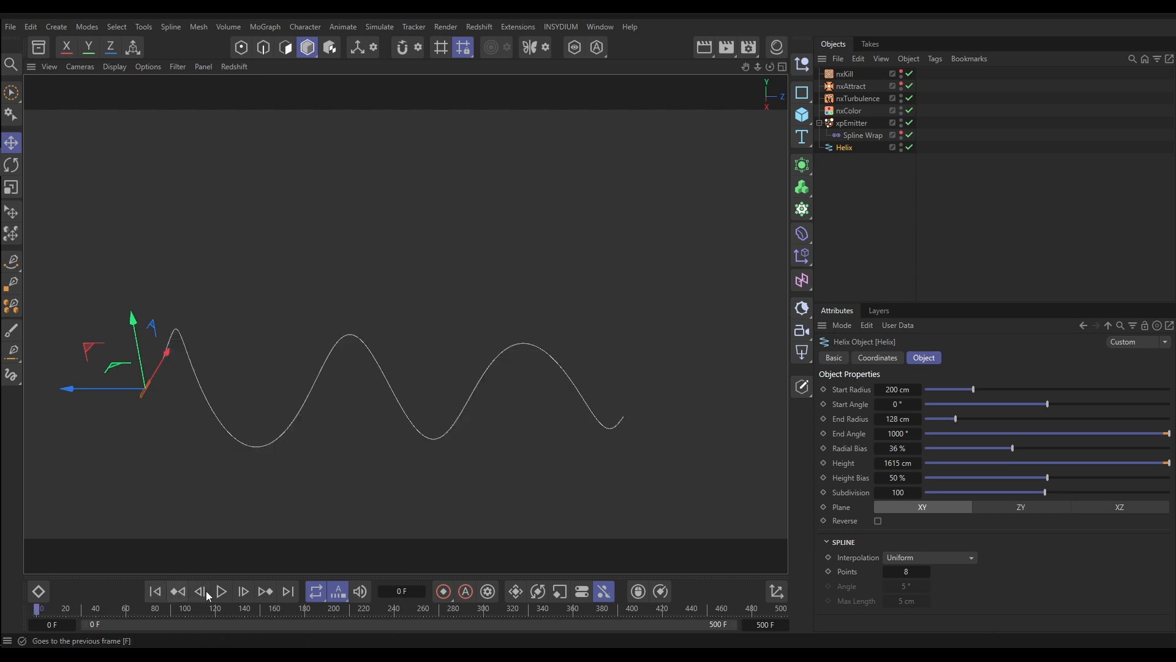
left_click(221, 592)
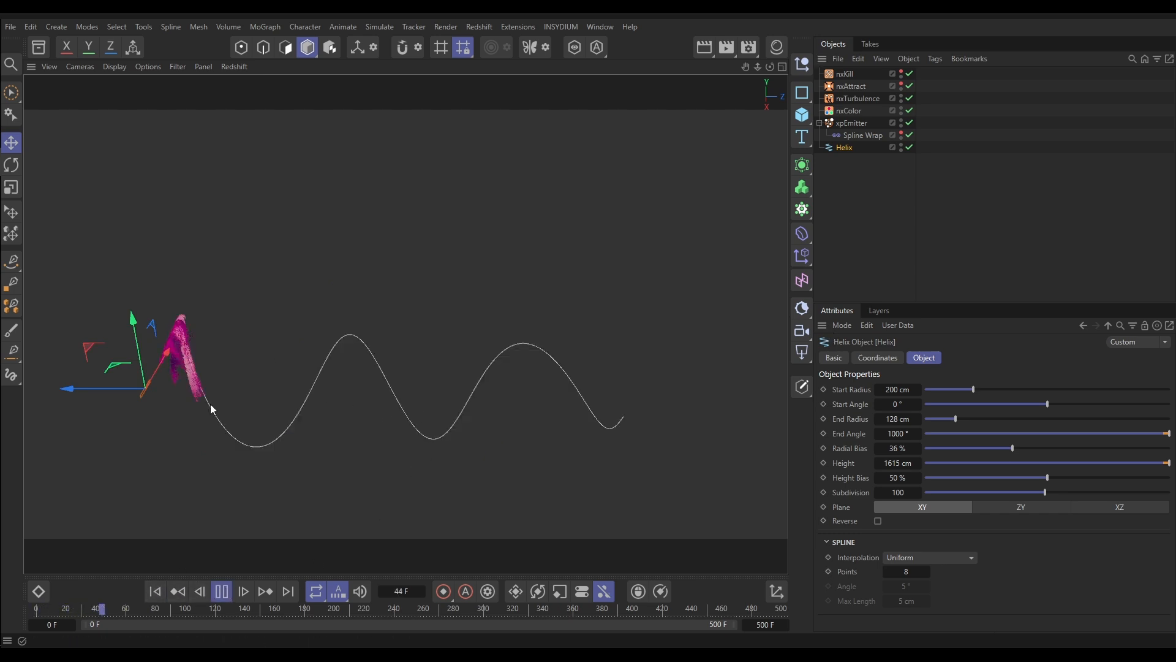
left_click(221, 592)
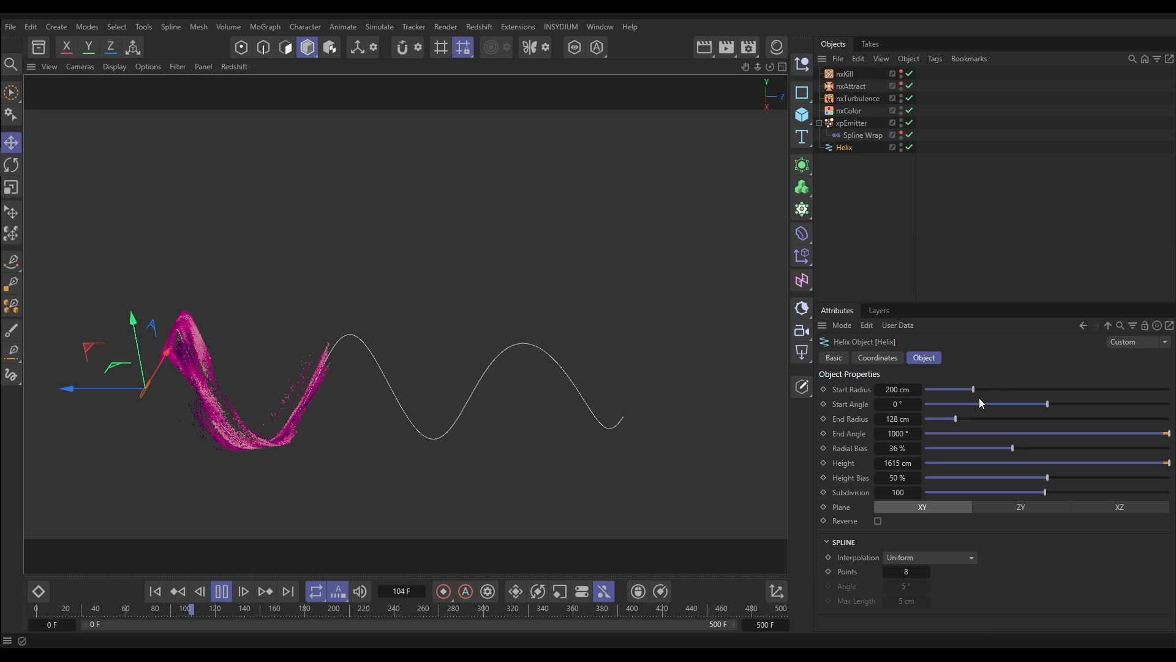
left_click_drag(974, 388, 1021, 389)
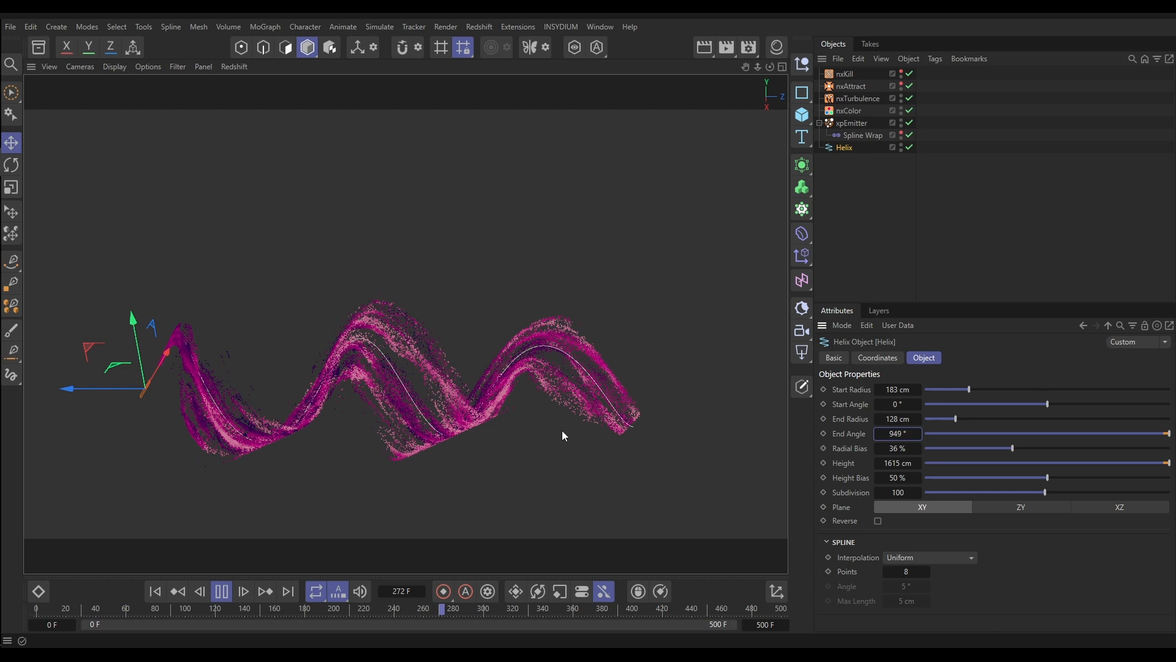
left_click(220, 592)
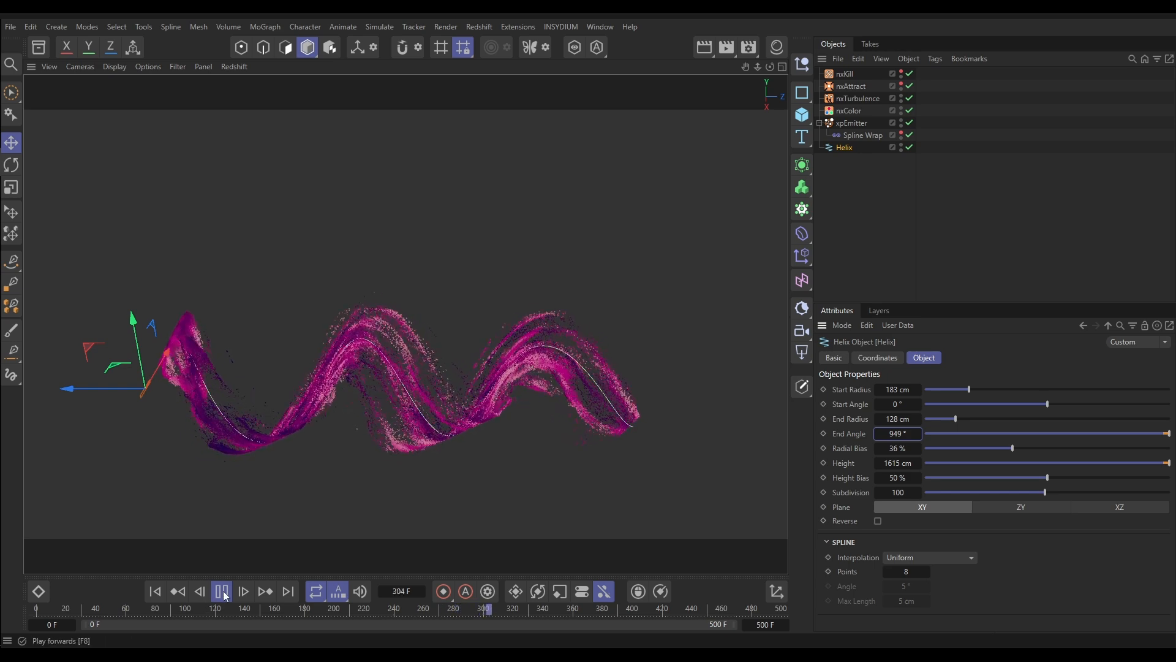
left_click(220, 592)
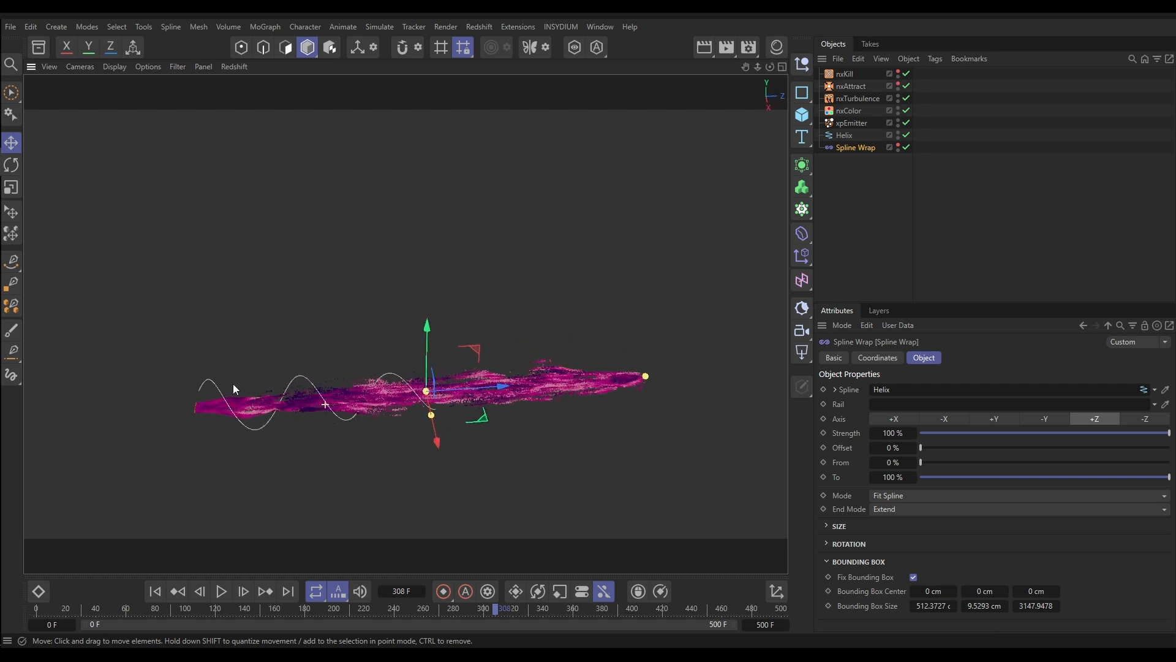
mouse_move(320, 418)
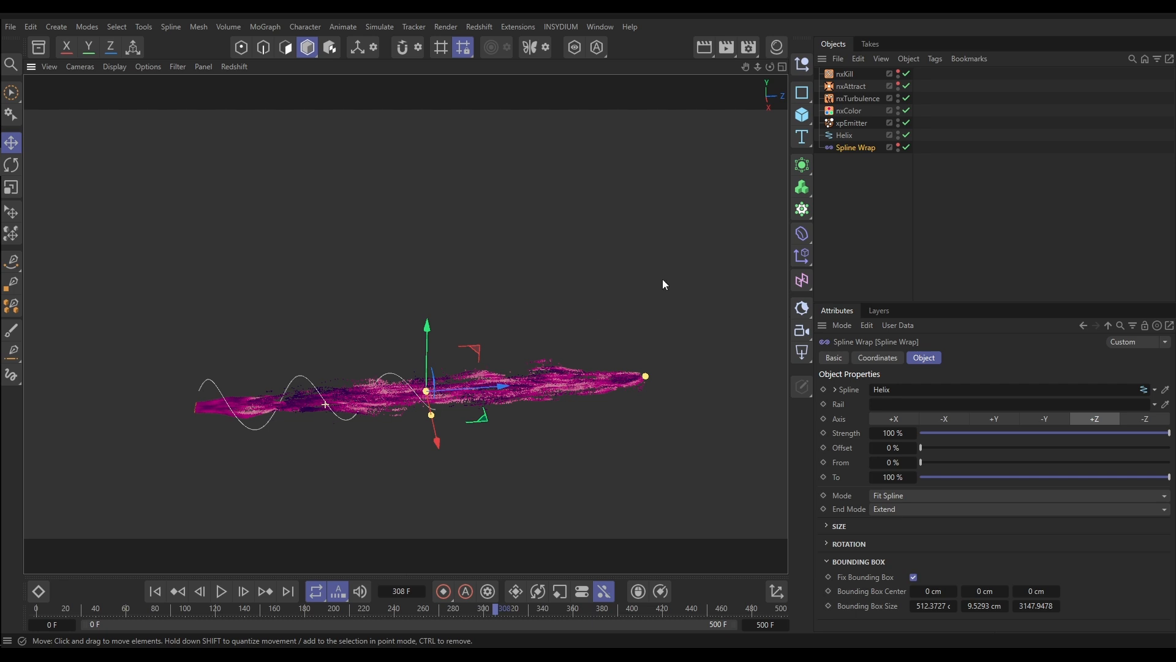
Add a Twist deformer and set its pitch rotation R.P to -90° in the Coordinates tab
left_click(802, 233)
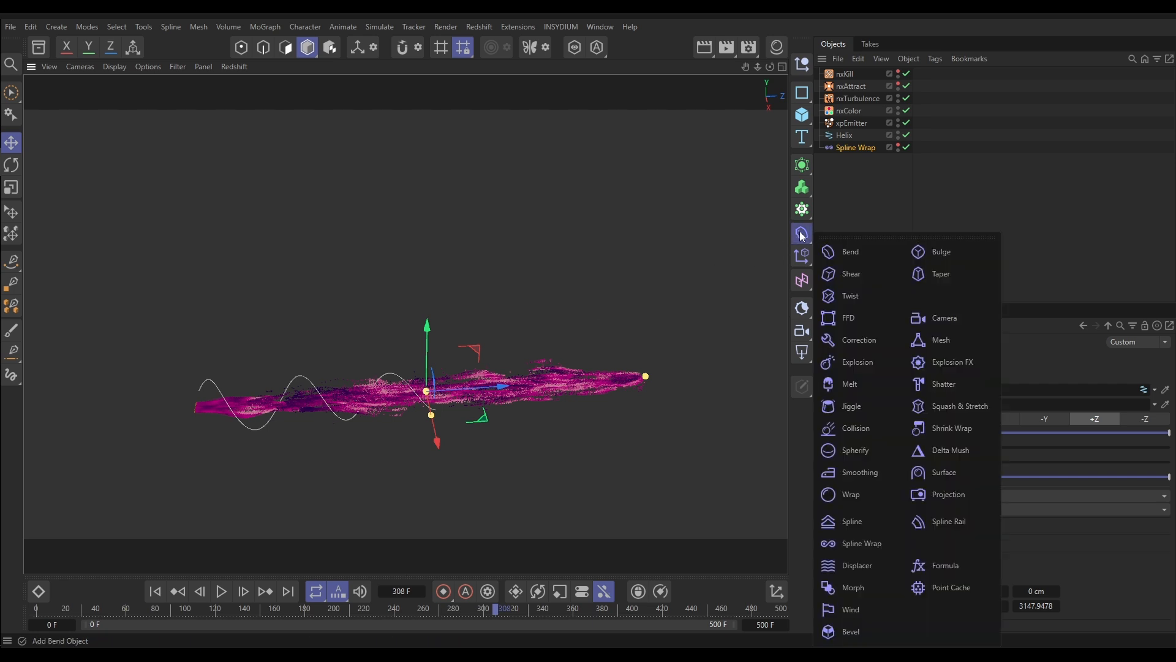
mouse_move(858, 362)
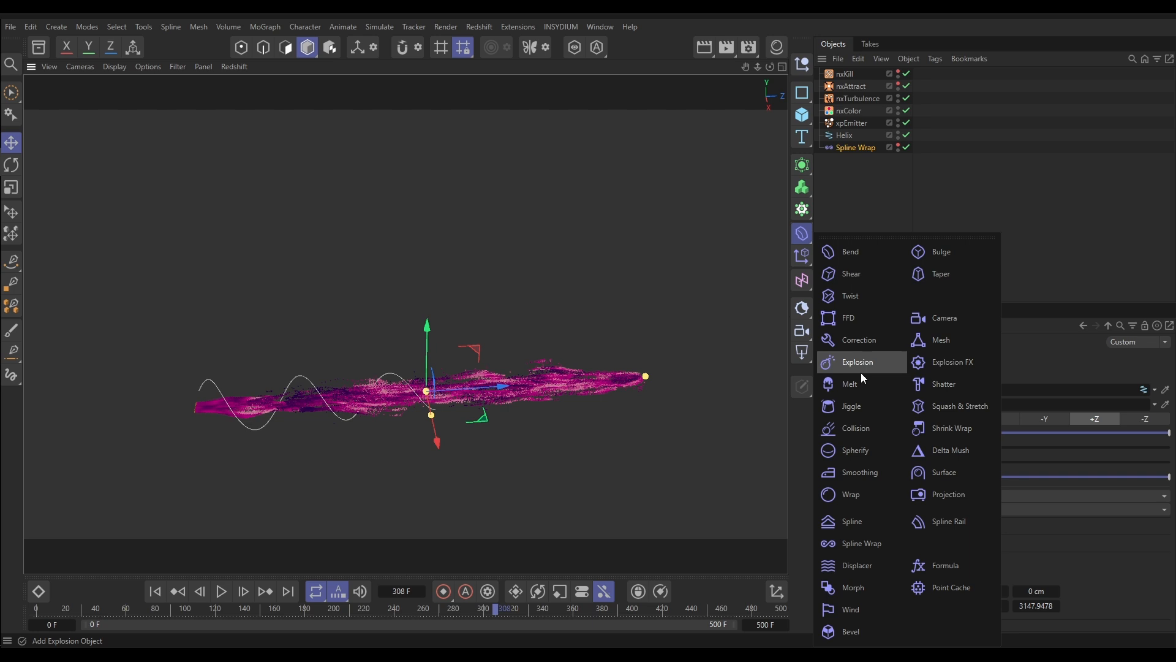
mouse_move(860, 326)
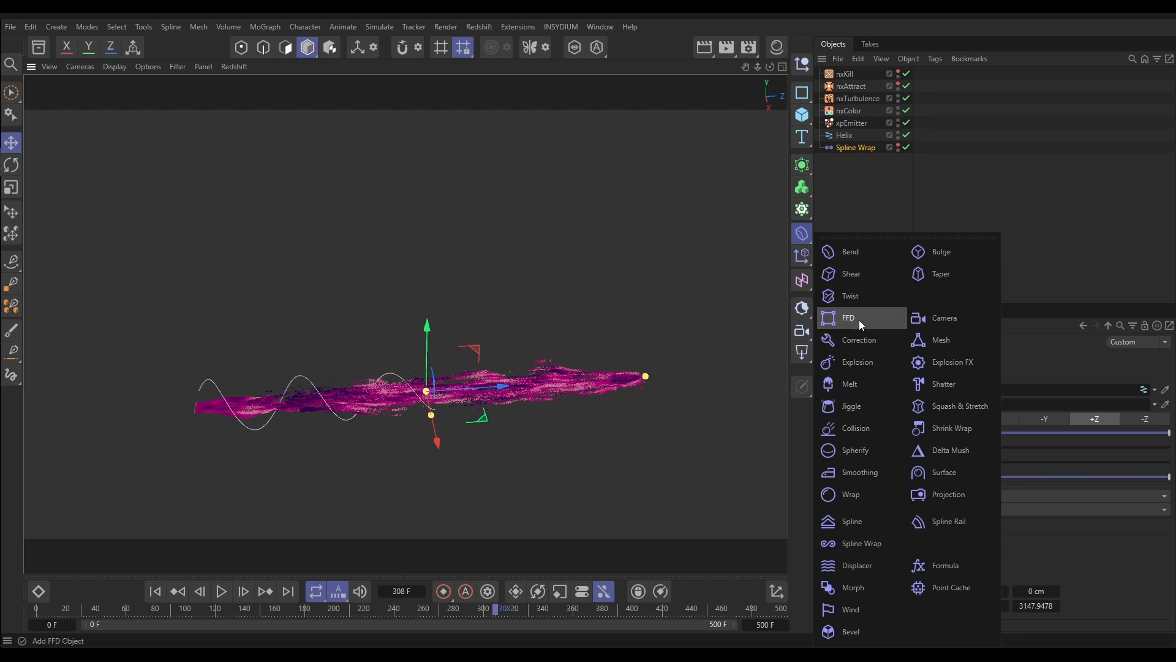
left_click(850, 295)
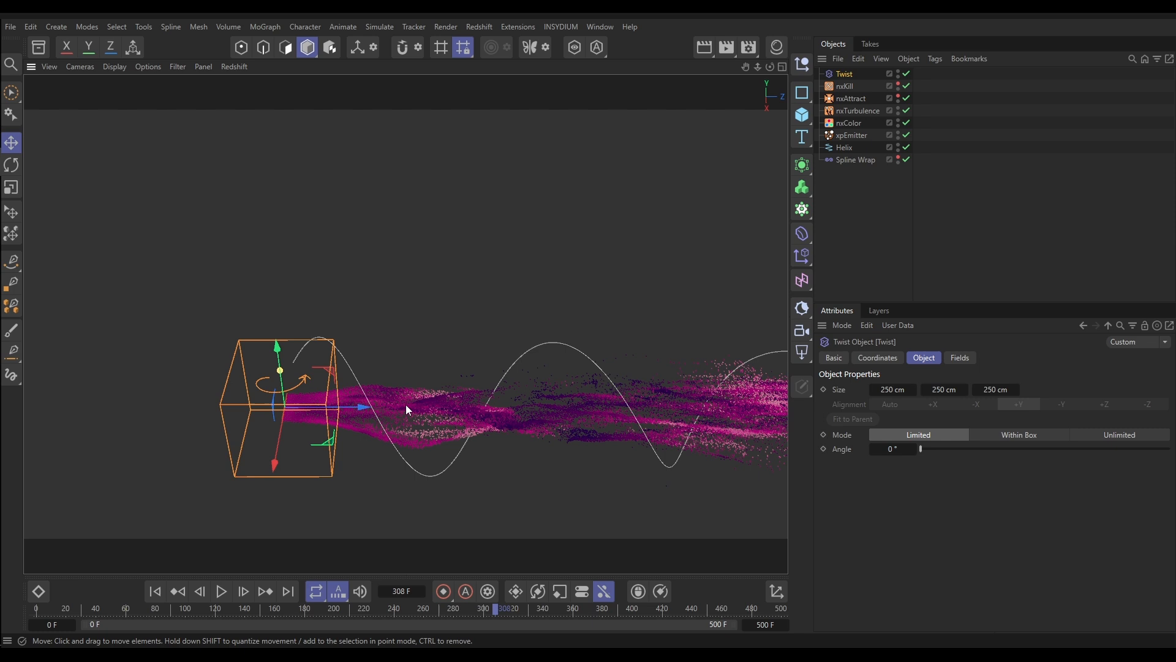
left_click(877, 358)
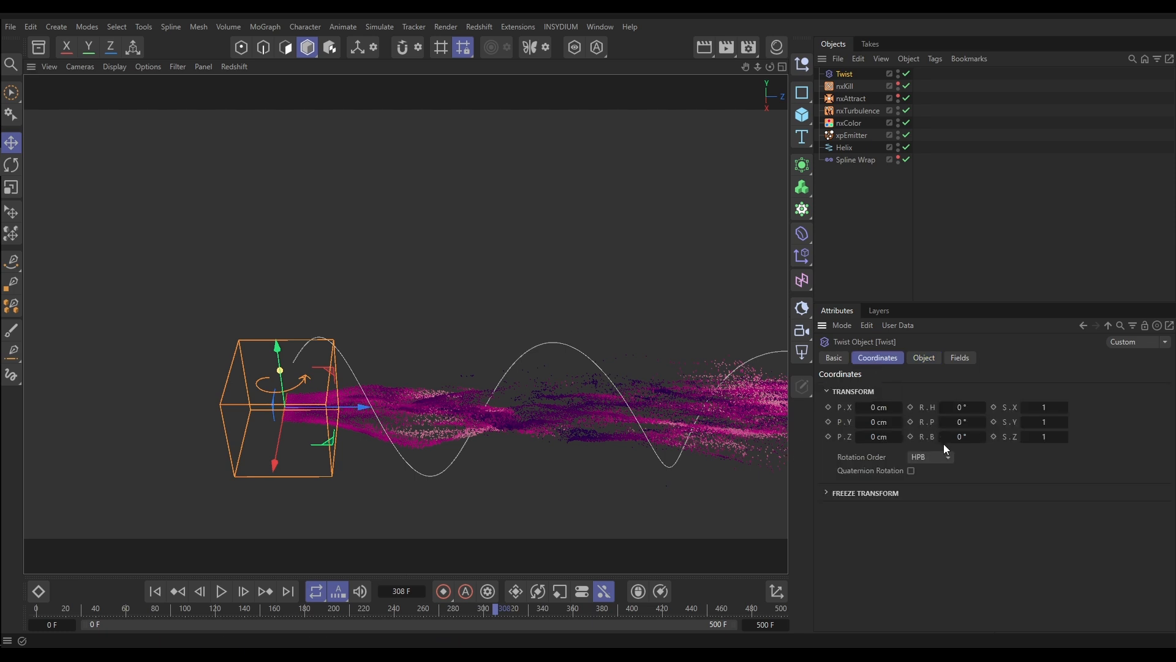
left_click(963, 422)
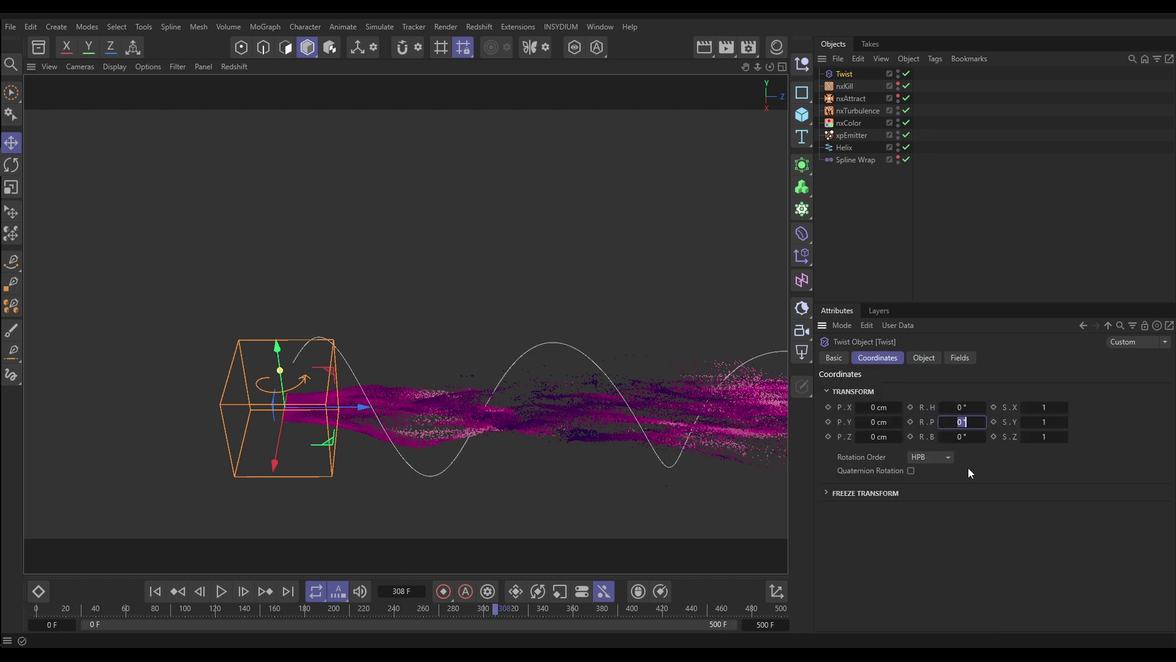
type("90")
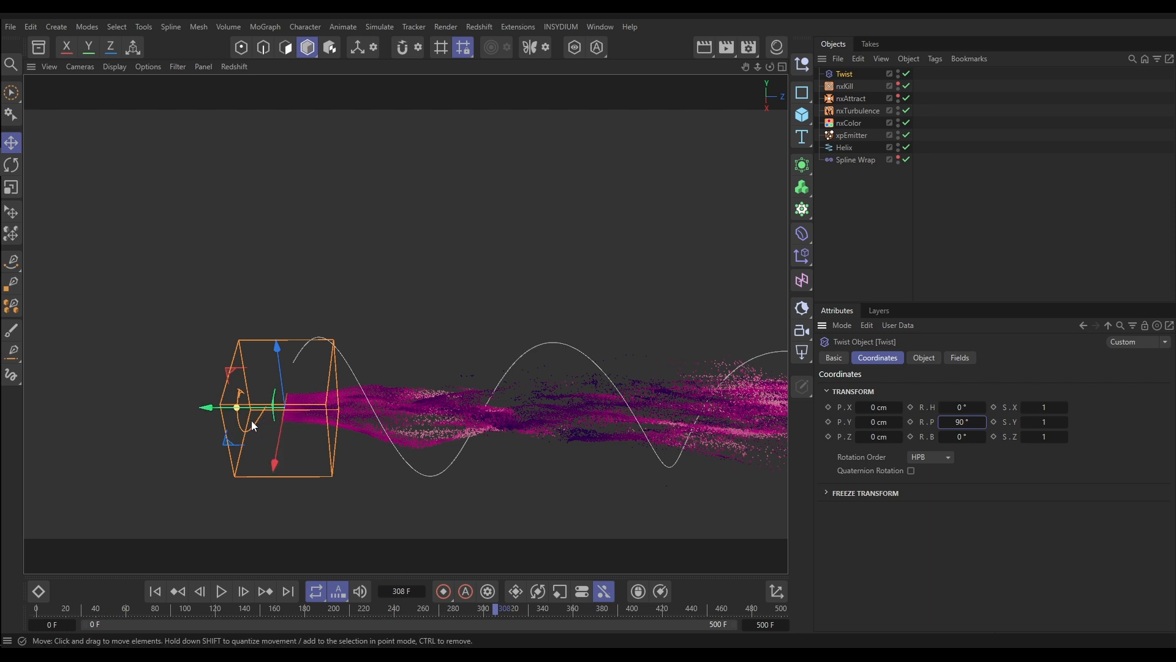
left_click(963, 422)
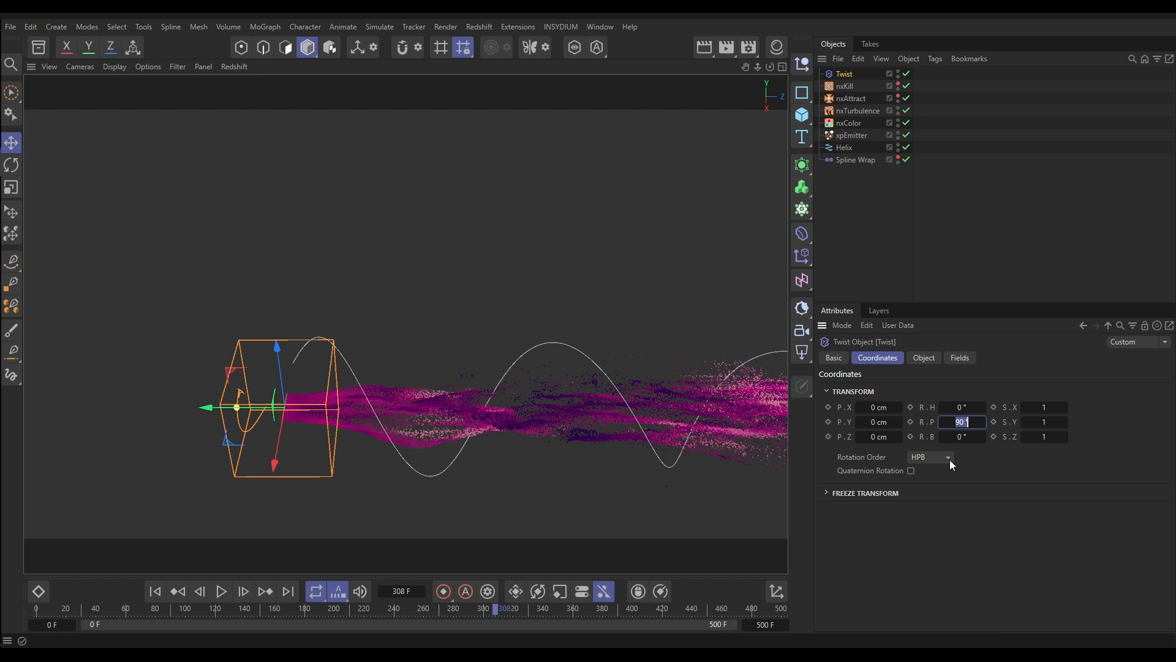
type("-90")
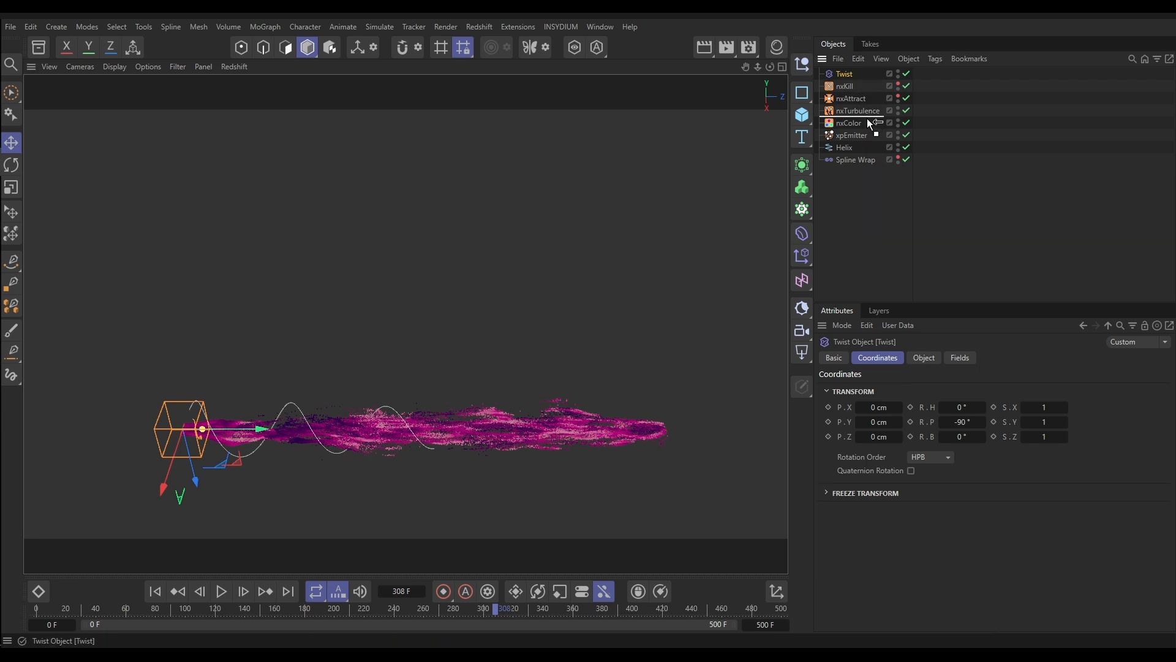
Place the Twist under the emitter and stretch its size to about 3367 cm along the stream
left_click_drag(845, 74, 851, 135)
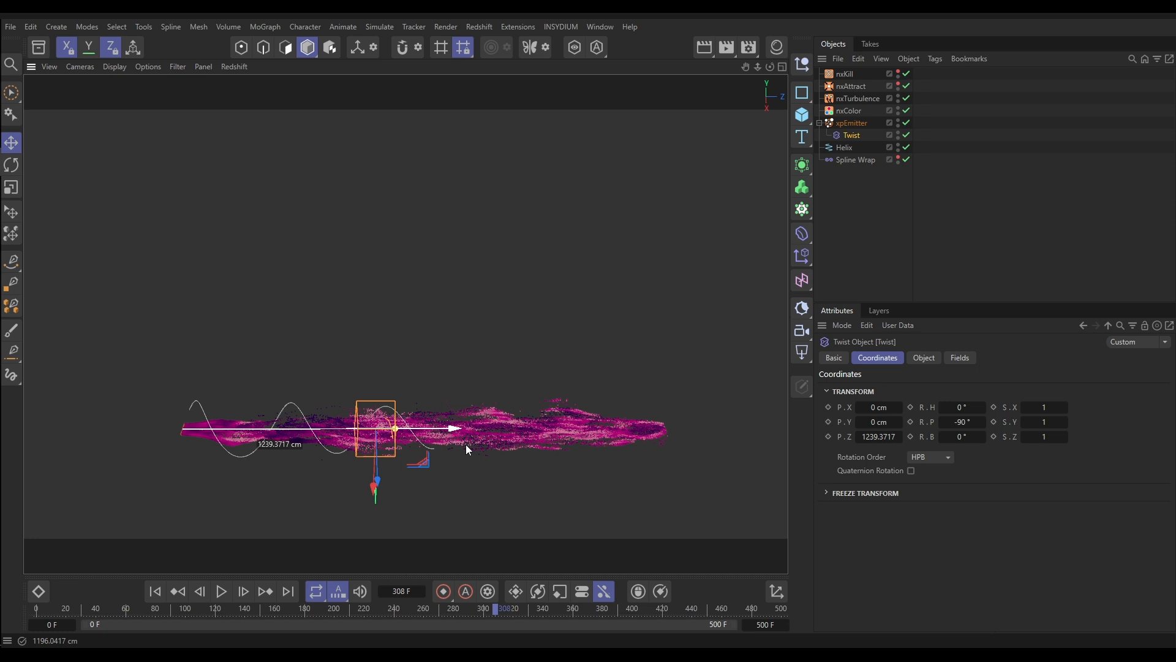
left_click_drag(395, 429, 448, 432)
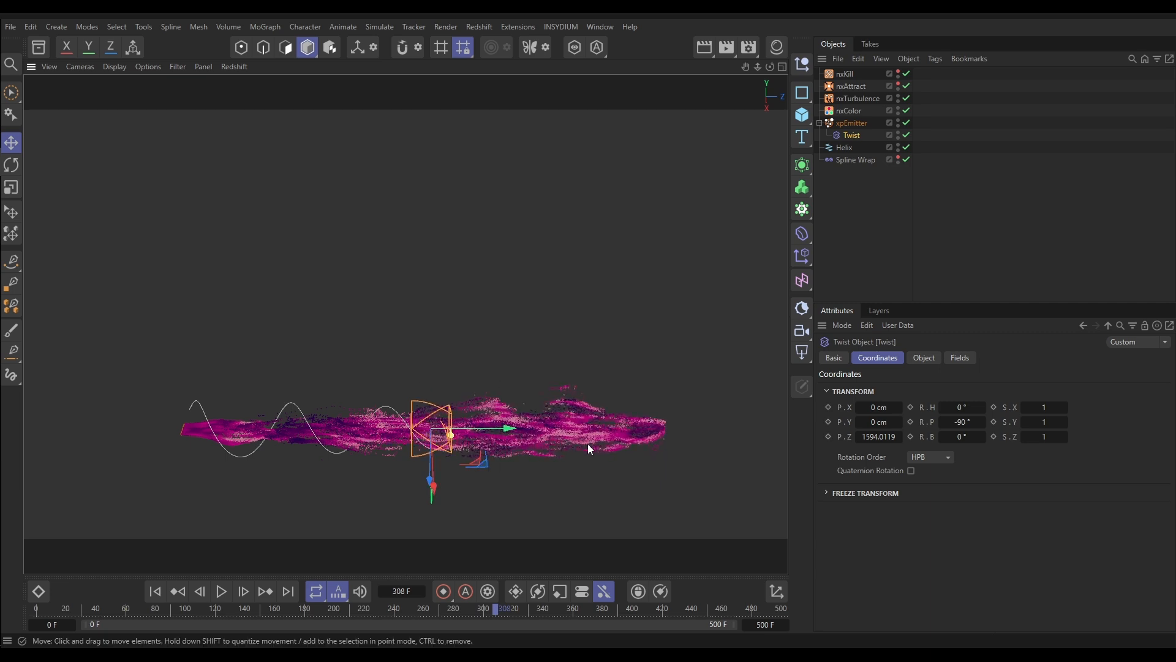
left_click(924, 358)
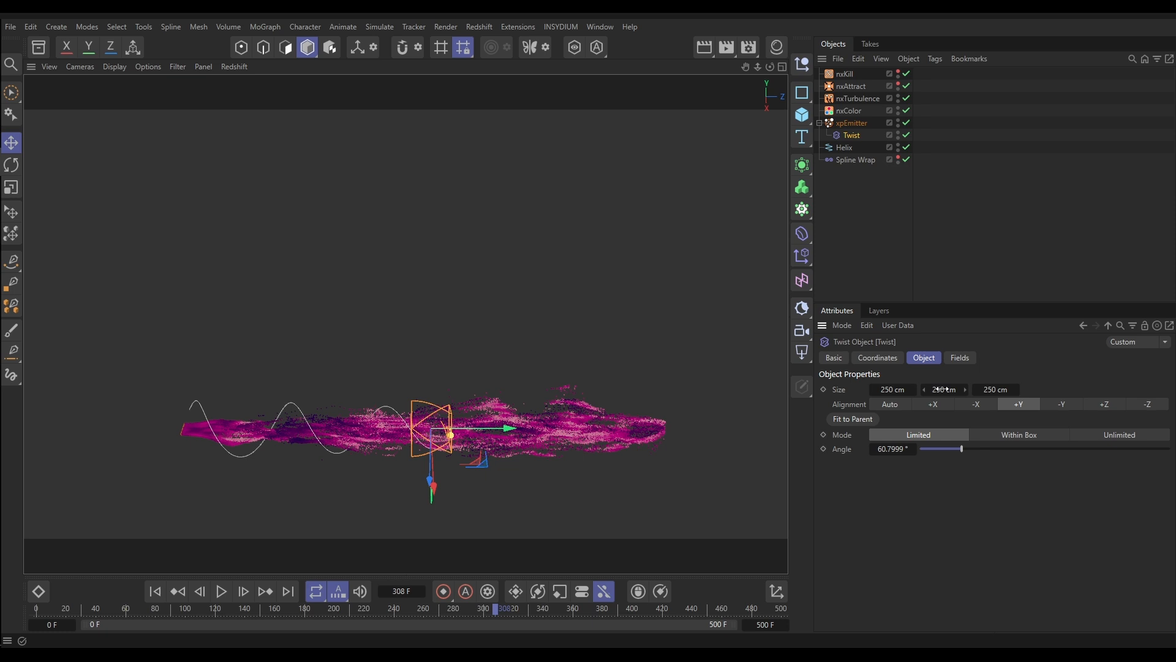
left_click_drag(943, 390, 968, 390)
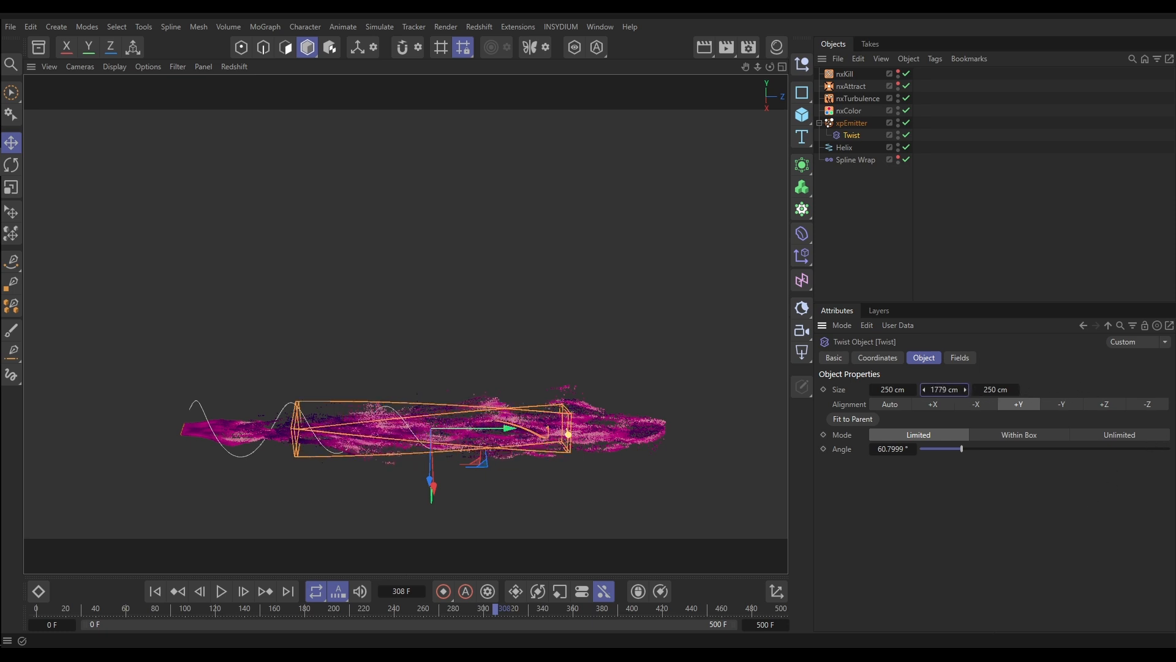
left_click_drag(943, 389, 1041, 389)
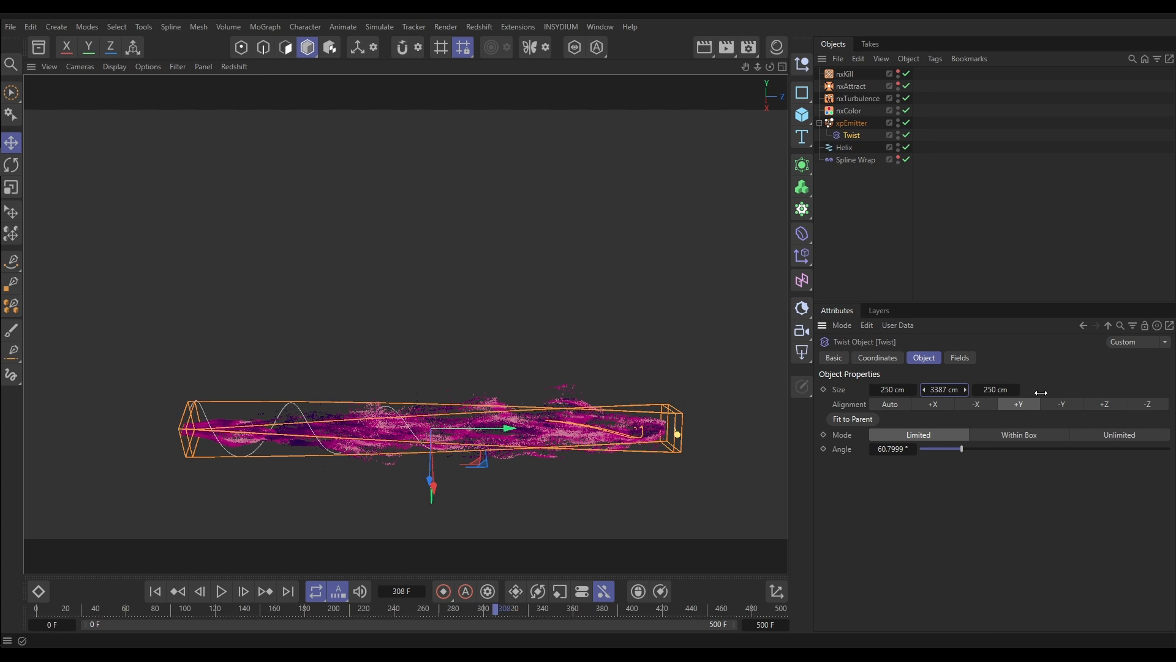
left_click_drag(943, 390, 937, 389)
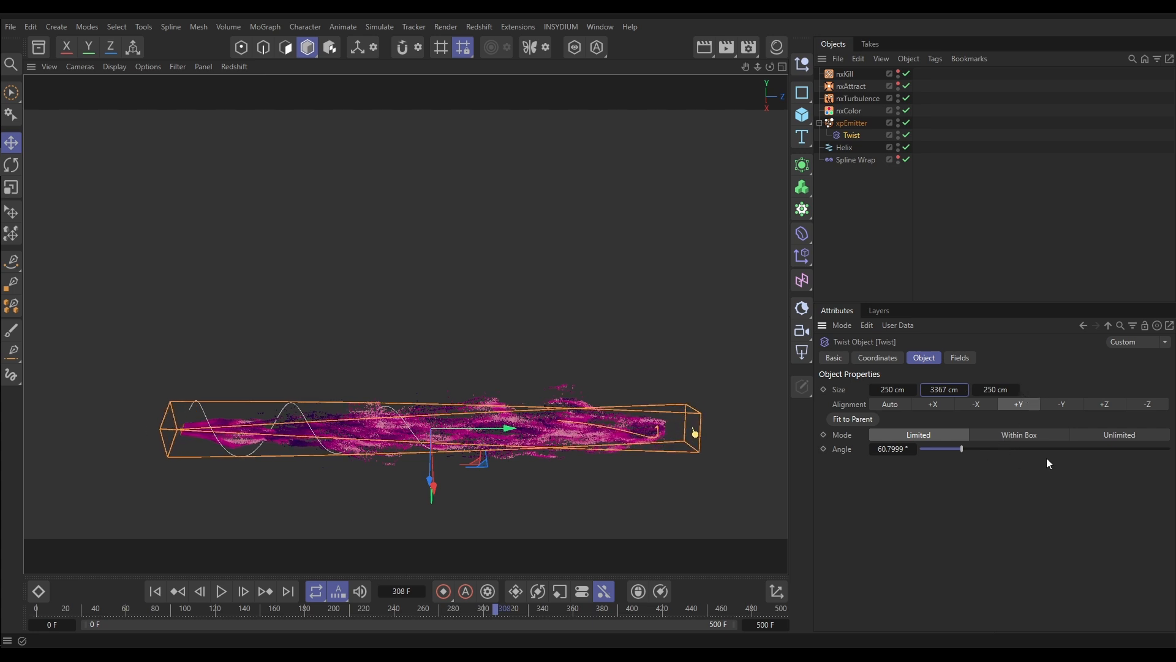
Set Twist mode to Unlimited and raise the angle to 635°, spiralling the stream into tight coils
left_click(1119, 433)
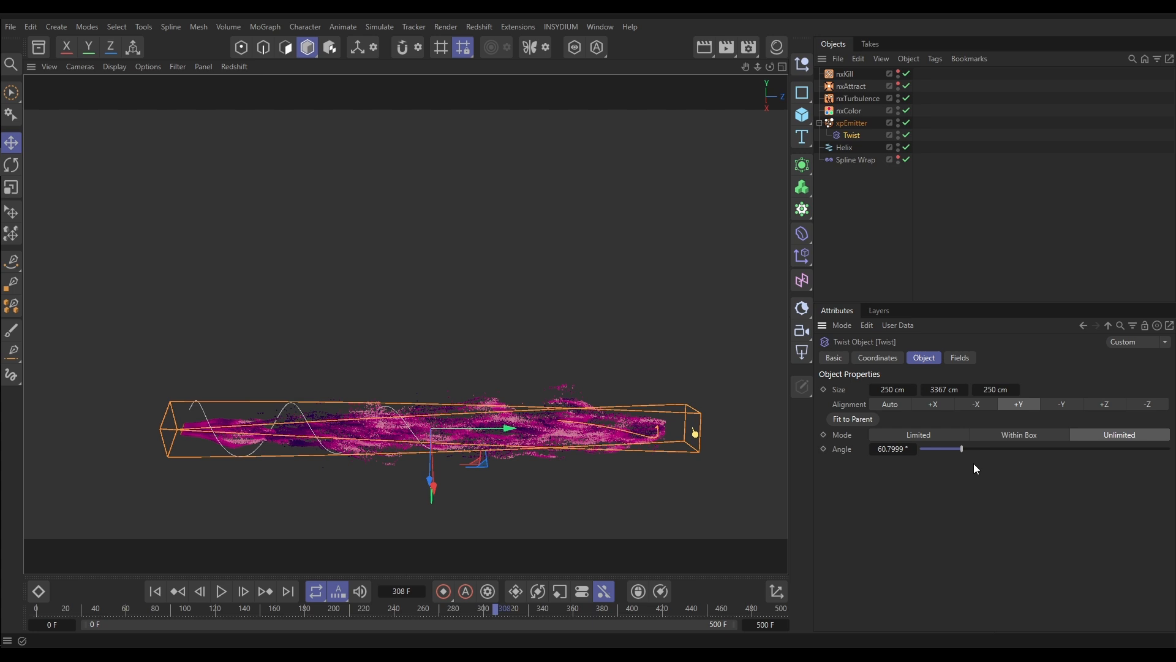
left_click_drag(961, 448, 982, 448)
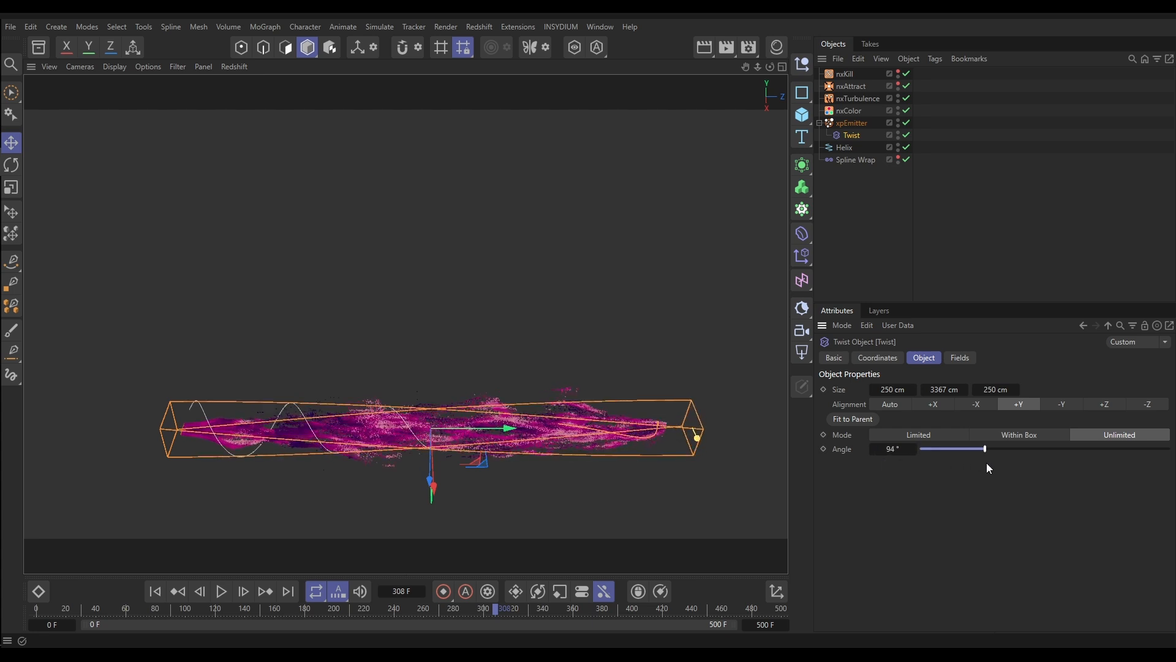
left_click_drag(983, 449, 1068, 449)
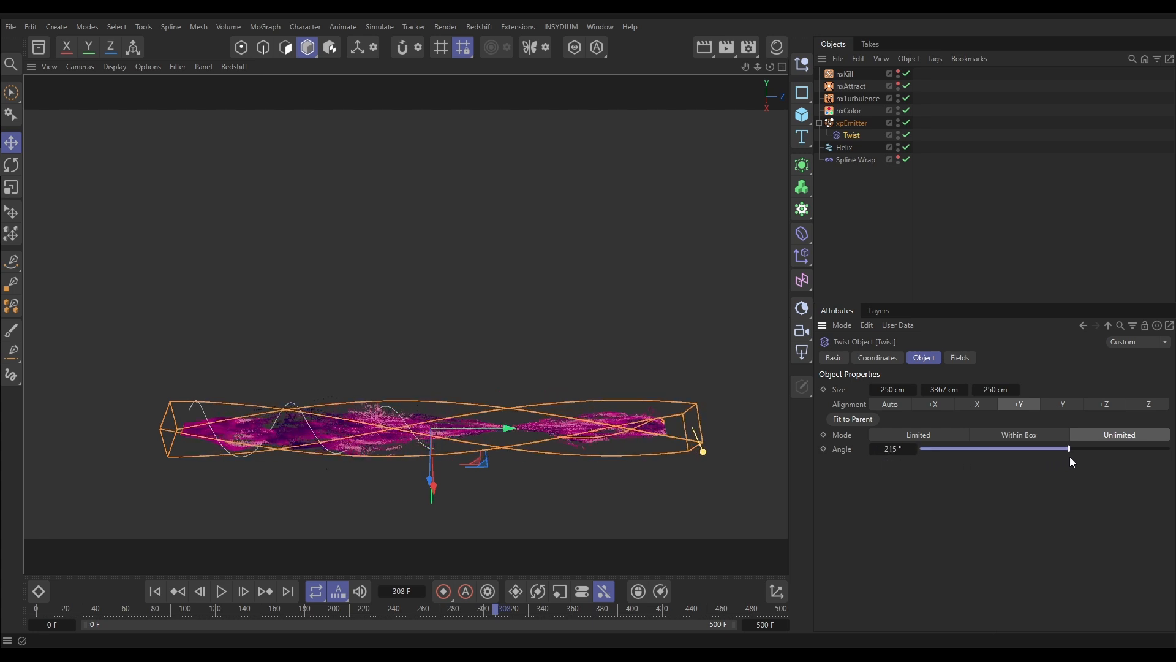
left_click_drag(1068, 449, 1124, 448)
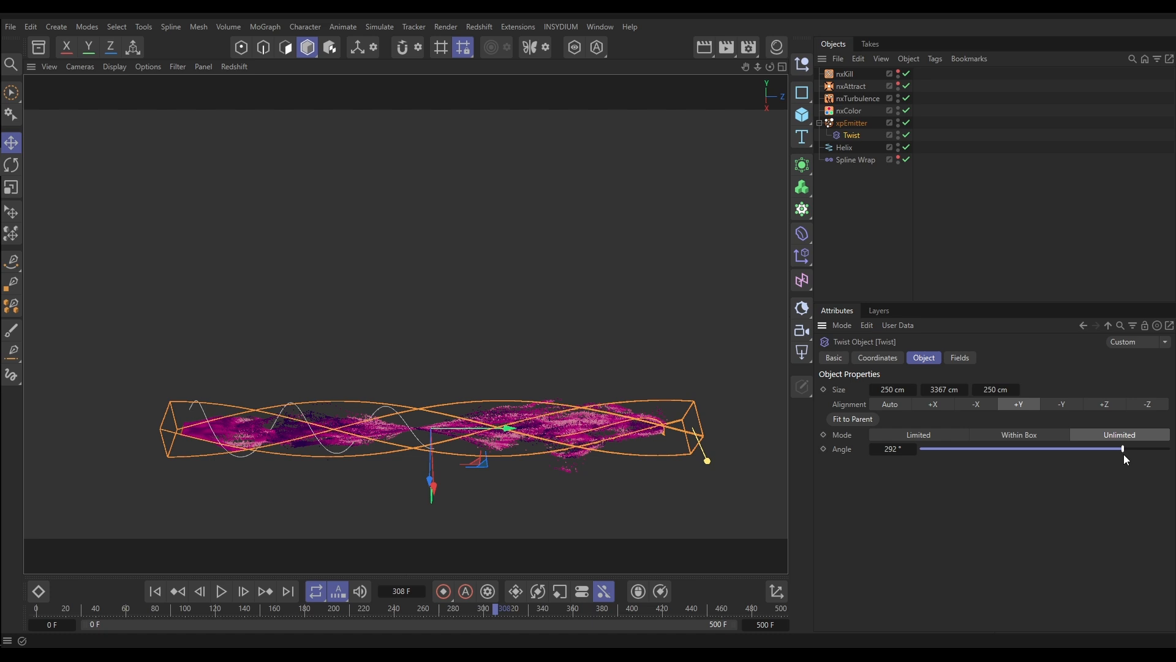
left_click_drag(1122, 449, 1026, 449)
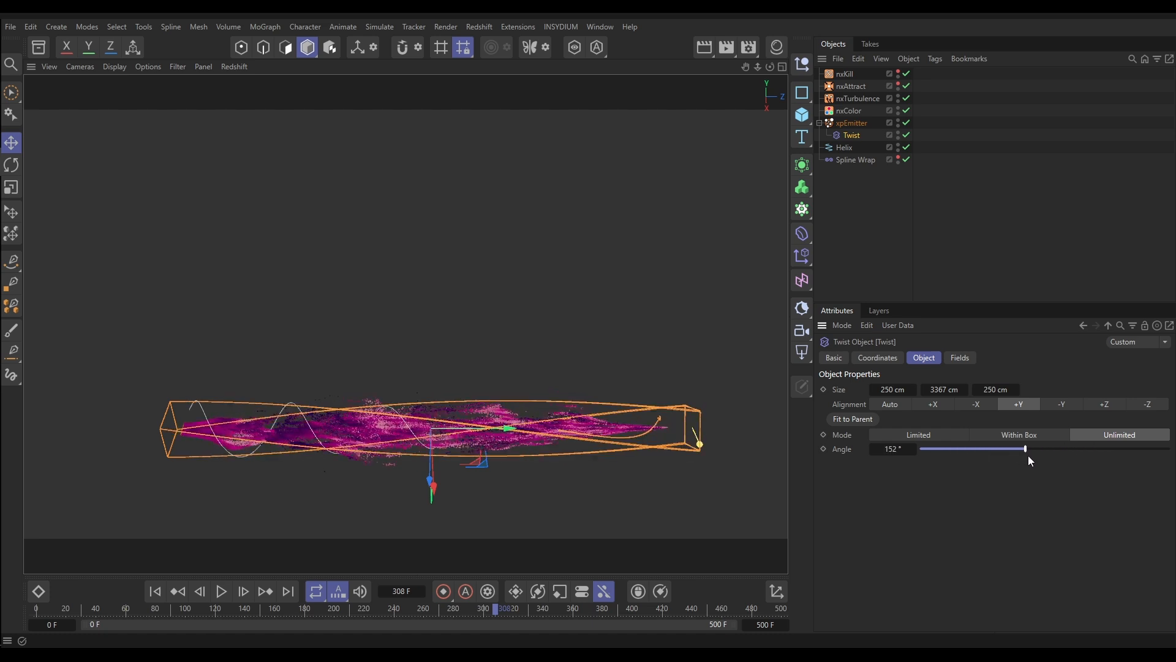
left_click_drag(1025, 448, 1130, 449)
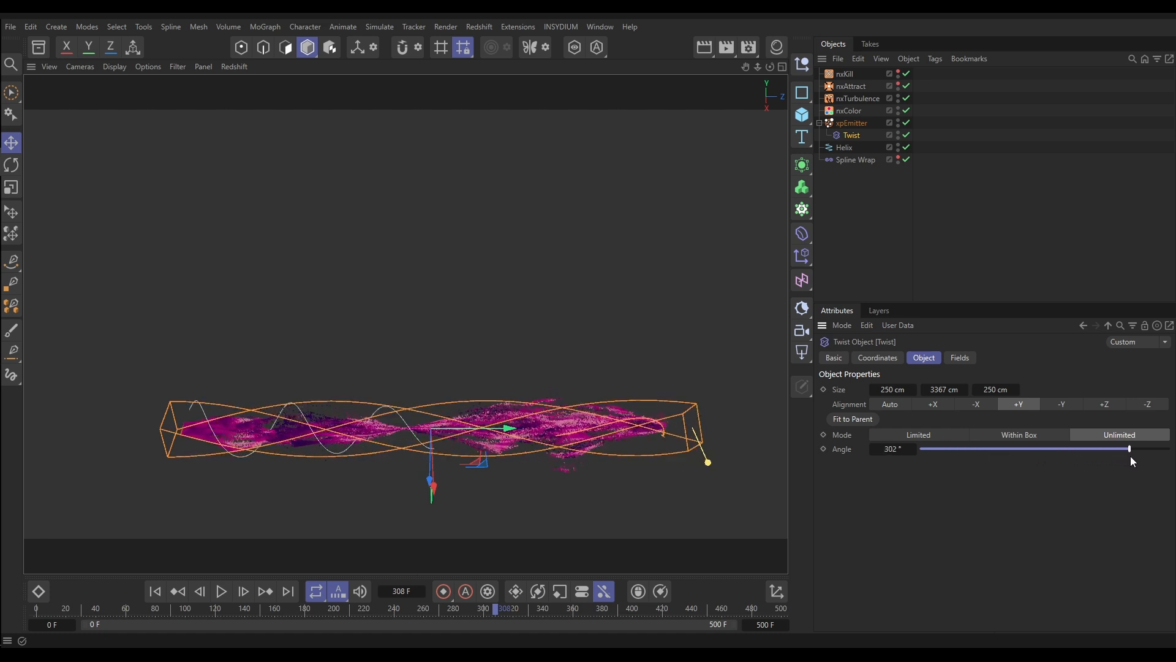
left_click_drag(1128, 449, 1170, 449)
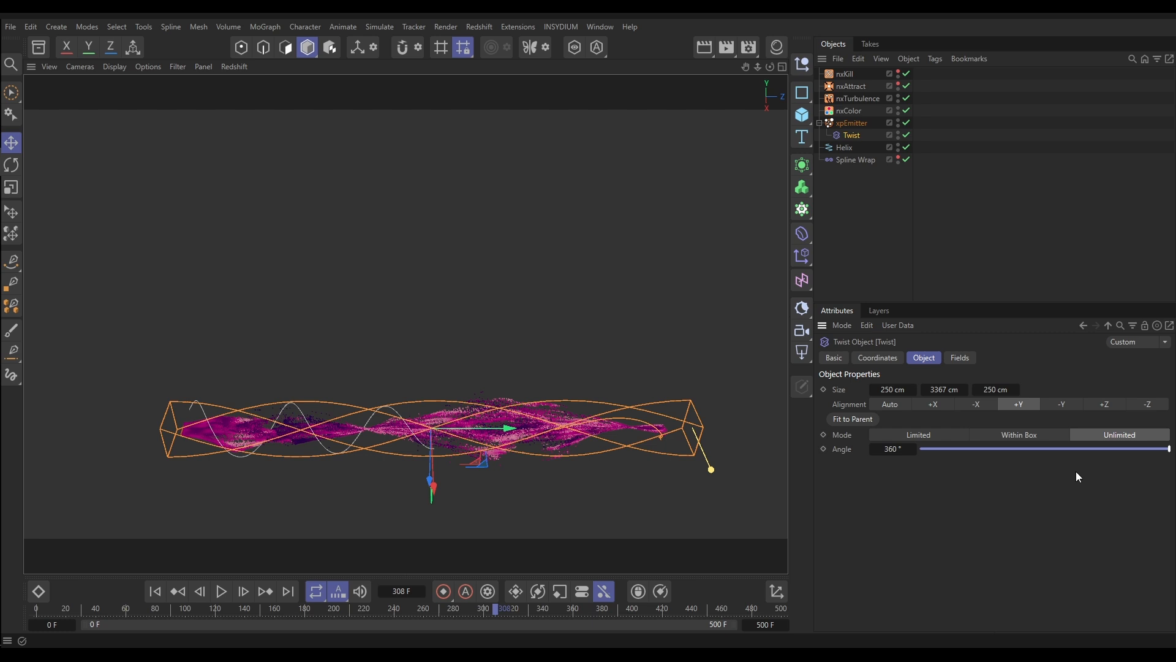
left_click(891, 448)
type("568")
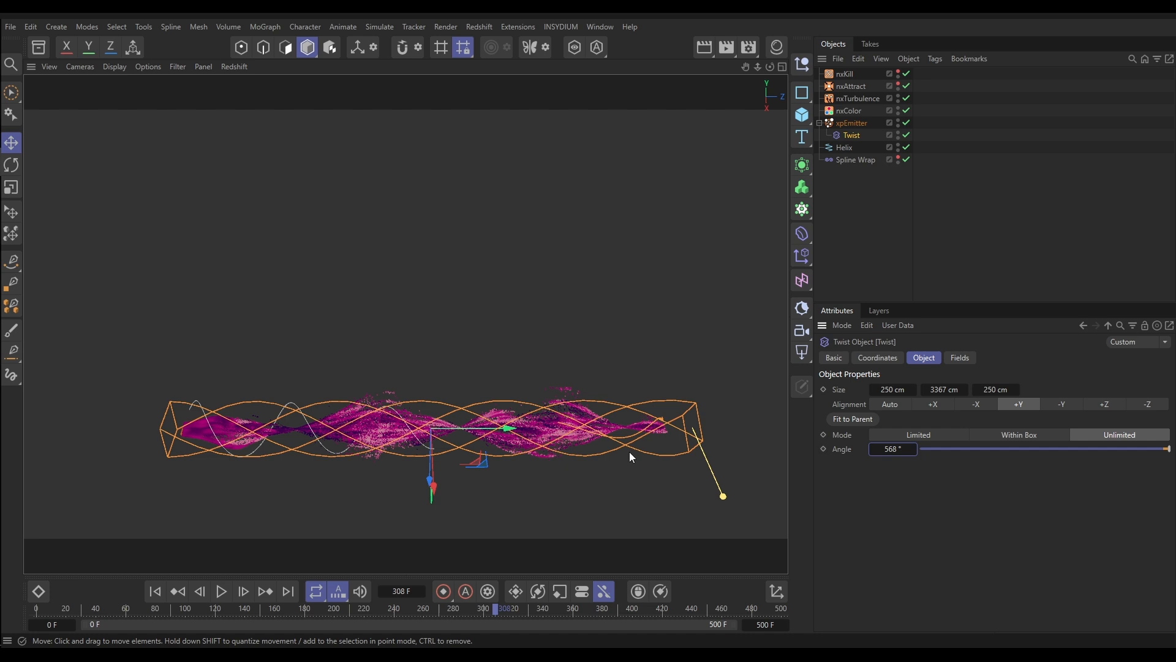
left_click_drag(919, 448, 933, 448)
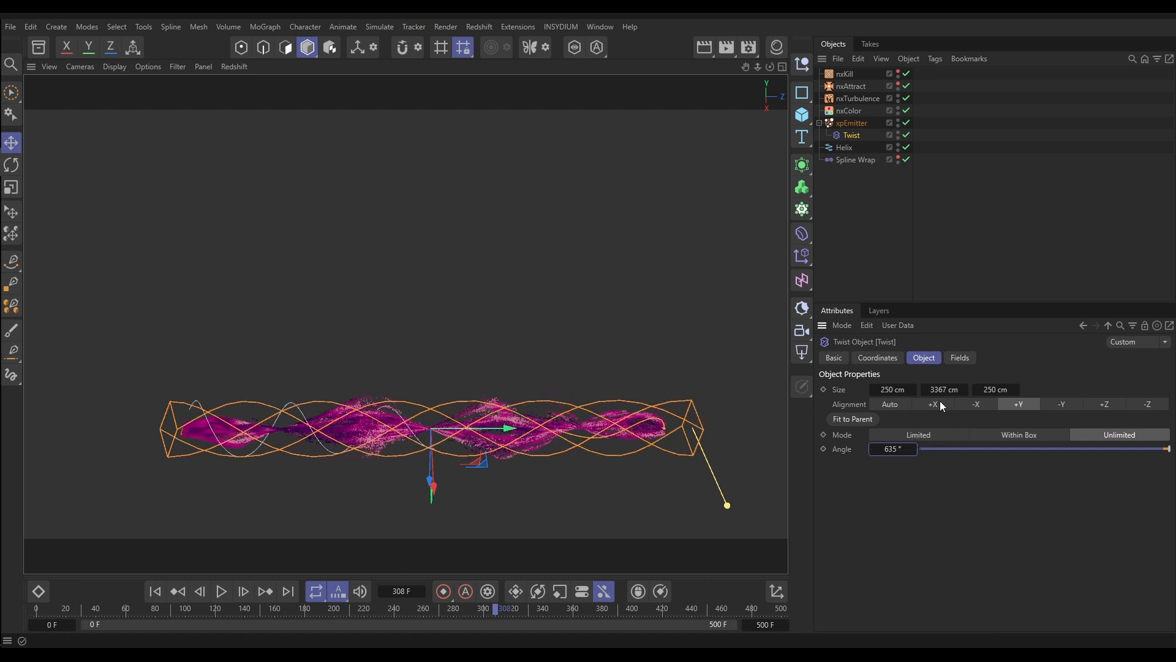
Set the Twist deformer's R.P rotation to 90° and replay the simulation from the start
left_click(877, 358)
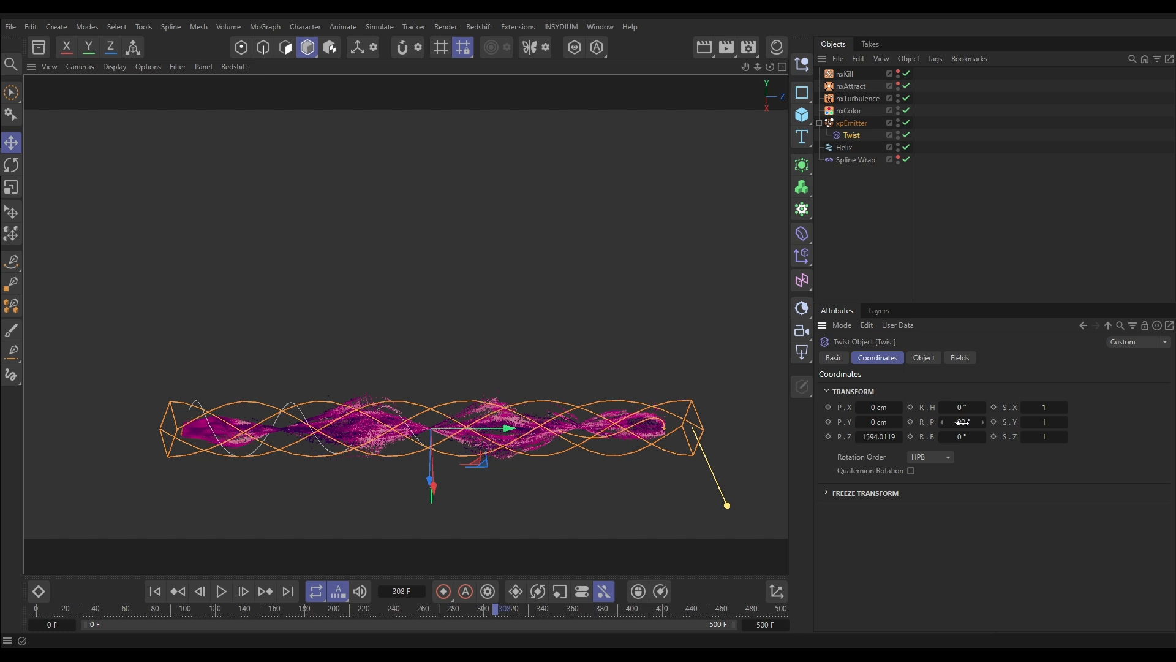
type("90")
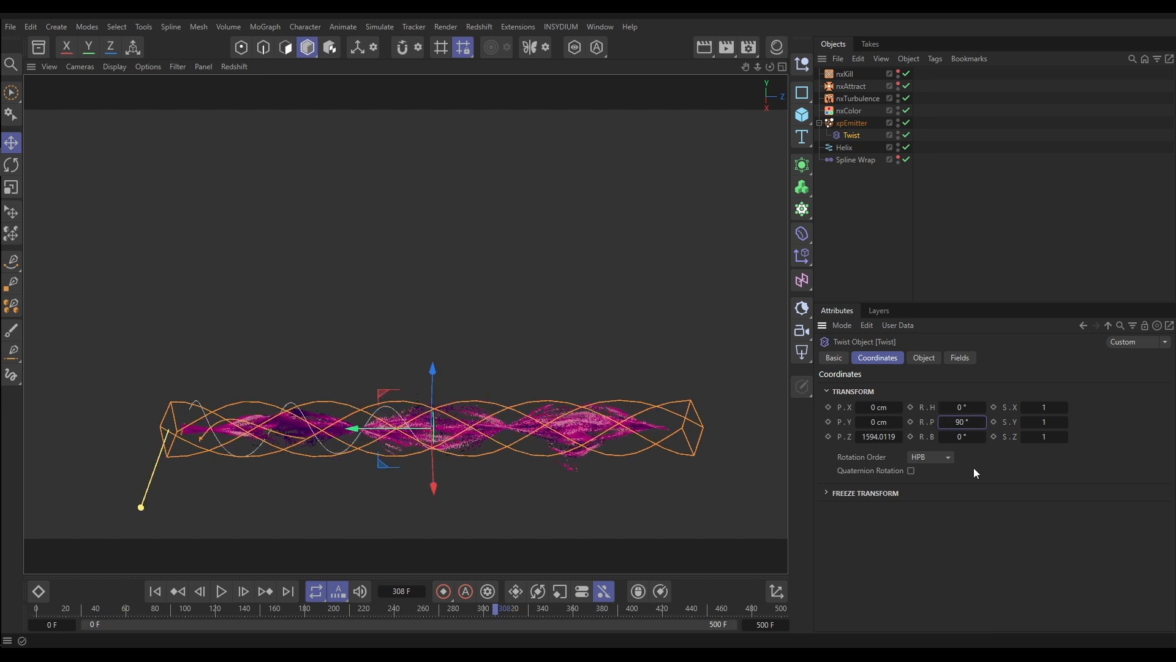
mouse_move(740, 538)
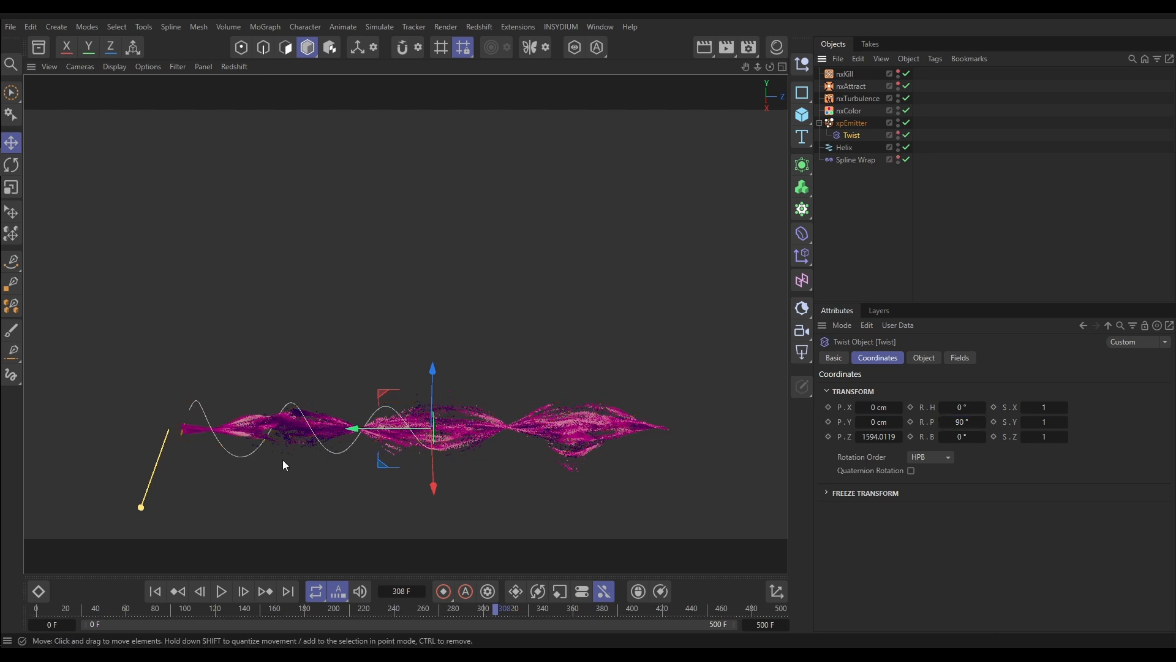
left_click(220, 592)
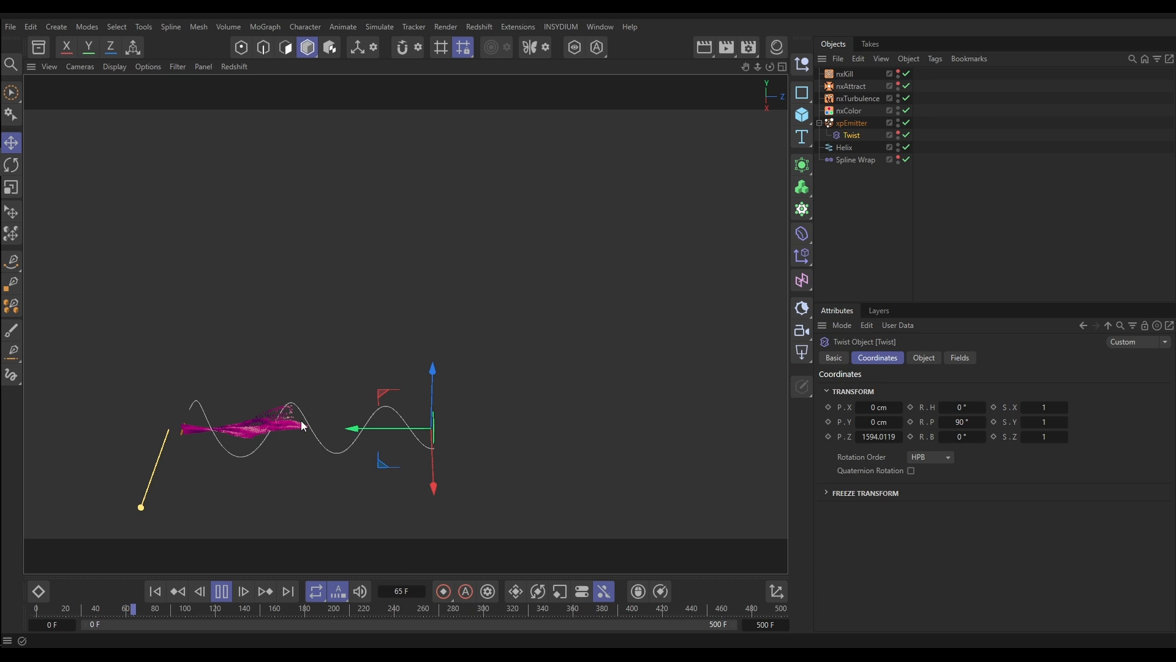
left_click(220, 592)
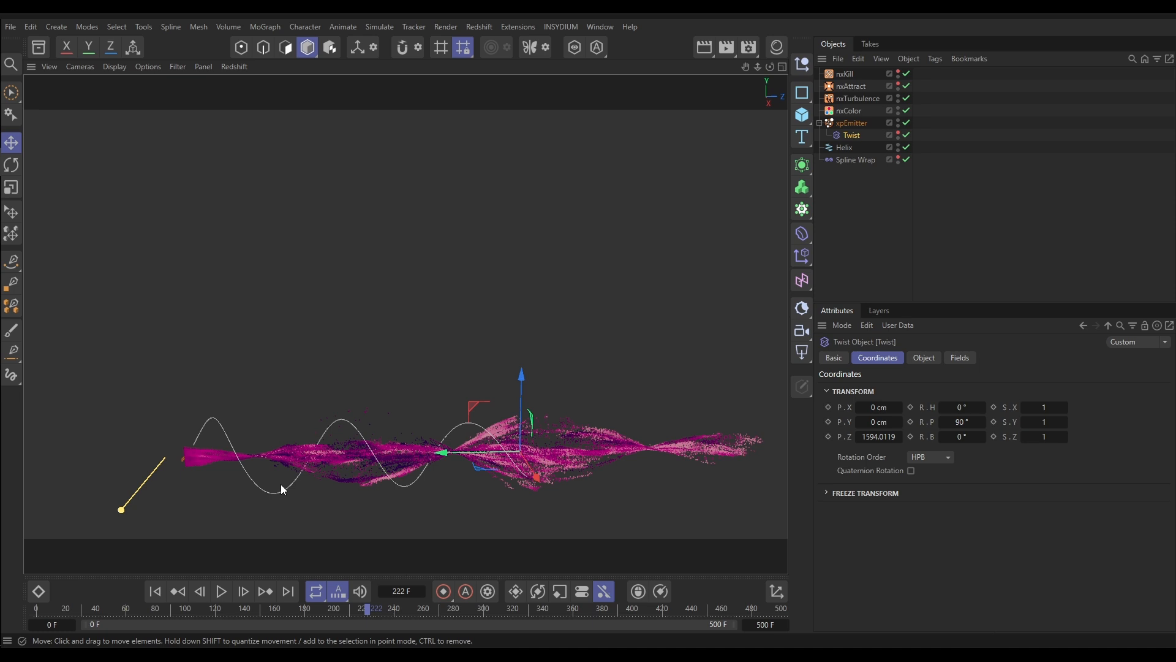
mouse_move(451, 470)
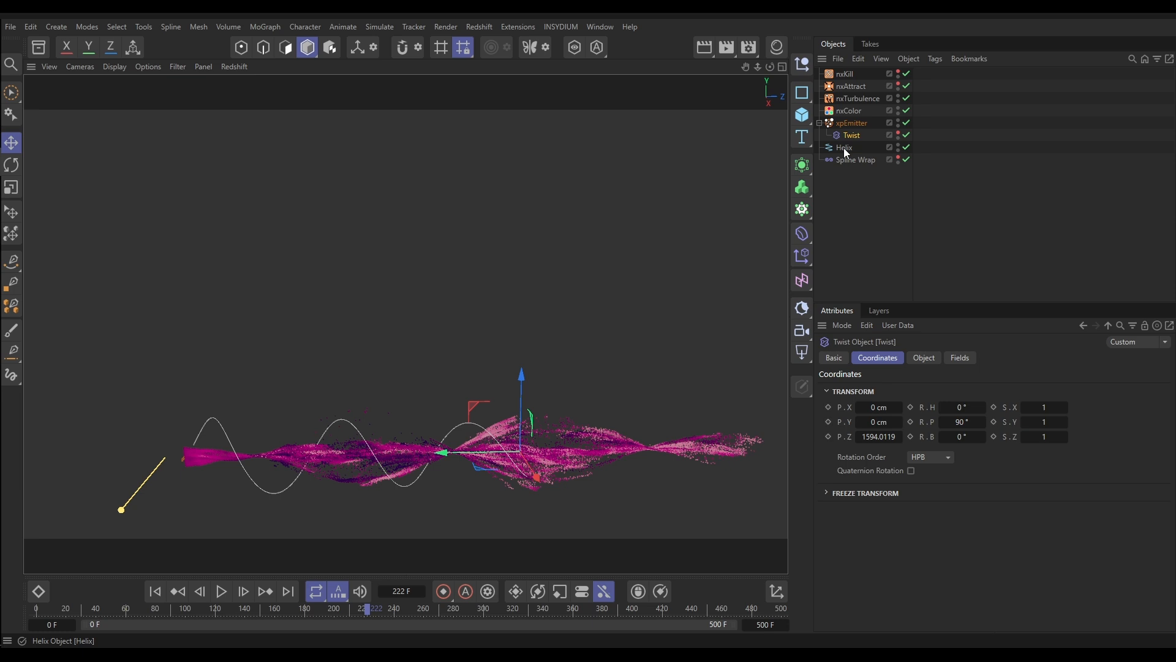
Enlarge the Helix to a 389 cm start radius and 392 cm end radius
left_click(843, 147)
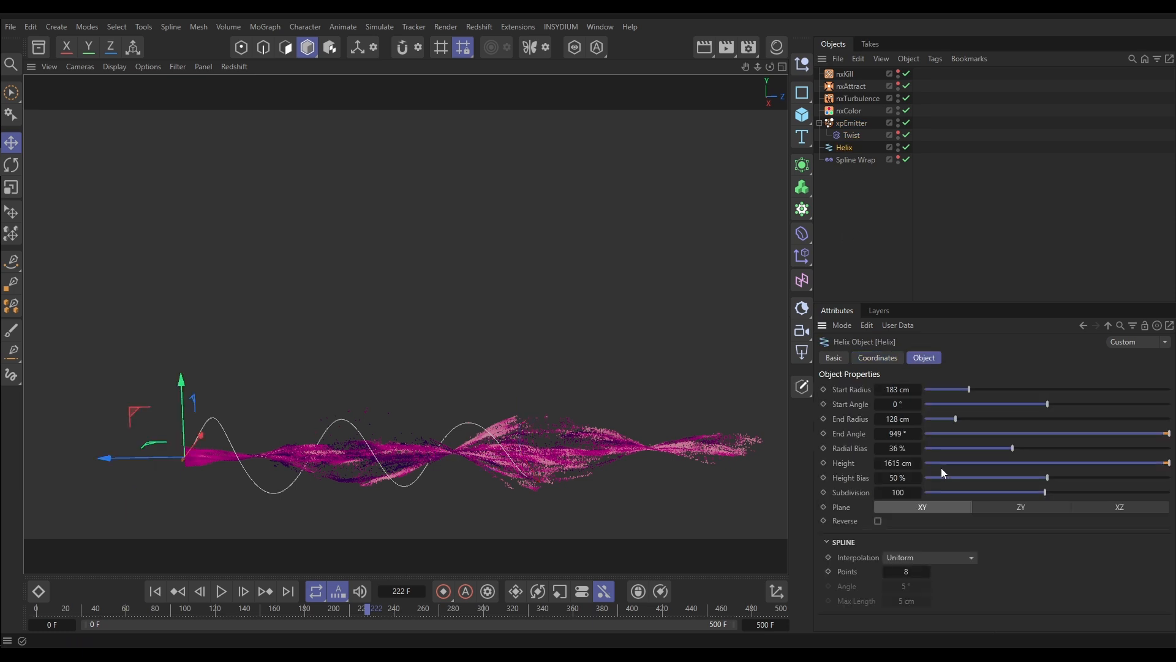
mouse_move(946, 449)
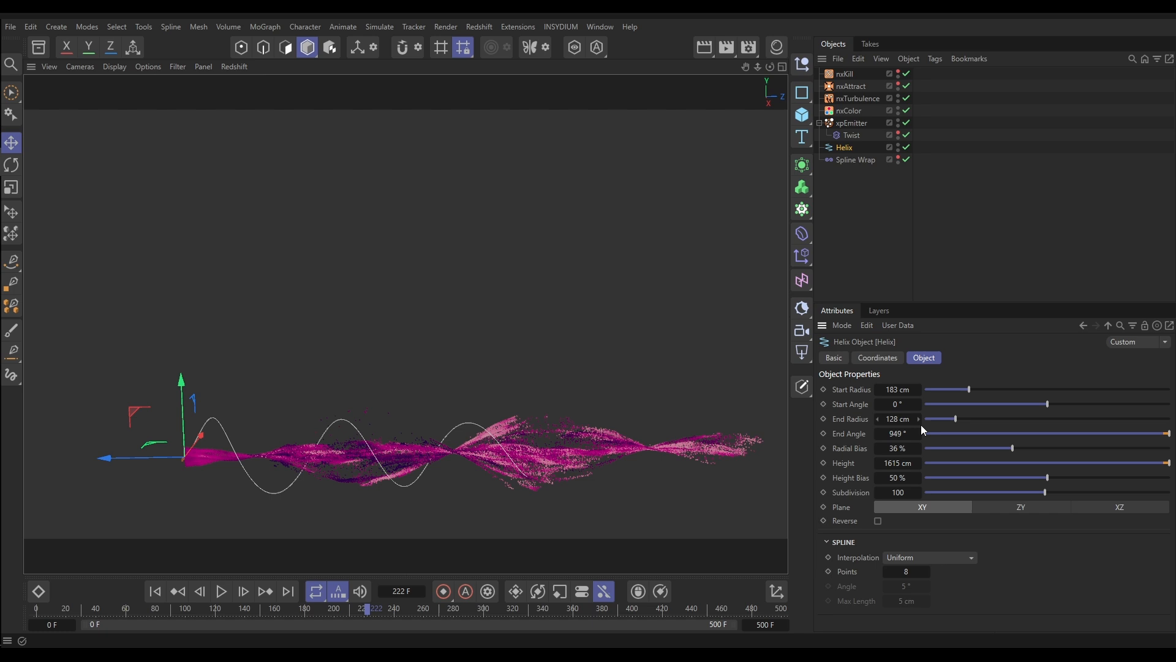
left_click_drag(953, 419, 979, 419)
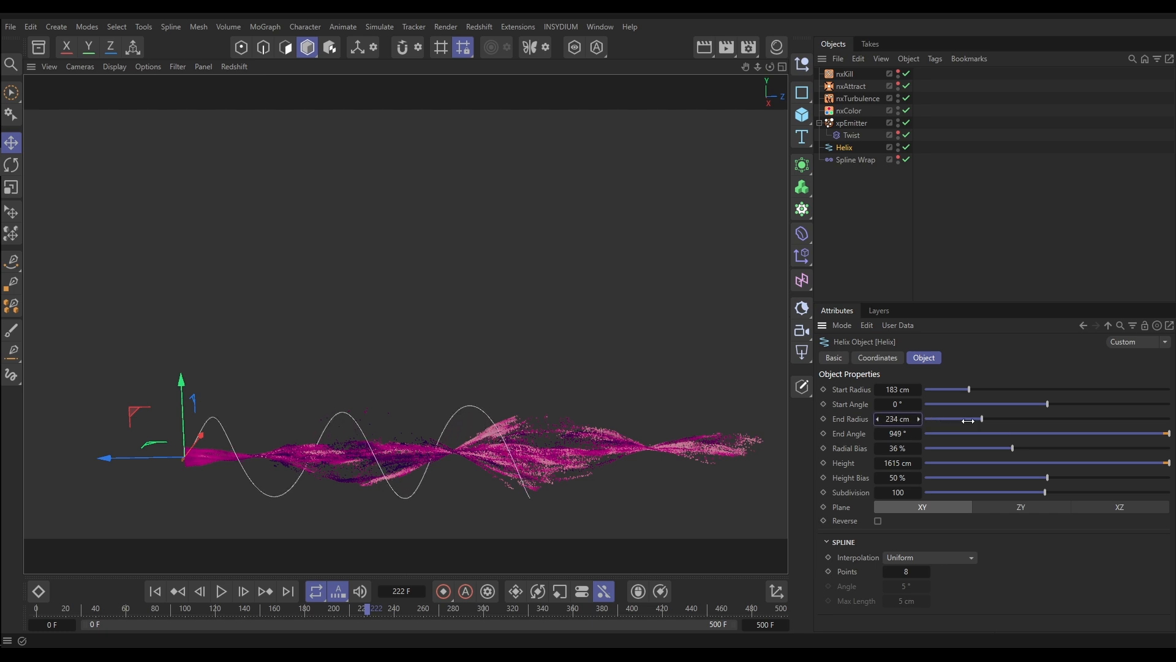
left_click_drag(978, 419, 1022, 419)
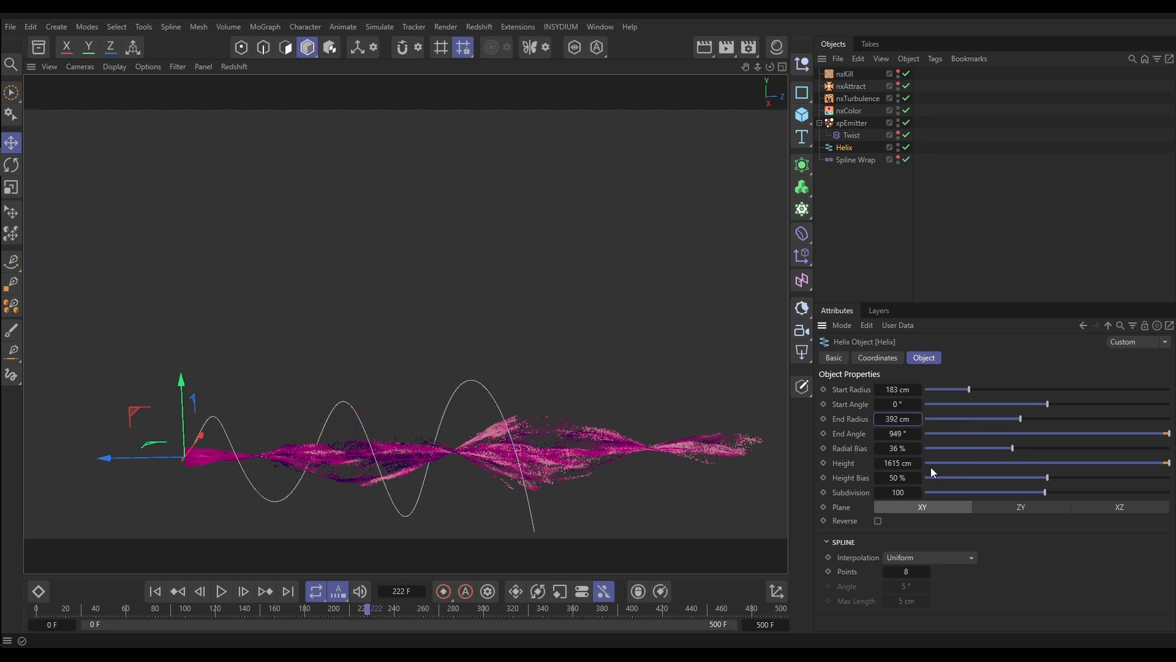
left_click_drag(968, 389, 999, 390)
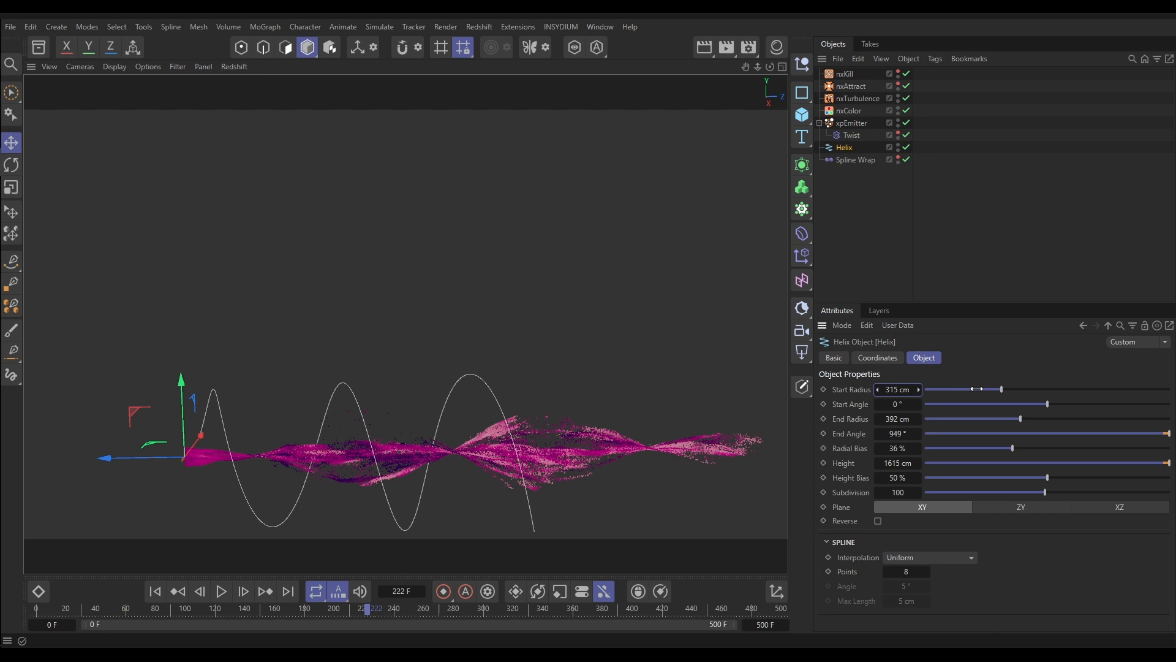
left_click_drag(975, 389, 1020, 388)
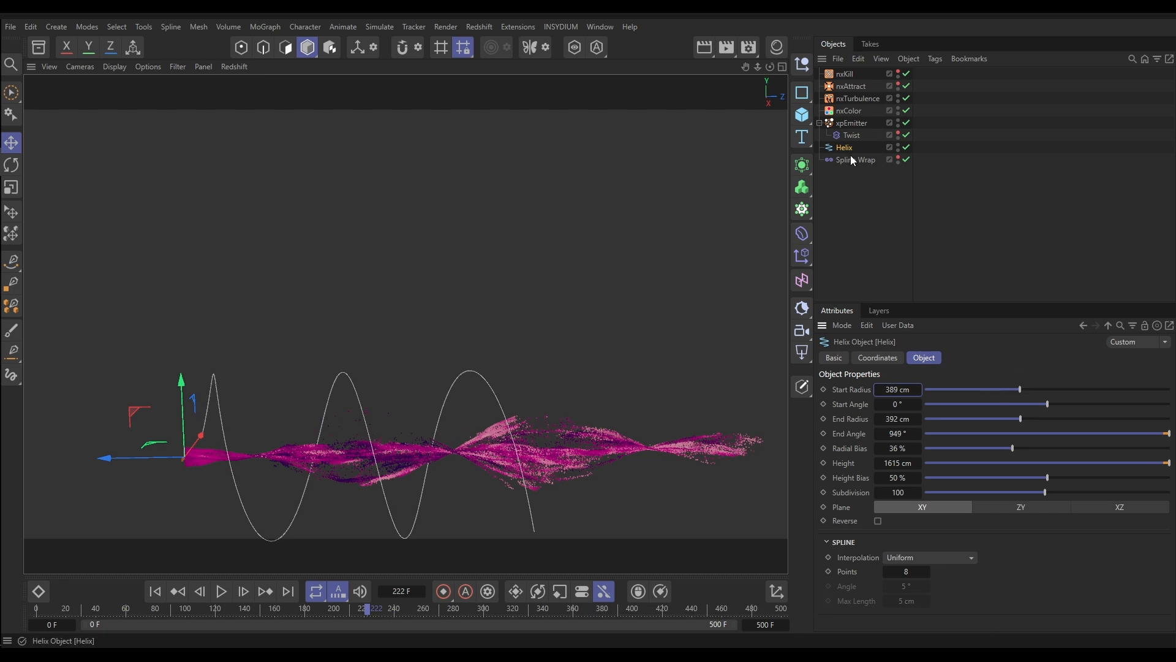
Nest the Spline Wrap deformer under the xpEmitter
left_click(855, 160)
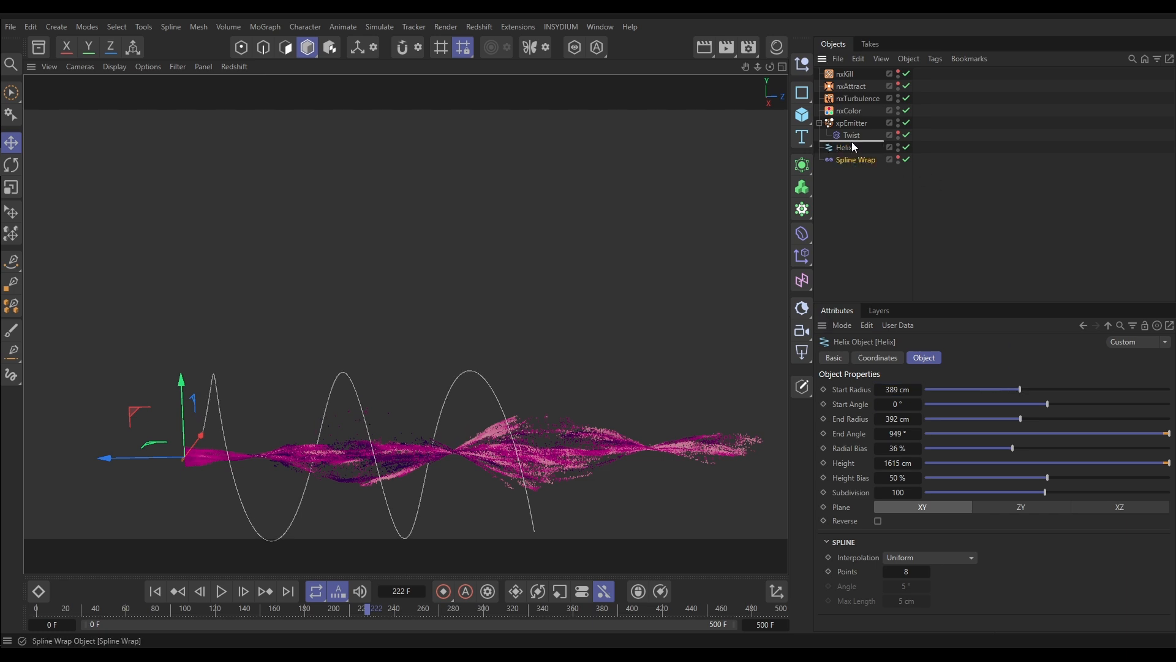
left_click(855, 159)
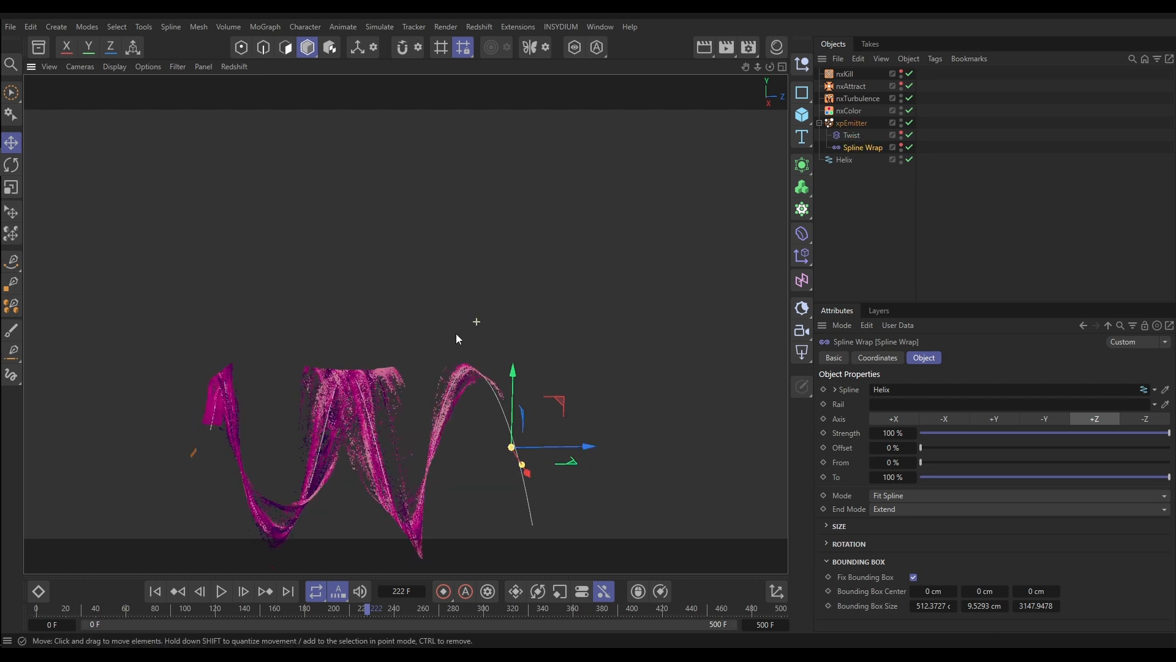
Replay the simulation from frame 0 to see the twisted stream wrap along the helix
left_click(155, 592)
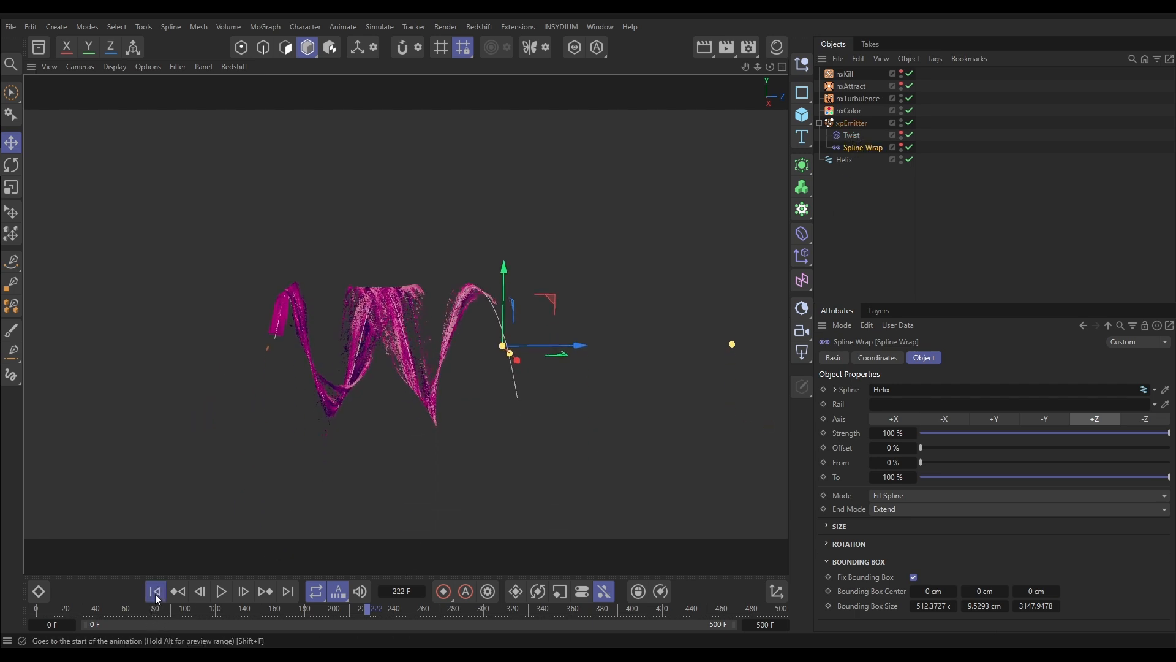
left_click(221, 591)
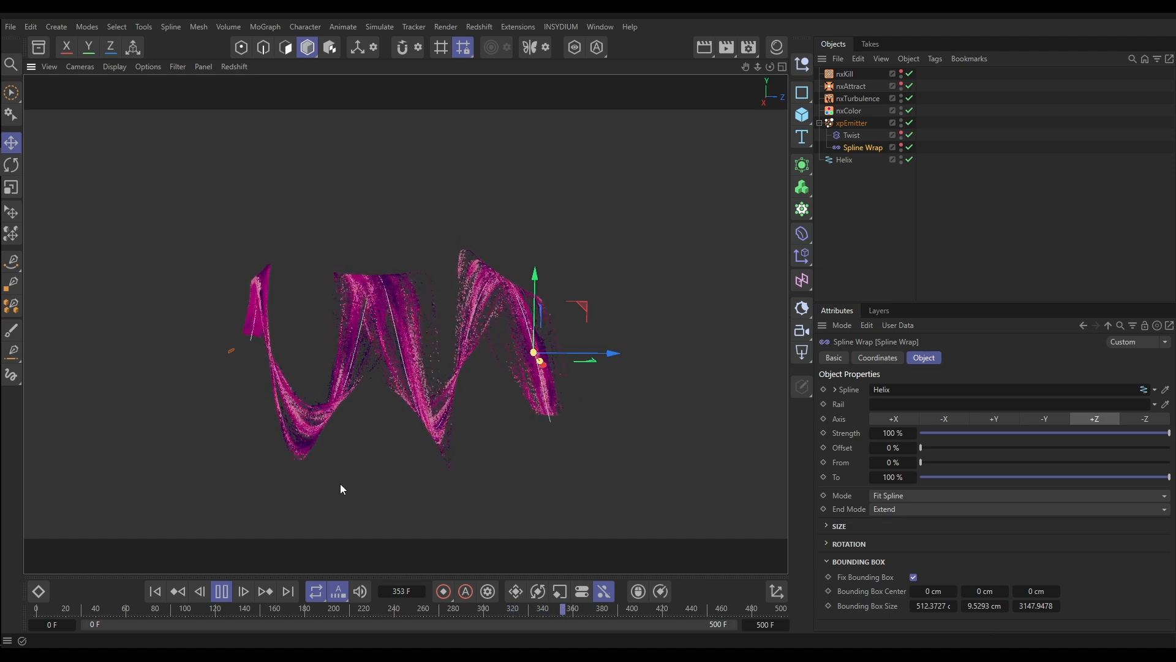
left_click(221, 592)
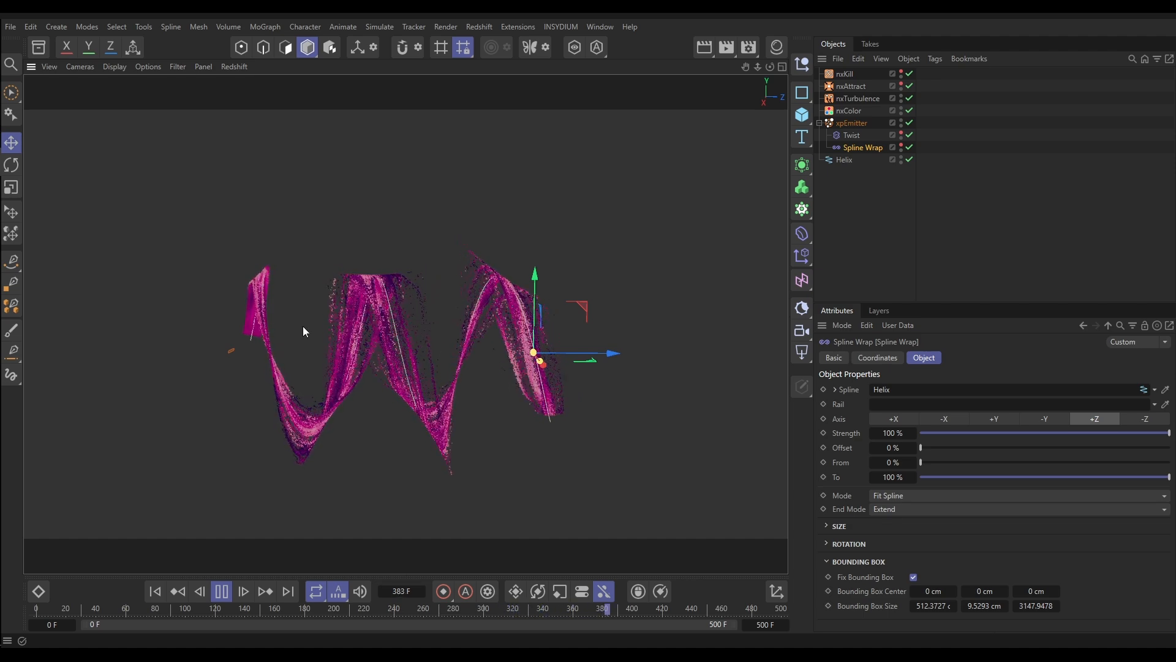